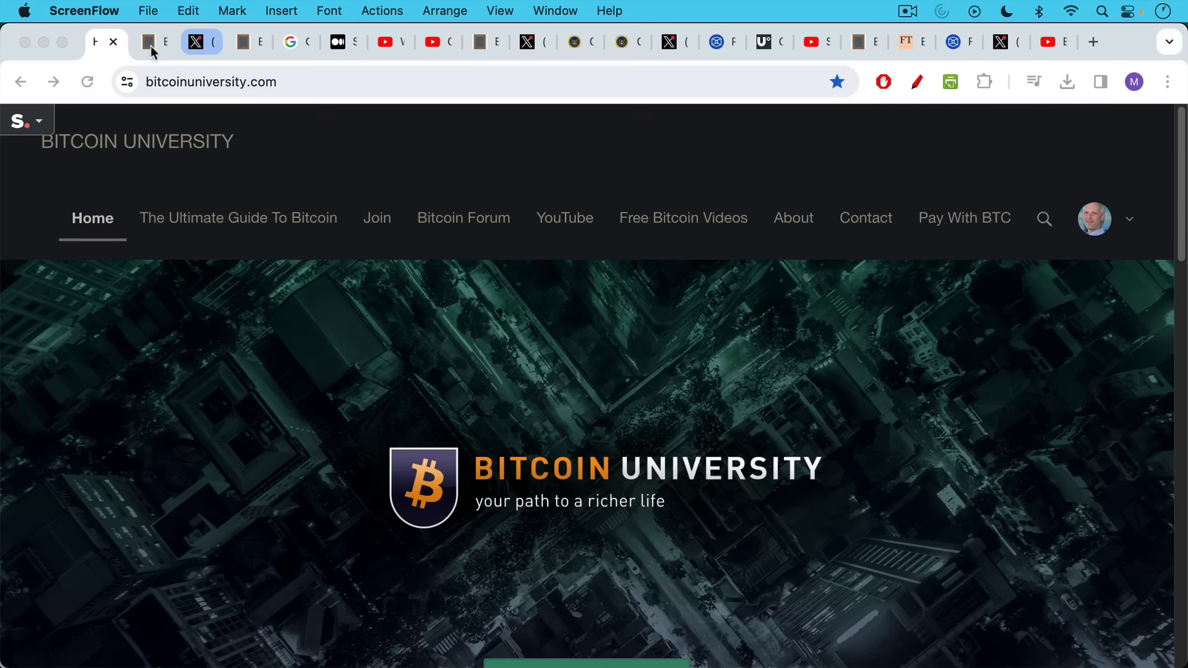
# Switch to the Blank Slate page holding the 'Cardano Getting Flushed?' script
pyautogui.click(153, 42)
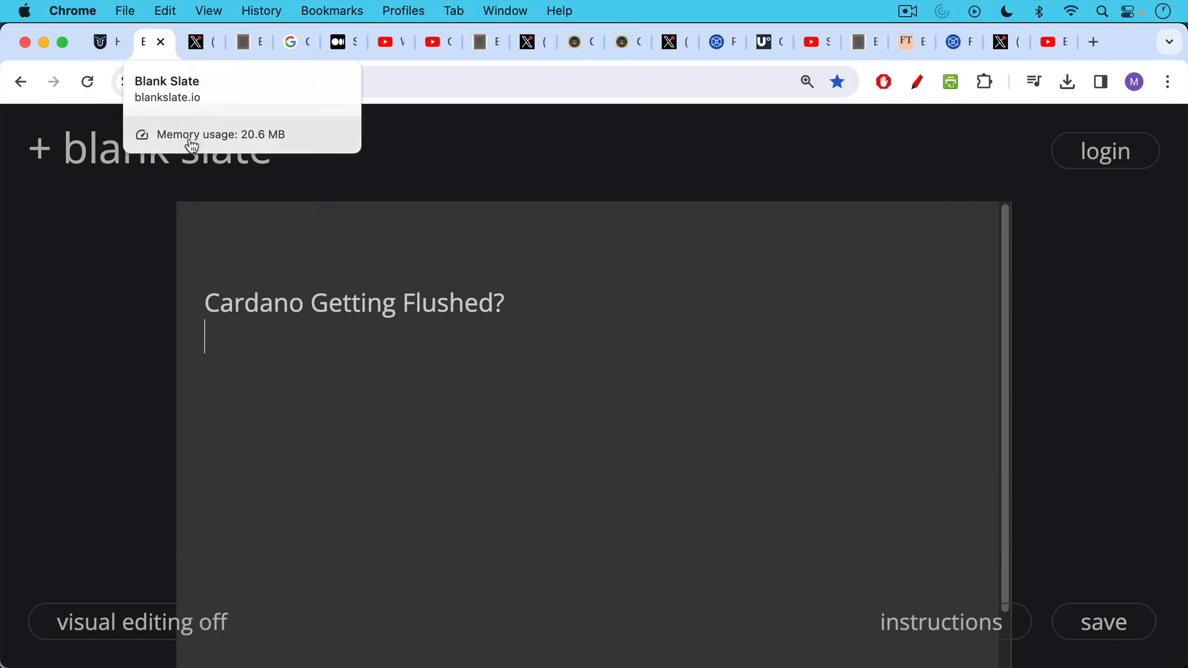
pyautogui.moveTo(224, 211)
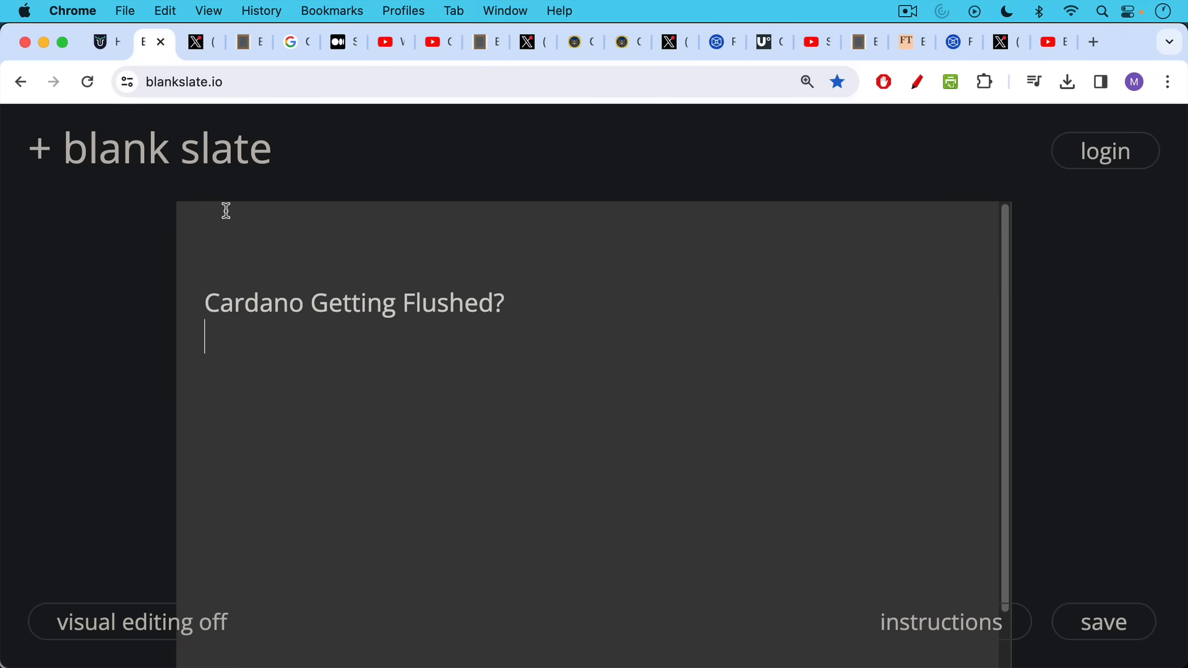
pyautogui.moveTo(195, 42)
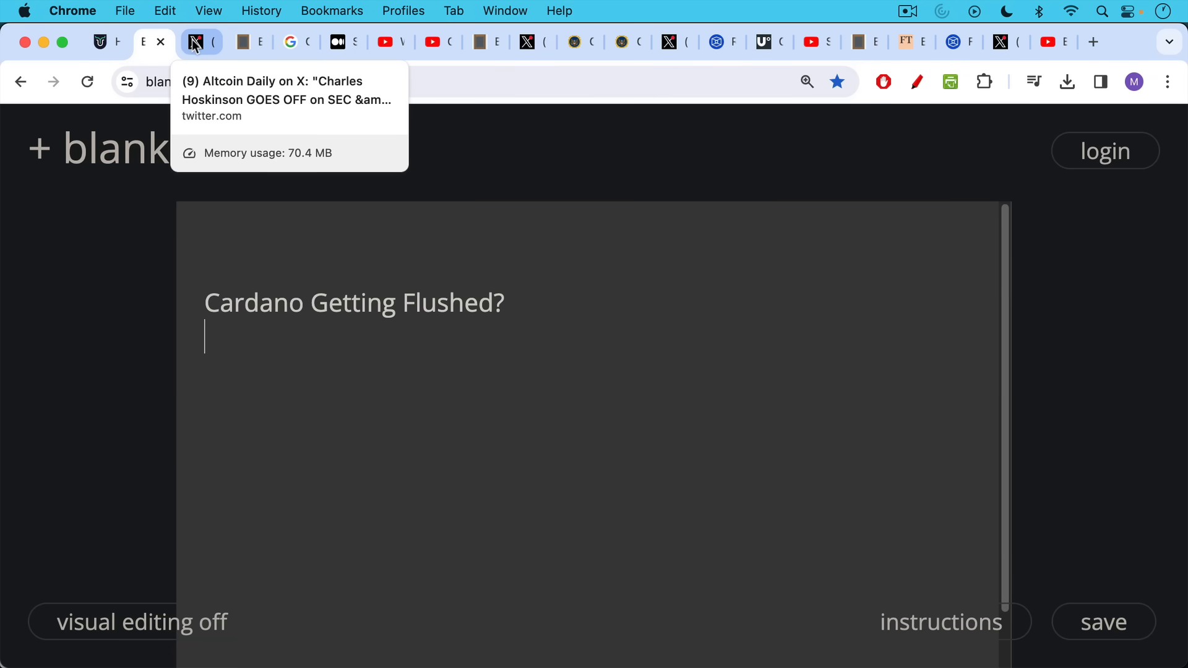
# Bring up the Altcoin Daily X post about Charles Hoskinson criticizing the SEC
pyautogui.click(196, 42)
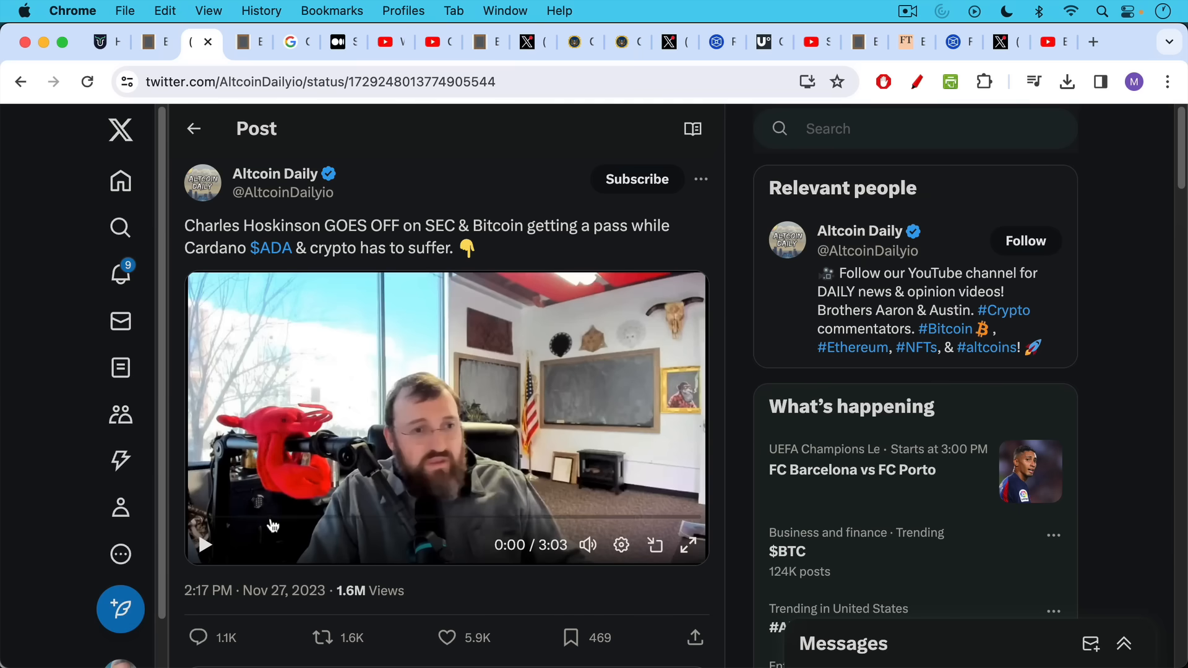
pyautogui.moveTo(205, 545)
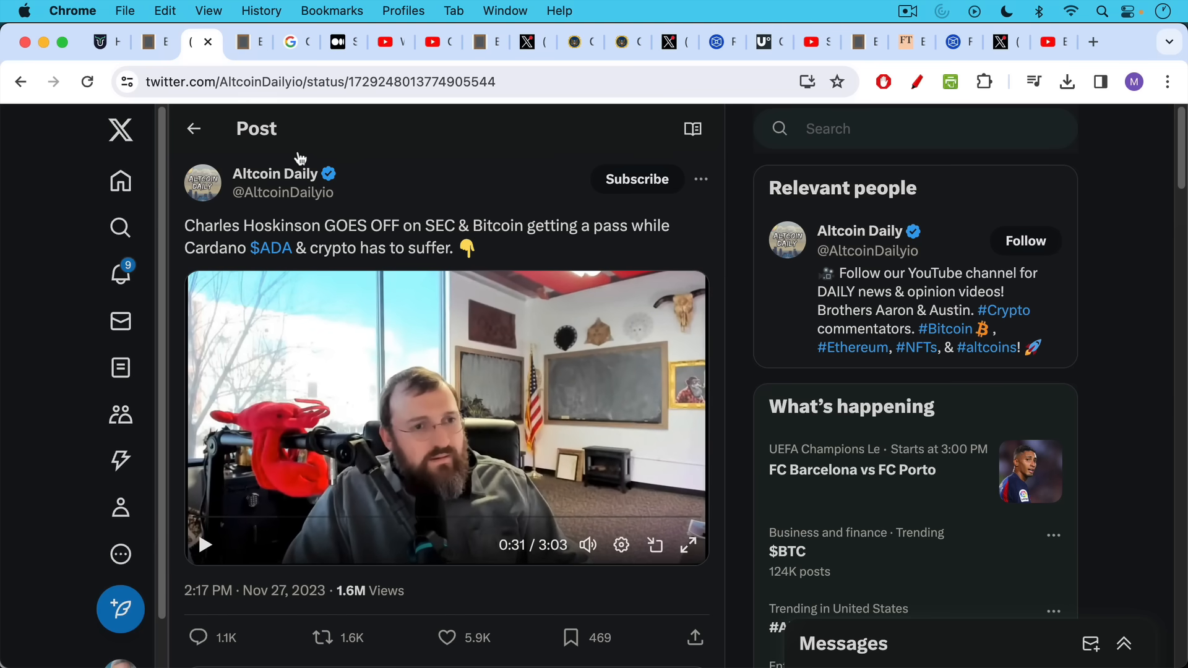
pyautogui.moveTo(291, 99)
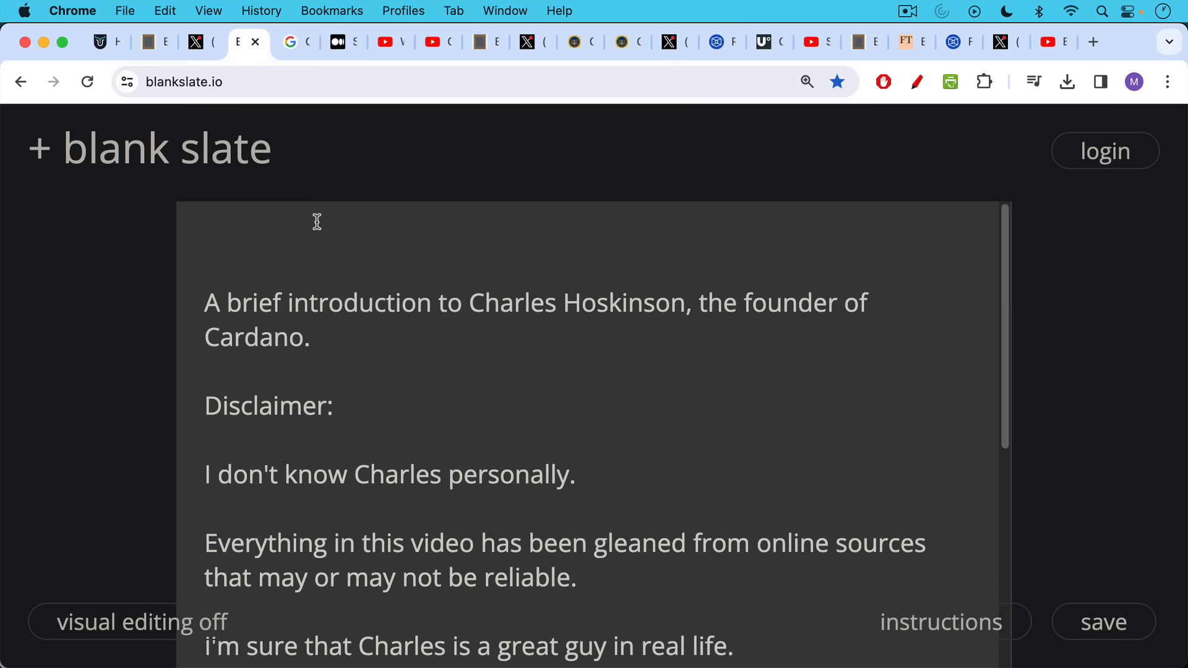
pyautogui.moveTo(315, 202)
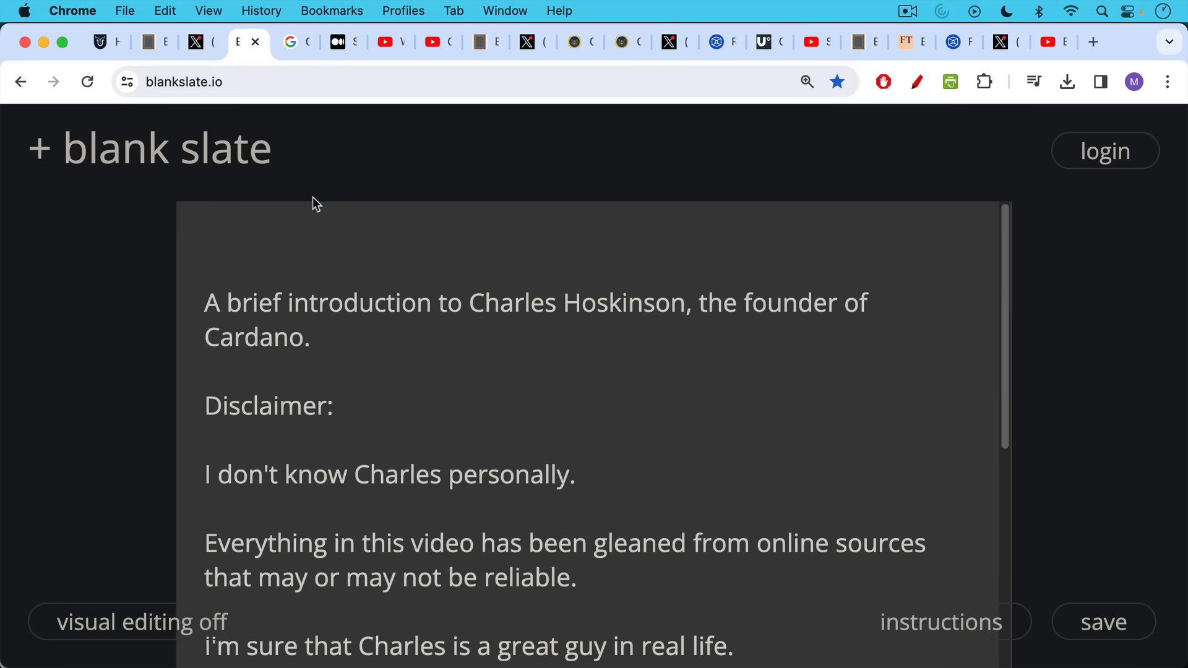
# Add 'DYOR' at the end of the Blank Slate disclaimer and scroll down
pyautogui.write('DYOR')
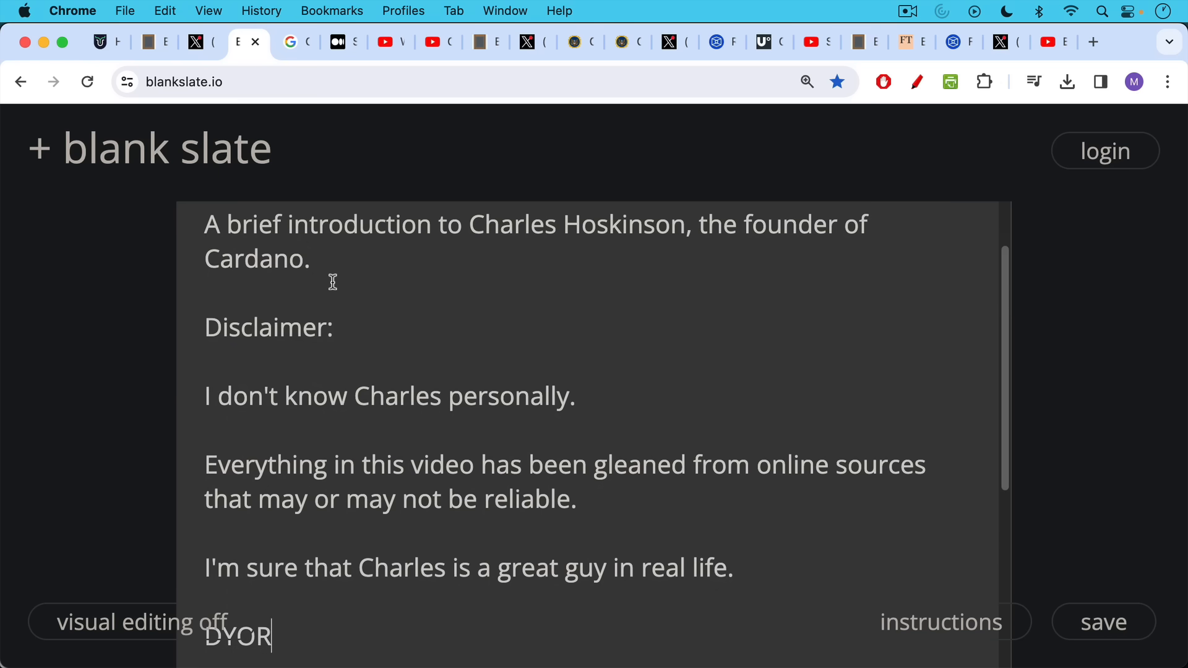
pyautogui.scroll(-3)
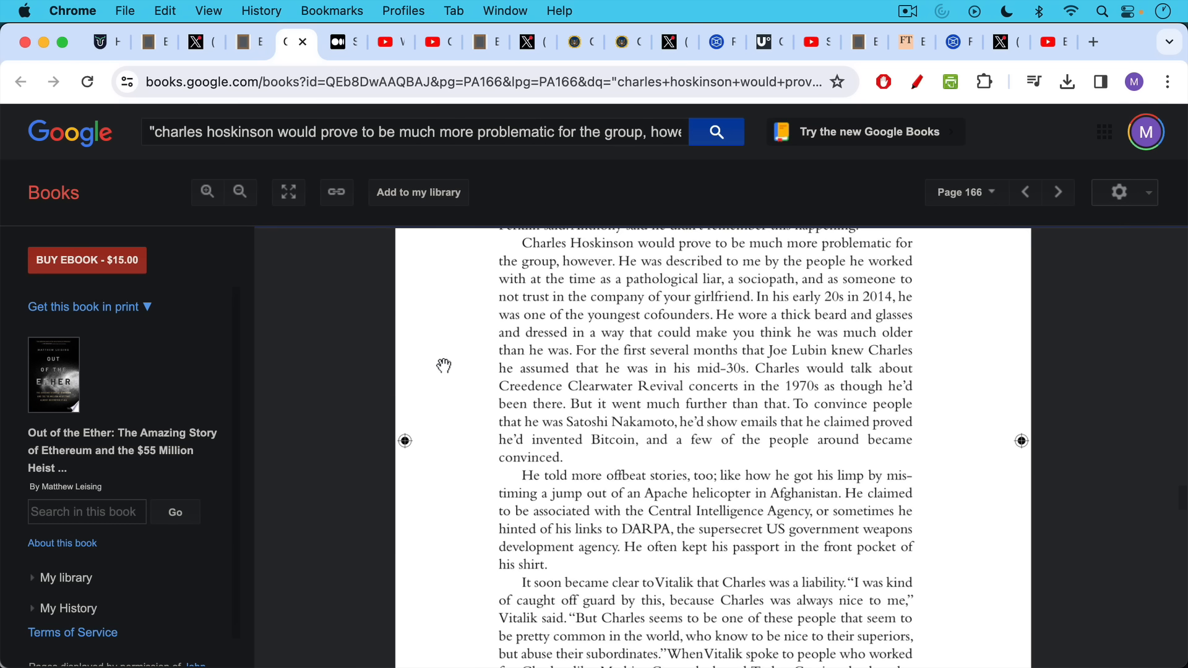
pyautogui.moveTo(567, 364)
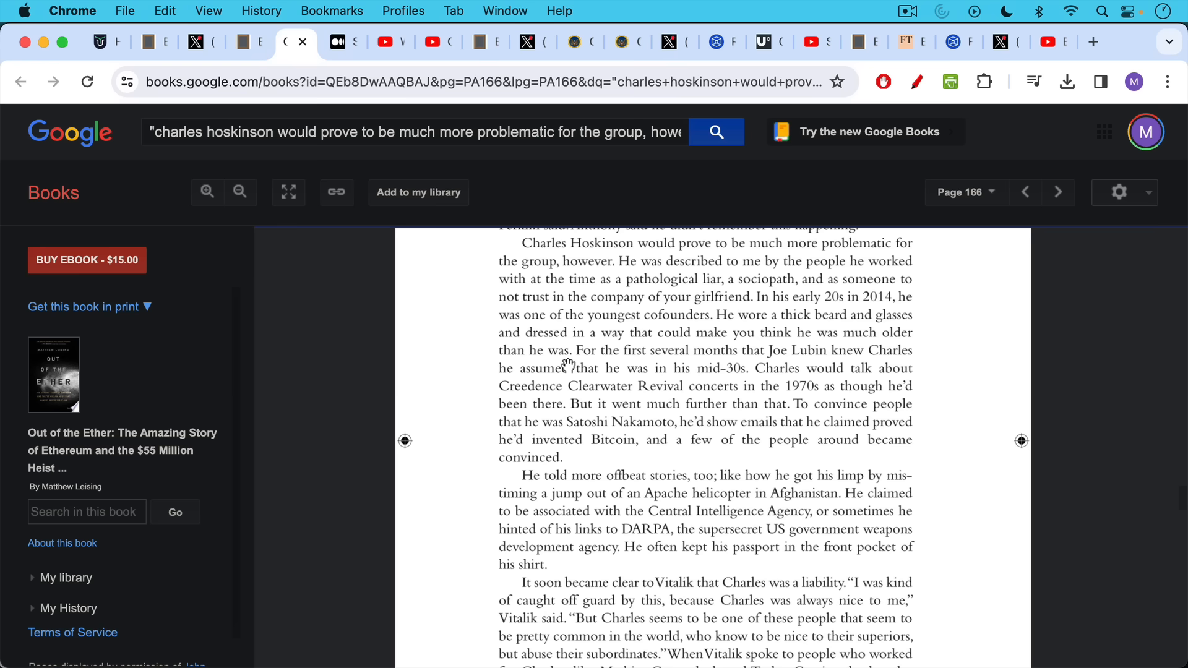
pyautogui.moveTo(573, 314)
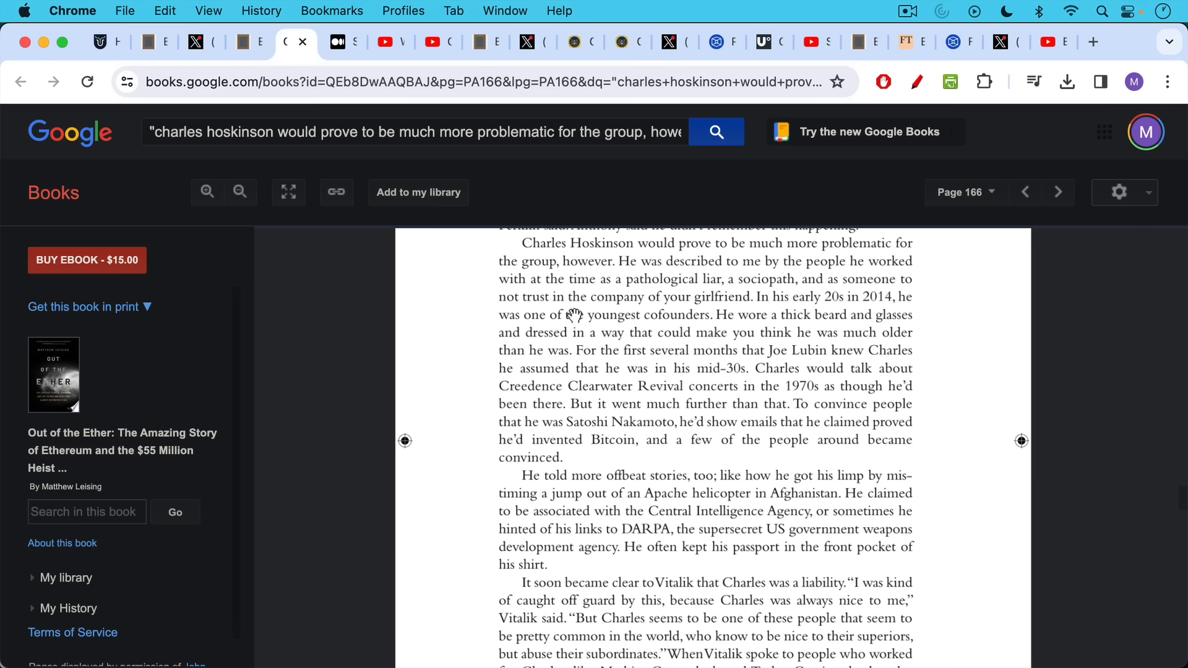
# Scroll through page 166 of 'Out of the Ether' reading the Hoskinson passage
pyautogui.scroll(-3)
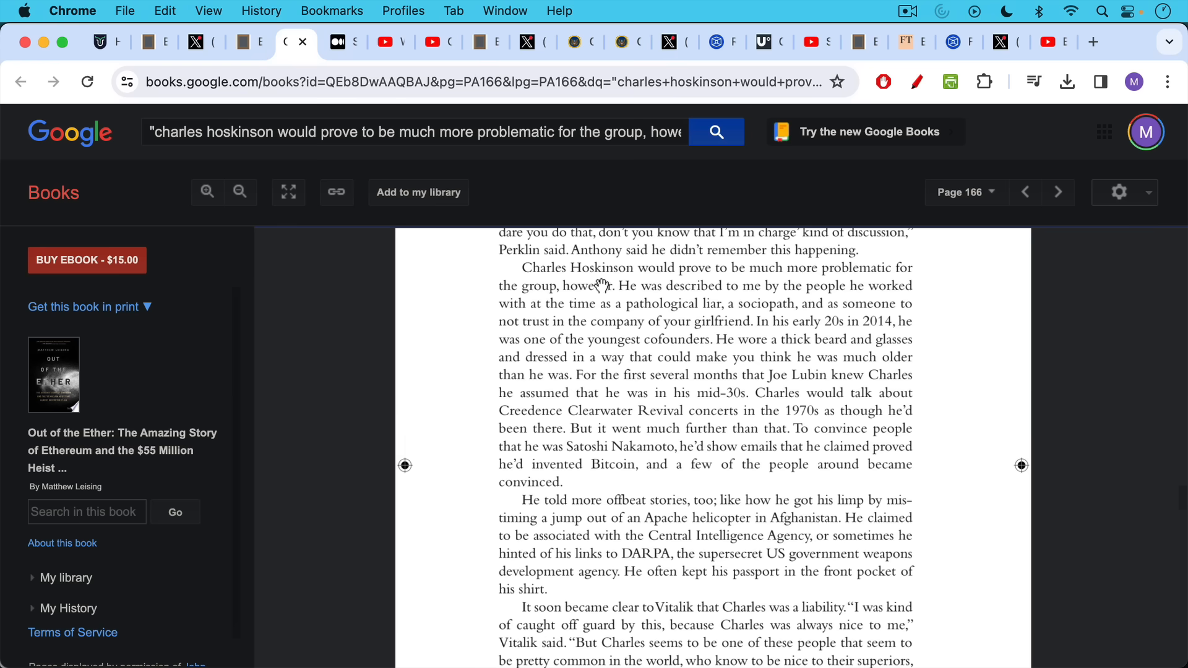
pyautogui.moveTo(617, 289)
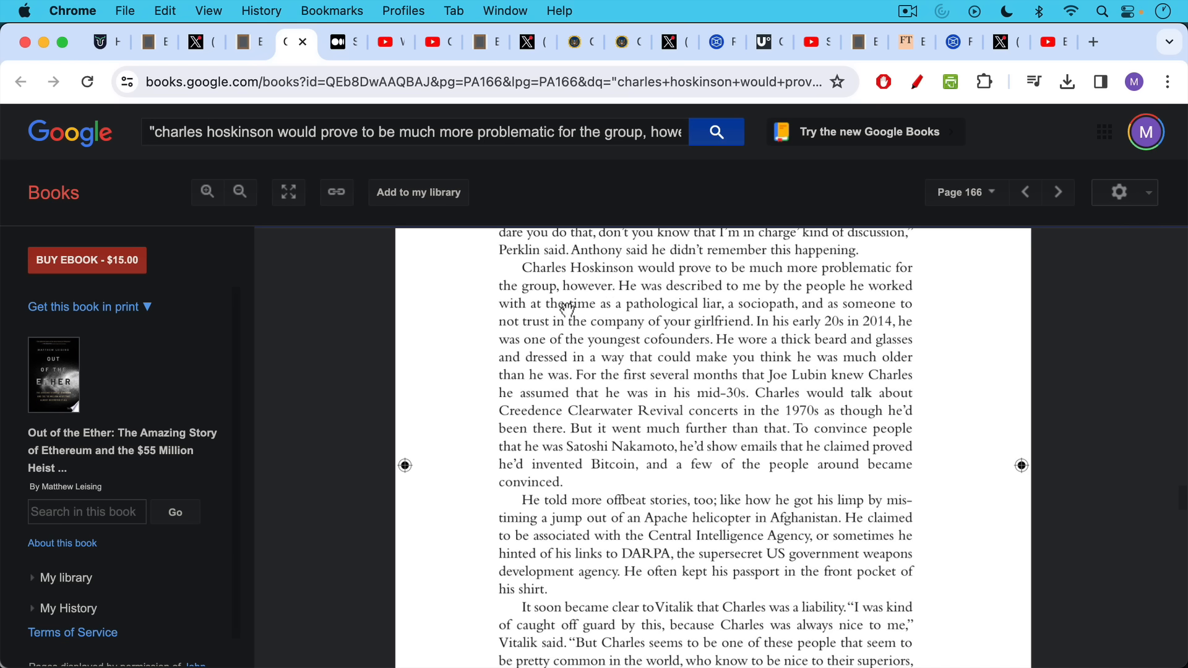
pyautogui.moveTo(587, 379)
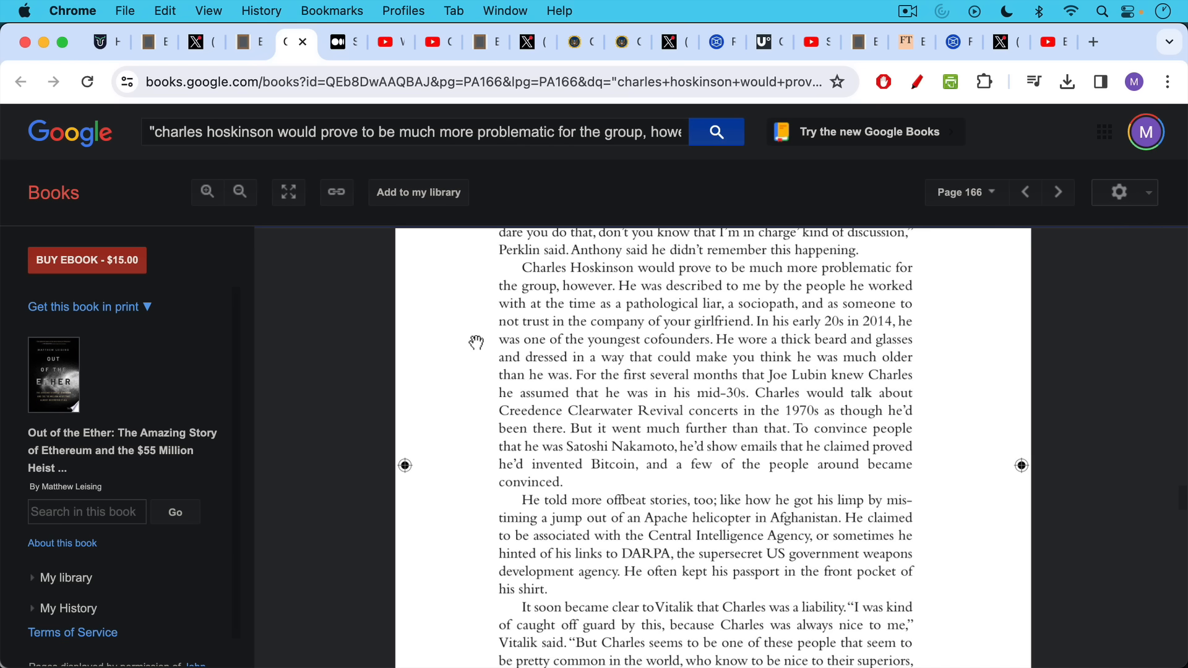
pyautogui.moveTo(476, 344)
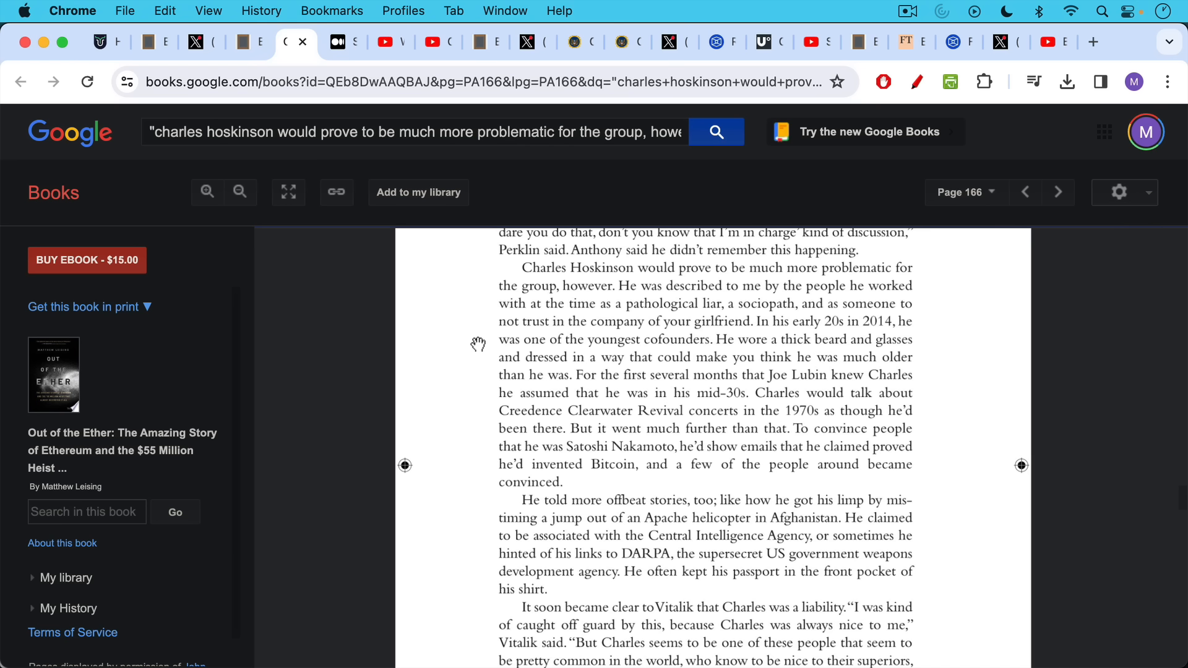
pyautogui.moveTo(546, 344)
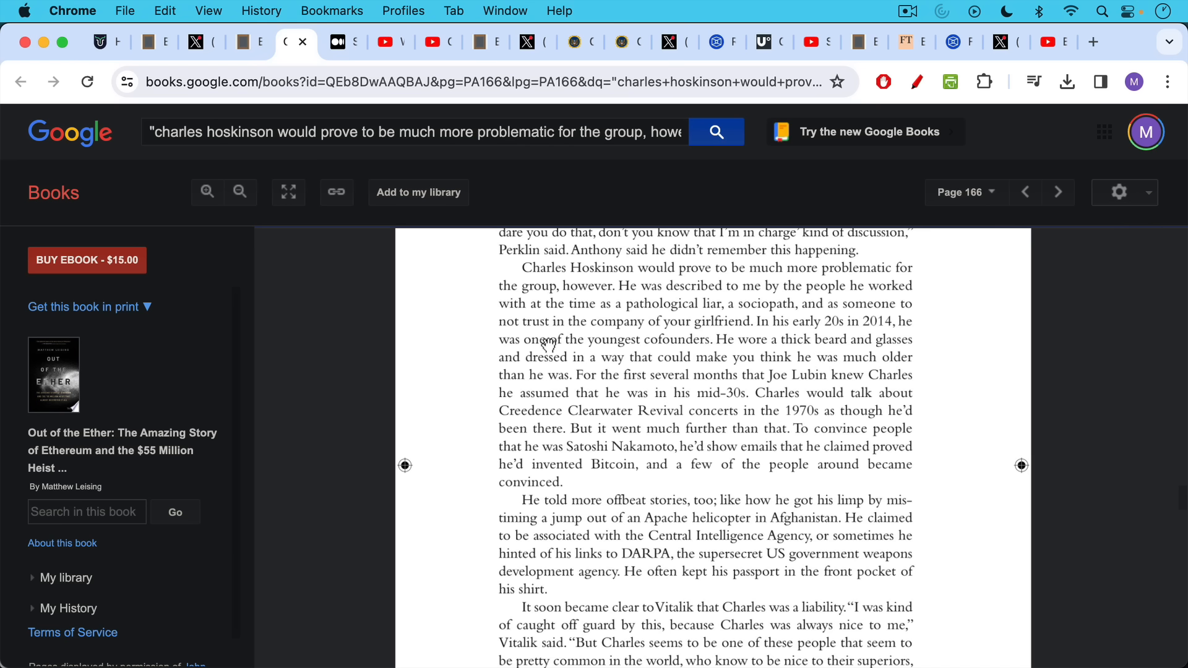
pyautogui.moveTo(548, 342)
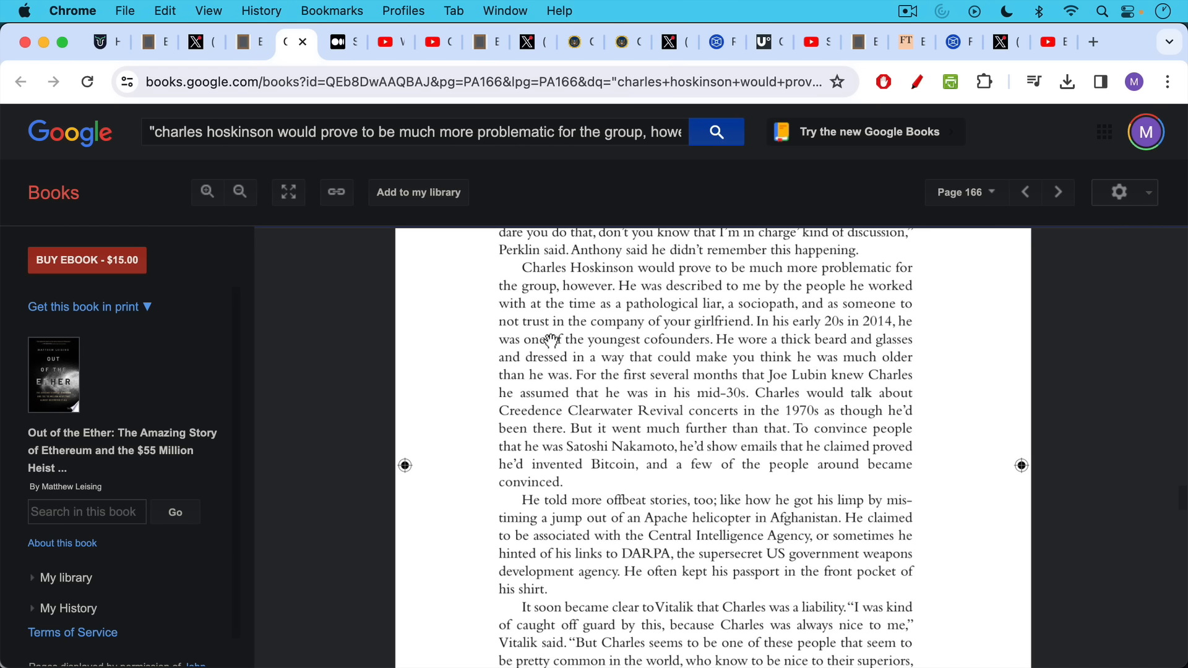
pyautogui.moveTo(546, 331)
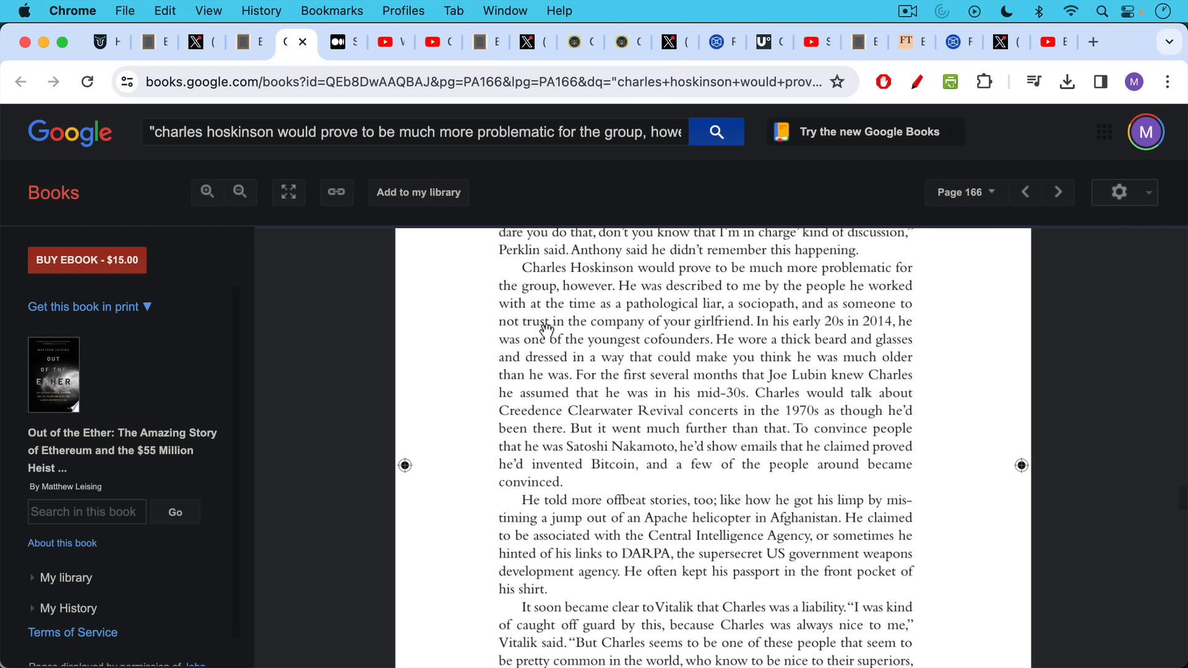
pyautogui.moveTo(602, 405)
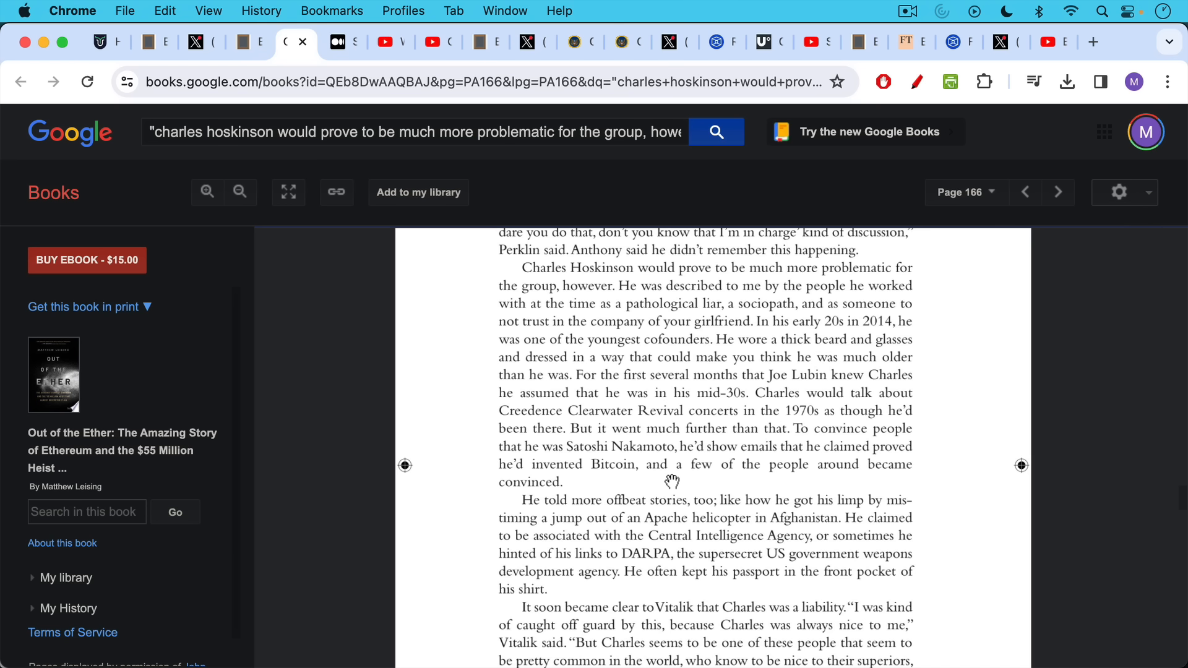
pyautogui.moveTo(626, 485)
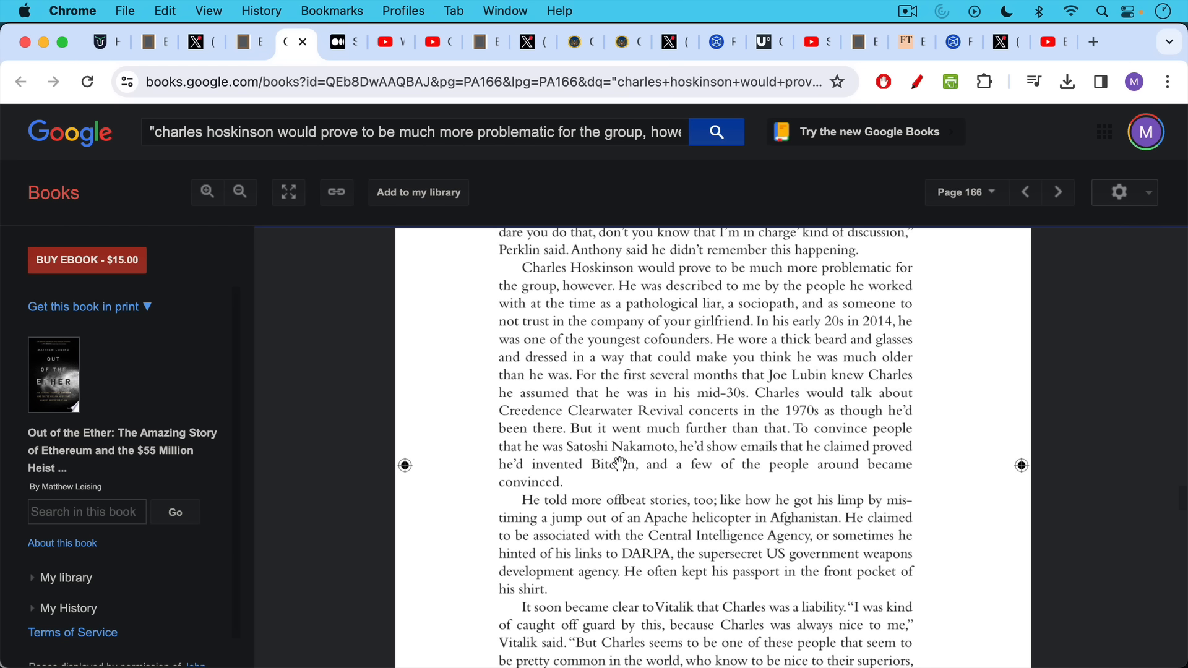
pyautogui.moveTo(619, 521)
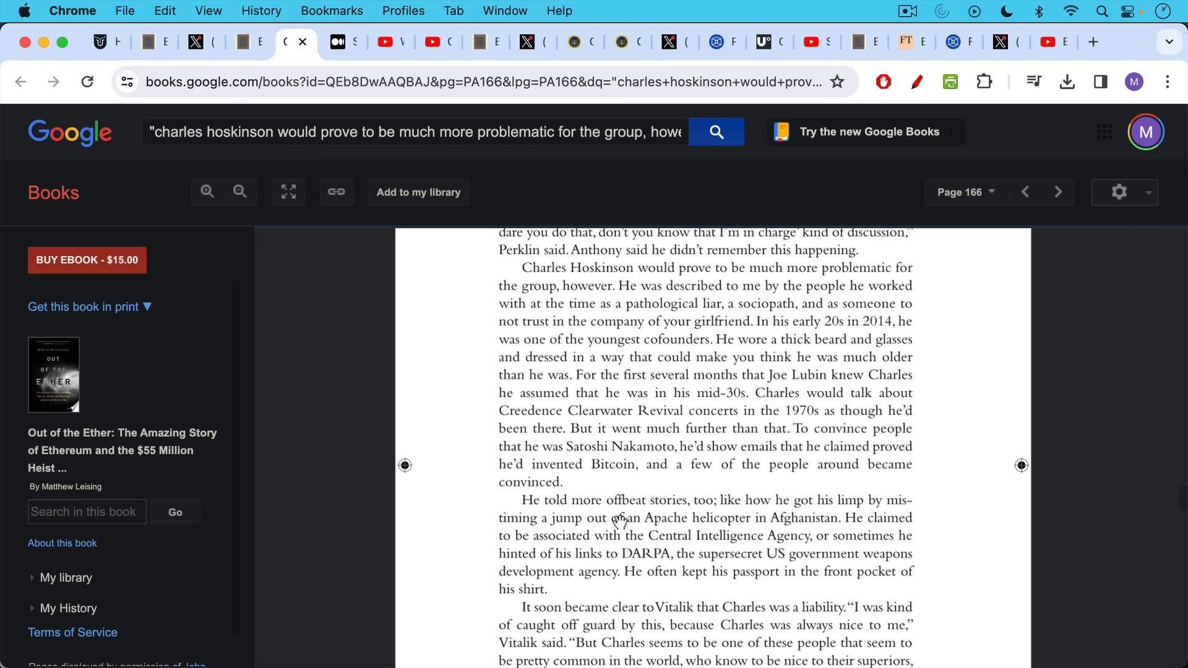
pyautogui.moveTo(621, 382)
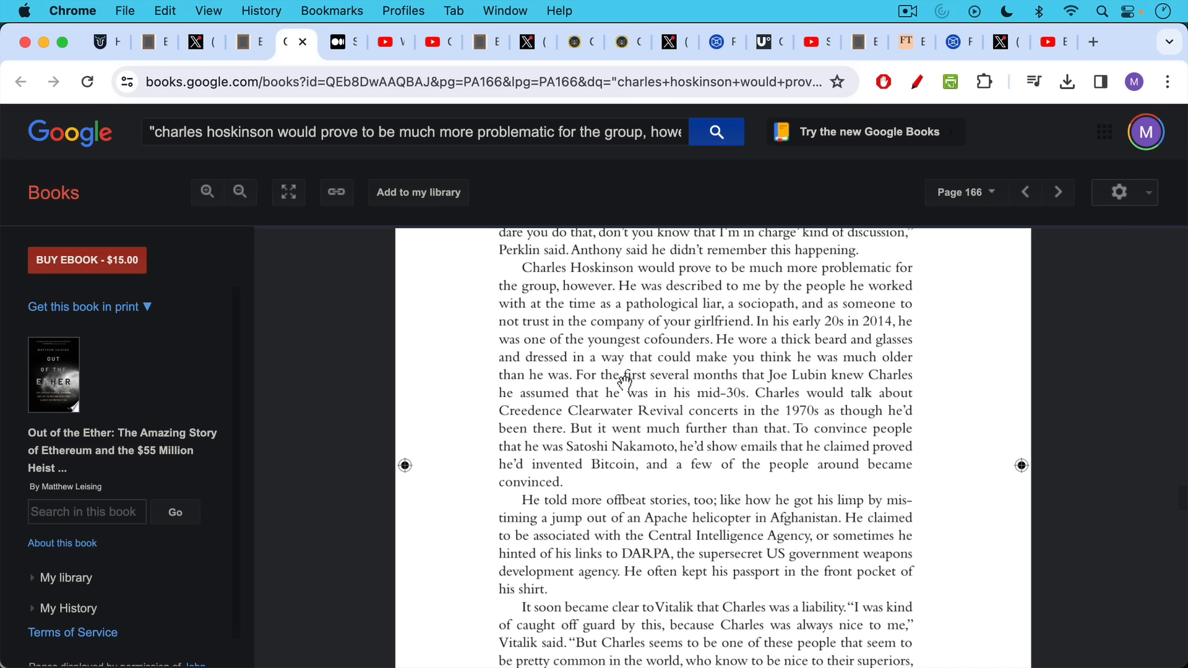
pyautogui.moveTo(542, 456)
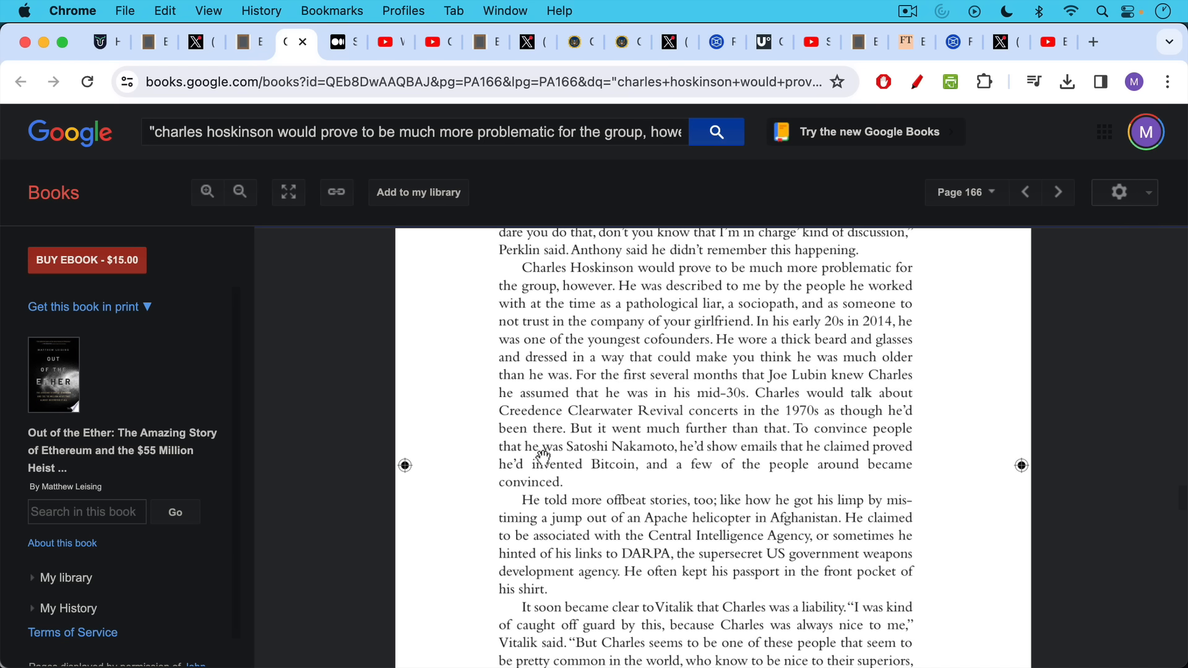
pyautogui.moveTo(543, 460)
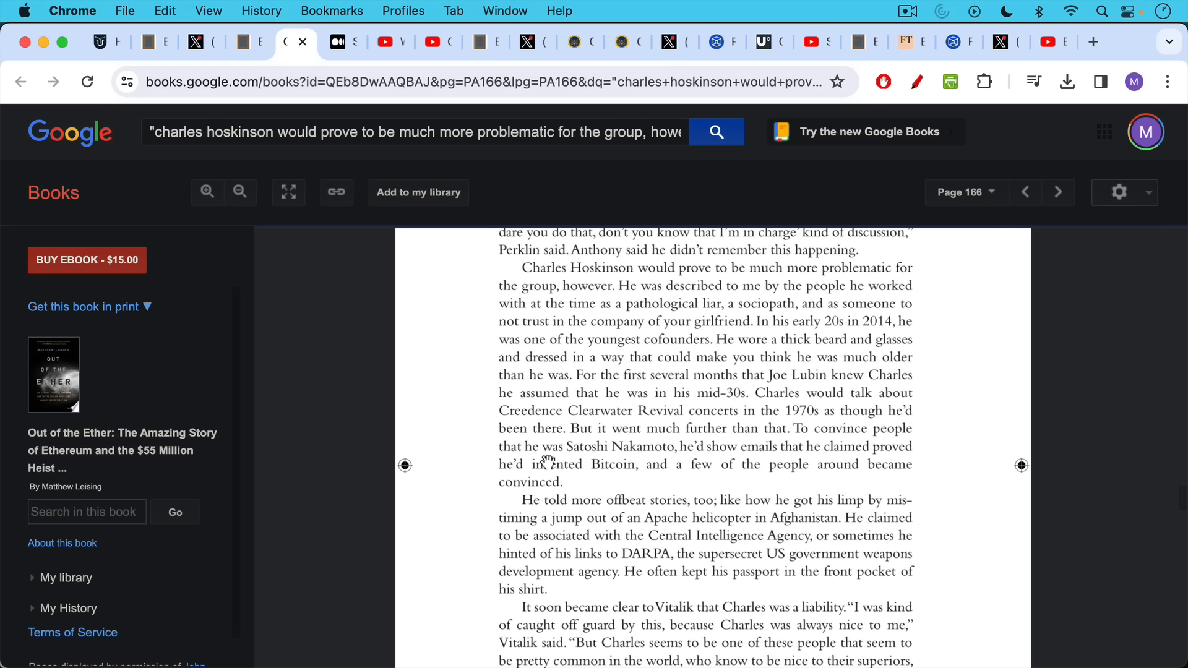
pyautogui.moveTo(595, 472)
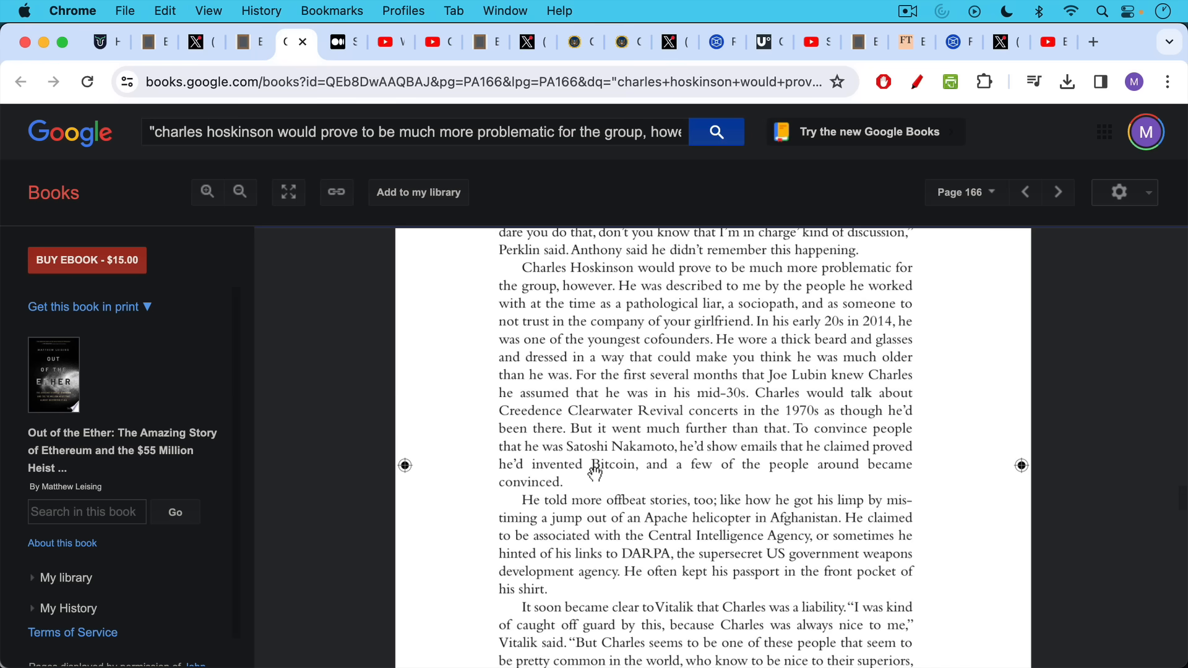
pyautogui.scroll(-3)
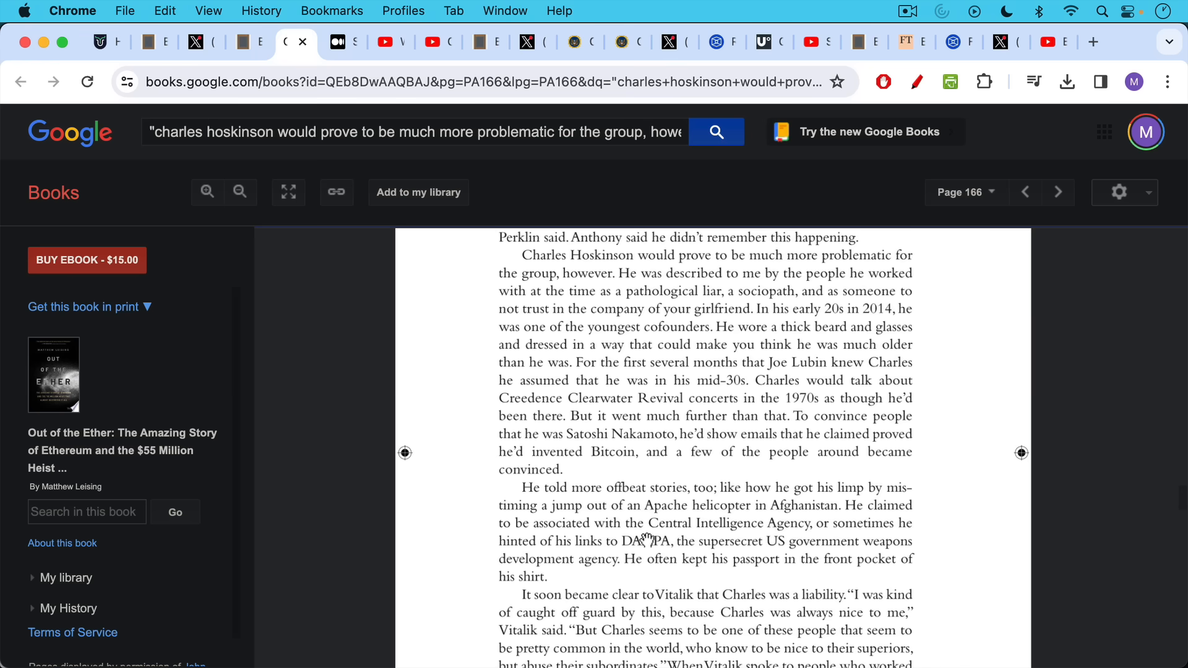
pyautogui.moveTo(644, 533)
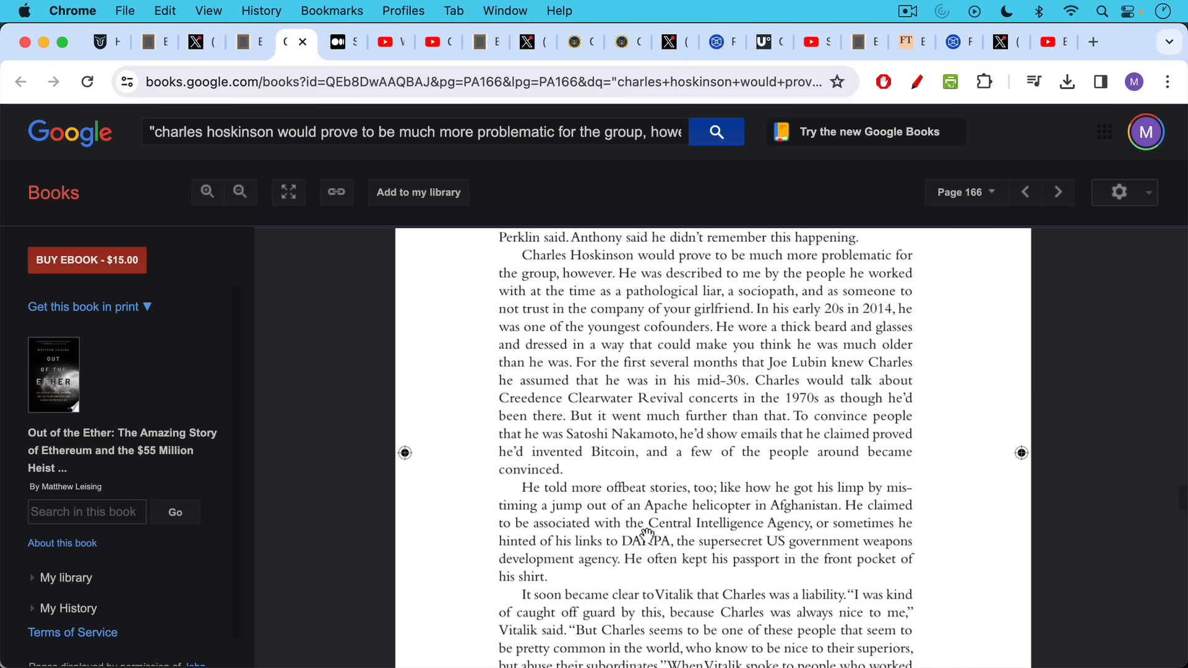
pyautogui.moveTo(635, 506)
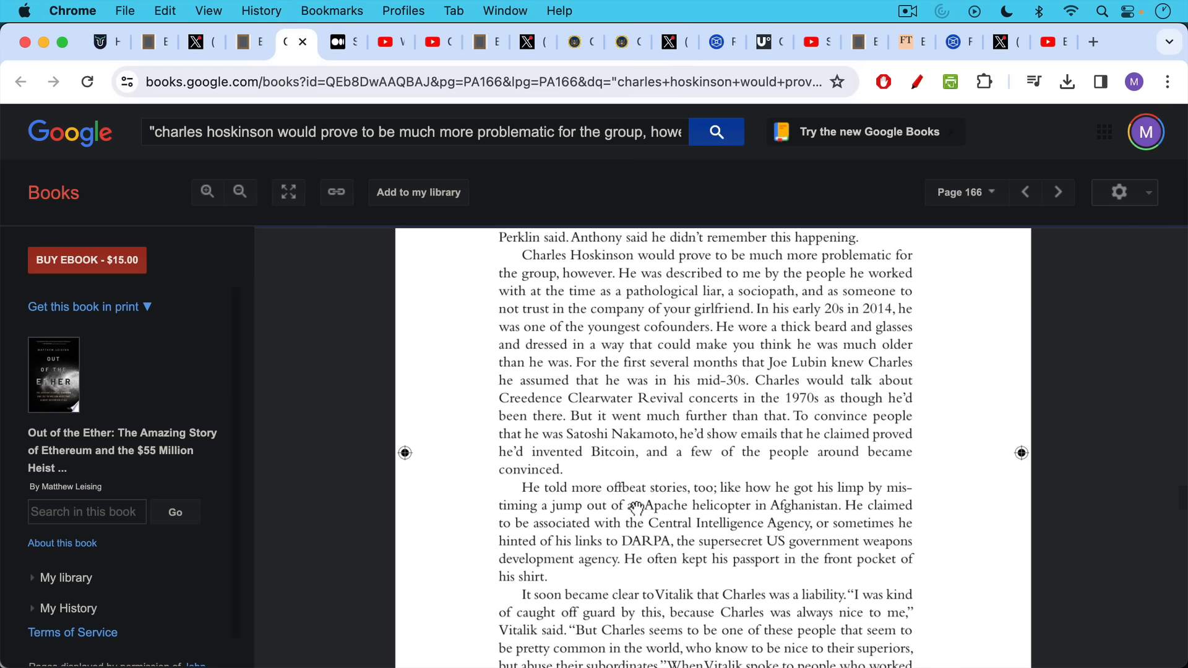
pyautogui.moveTo(634, 528)
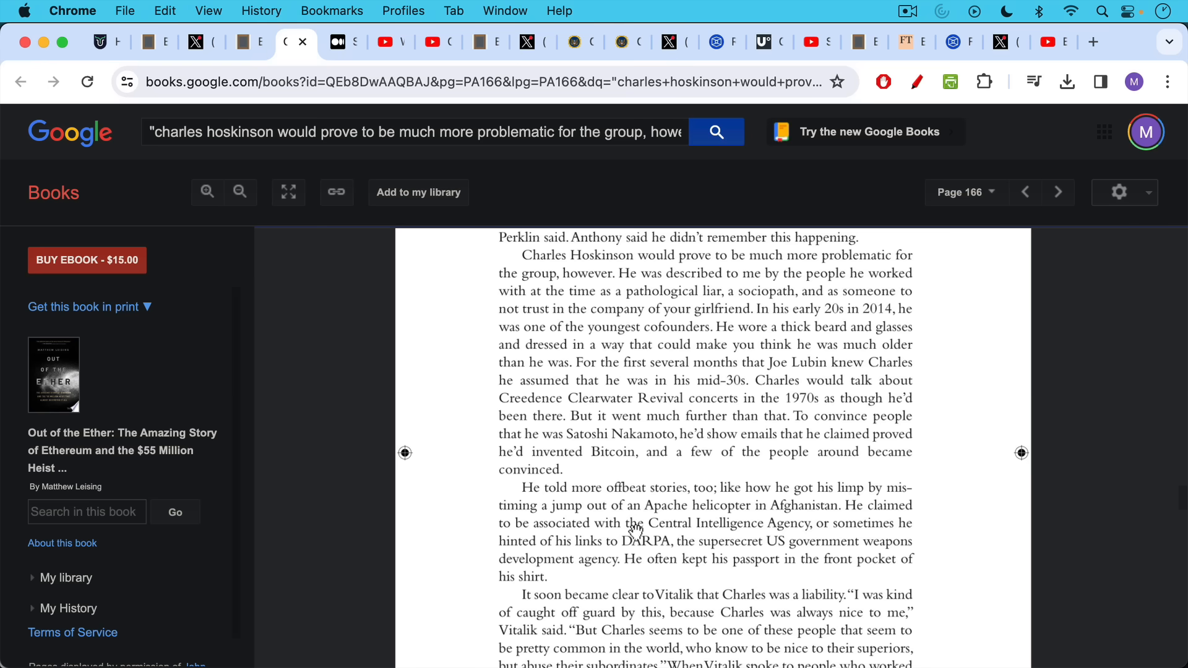
pyautogui.moveTo(343, 41)
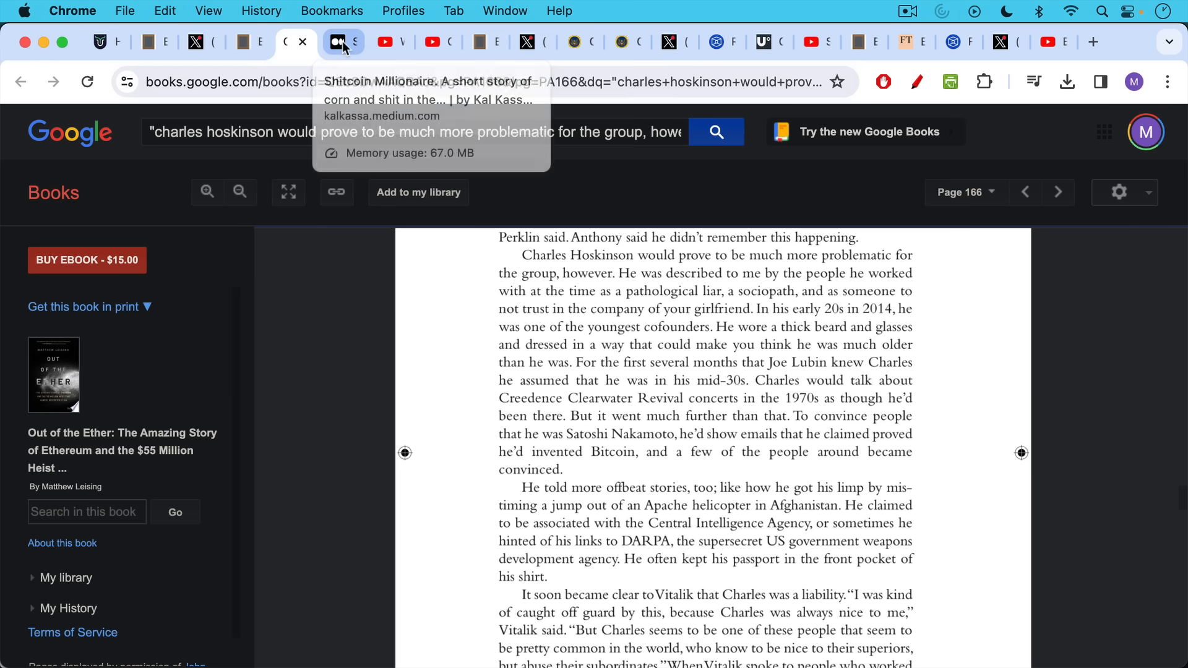
# View the Medium 'Shitcoin Millionaire' article, then the 'Cardano: Social Credit Scores For Kids' video
pyautogui.click(339, 41)
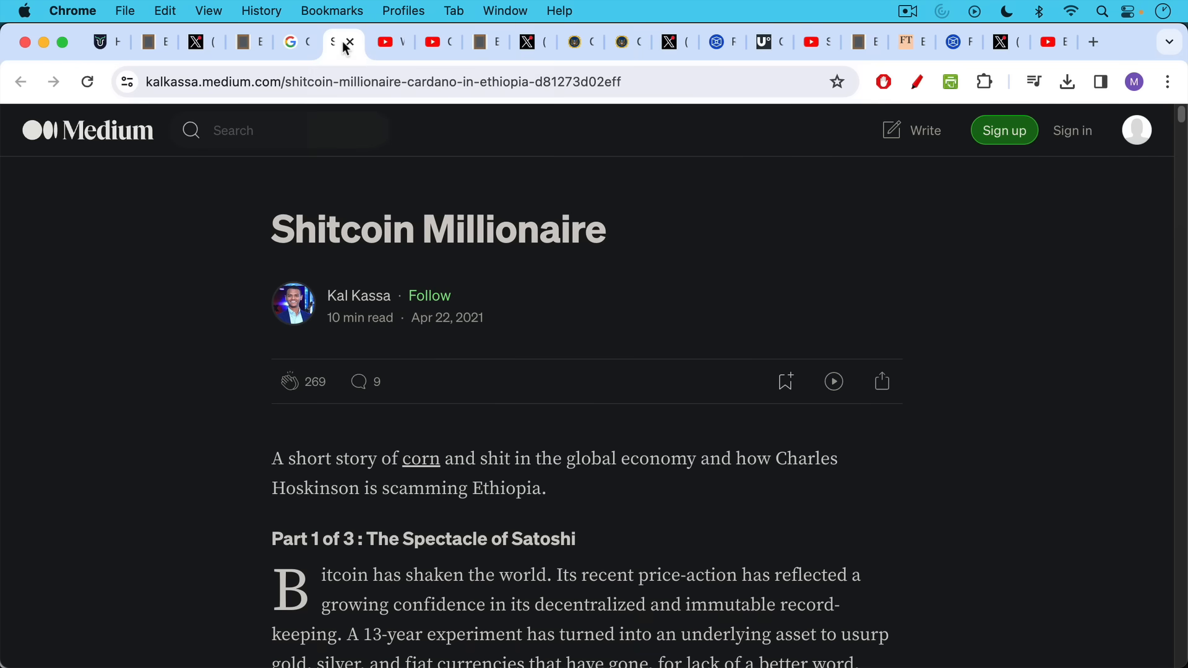
pyautogui.moveTo(493, 281)
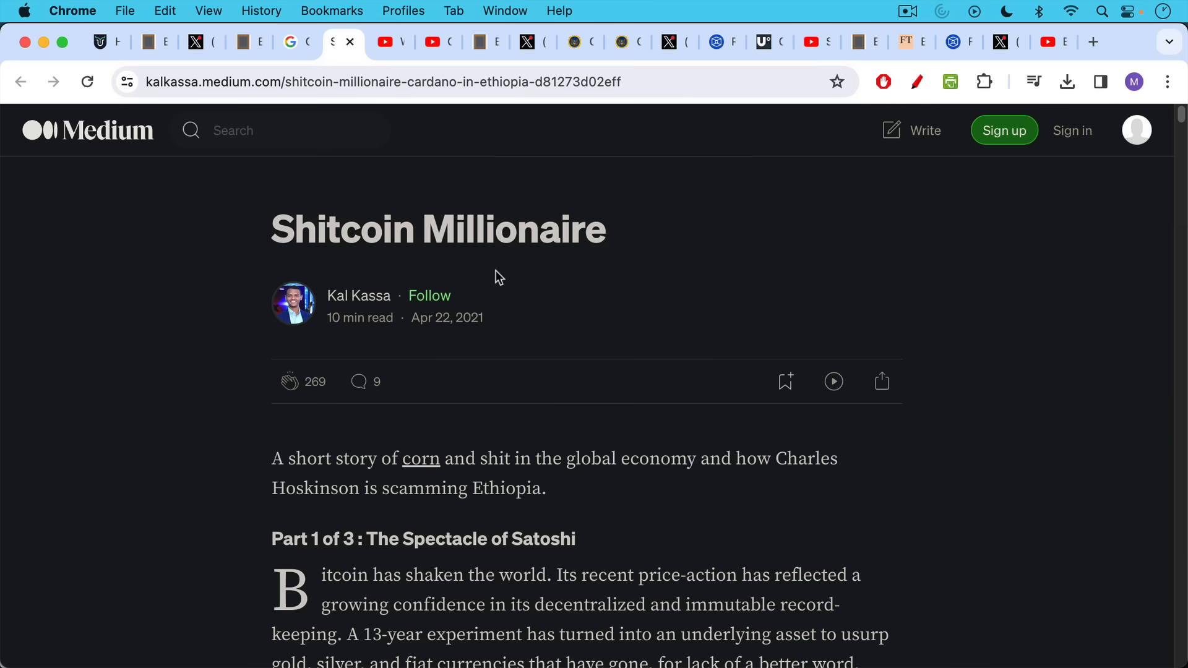
pyautogui.moveTo(509, 344)
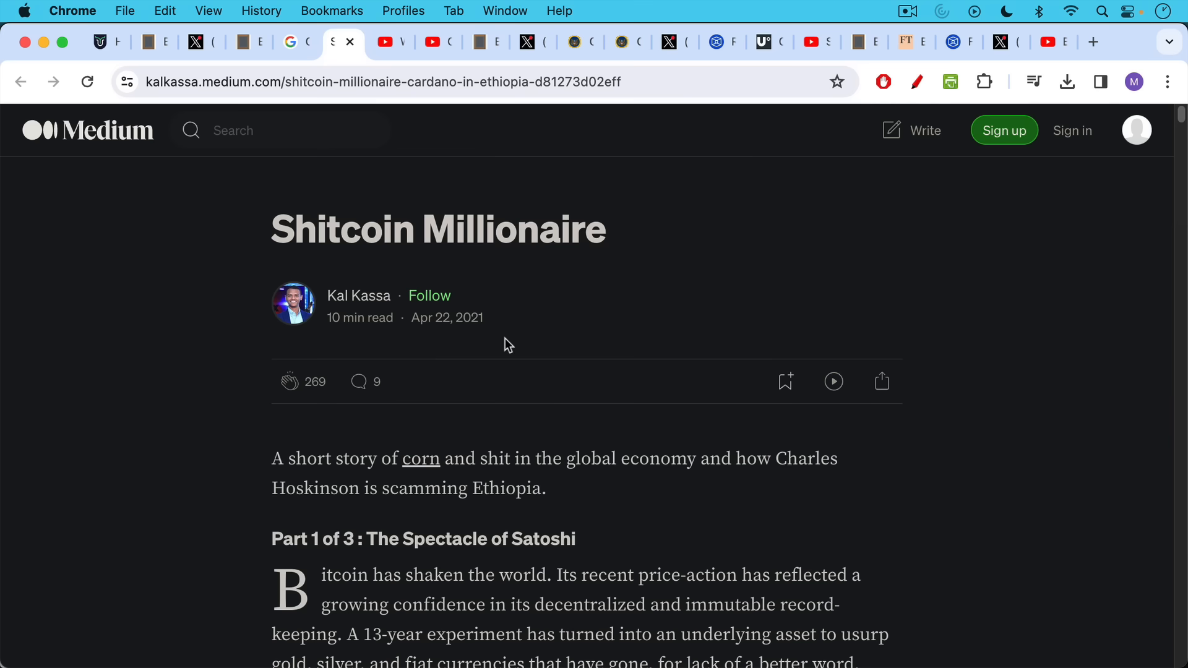
pyautogui.click(388, 42)
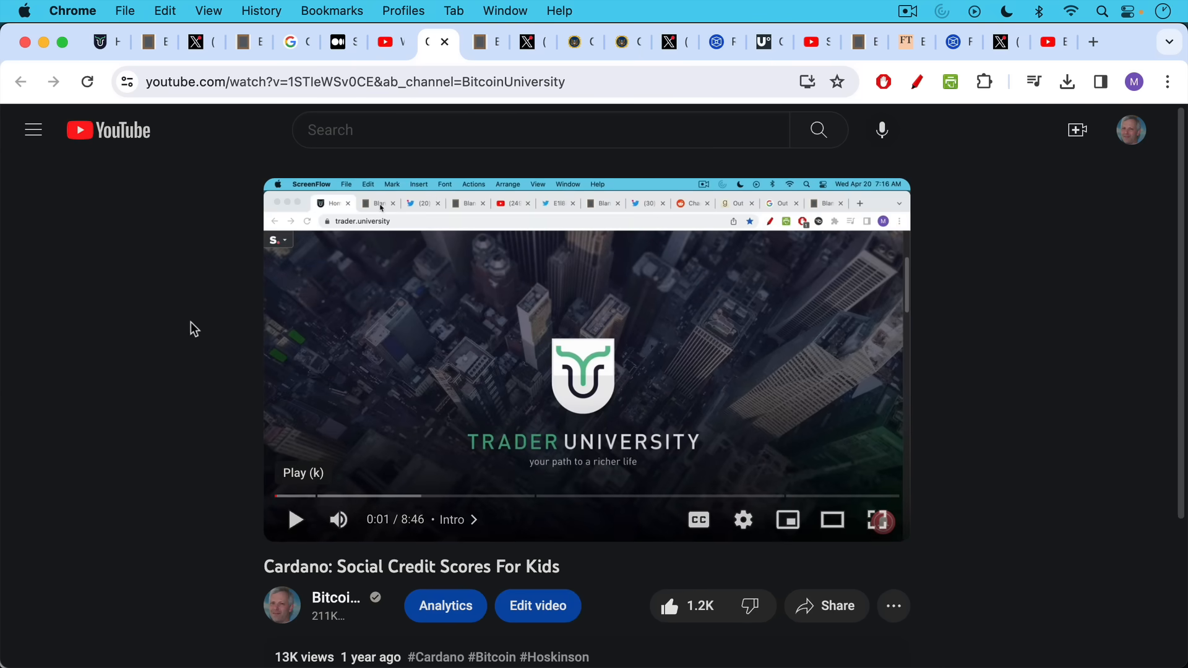
pyautogui.moveTo(196, 321)
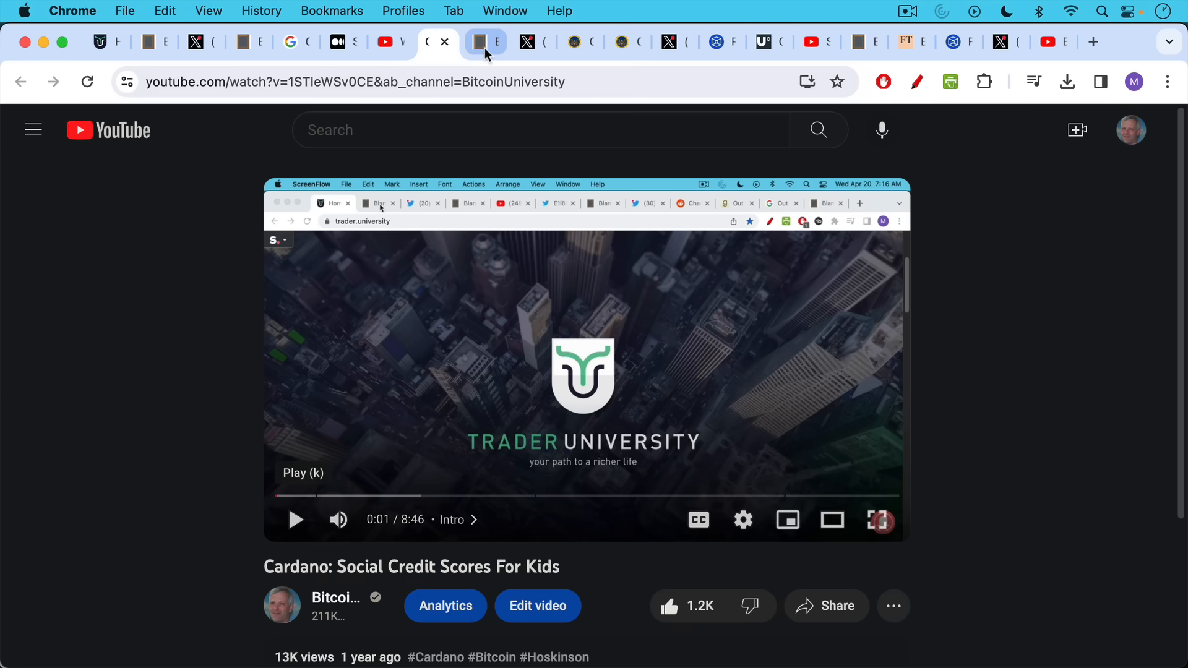
# Return to the Blank Slate script at its subscribe, like, comment and share call
pyautogui.click(484, 41)
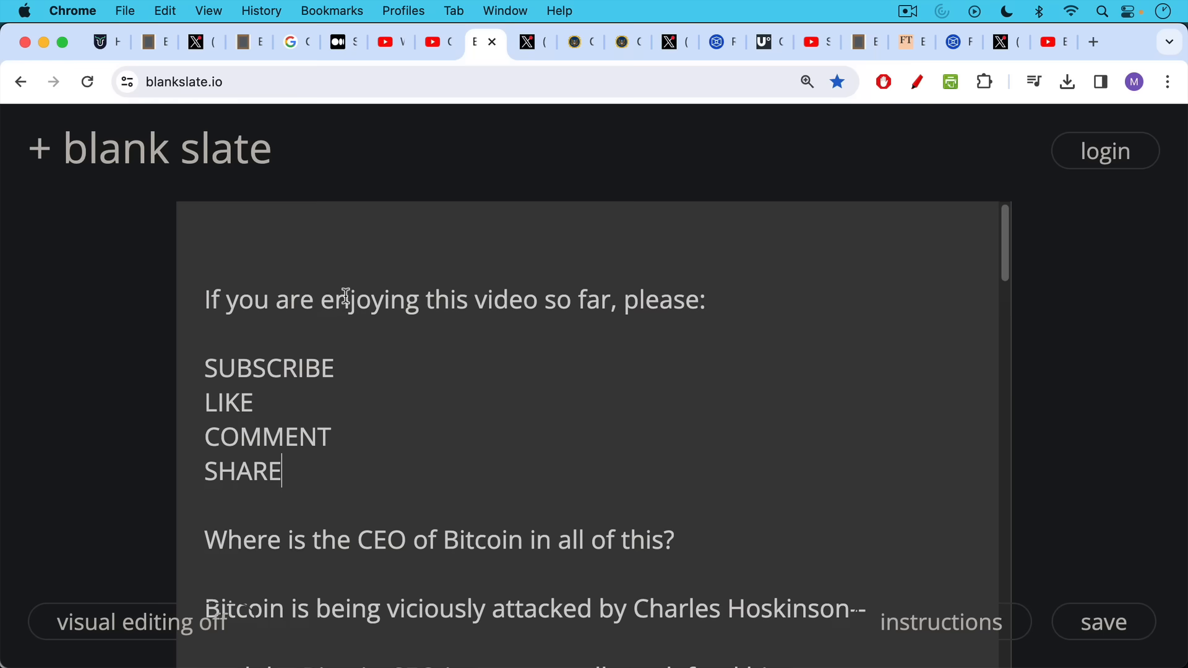
pyautogui.scroll(-3)
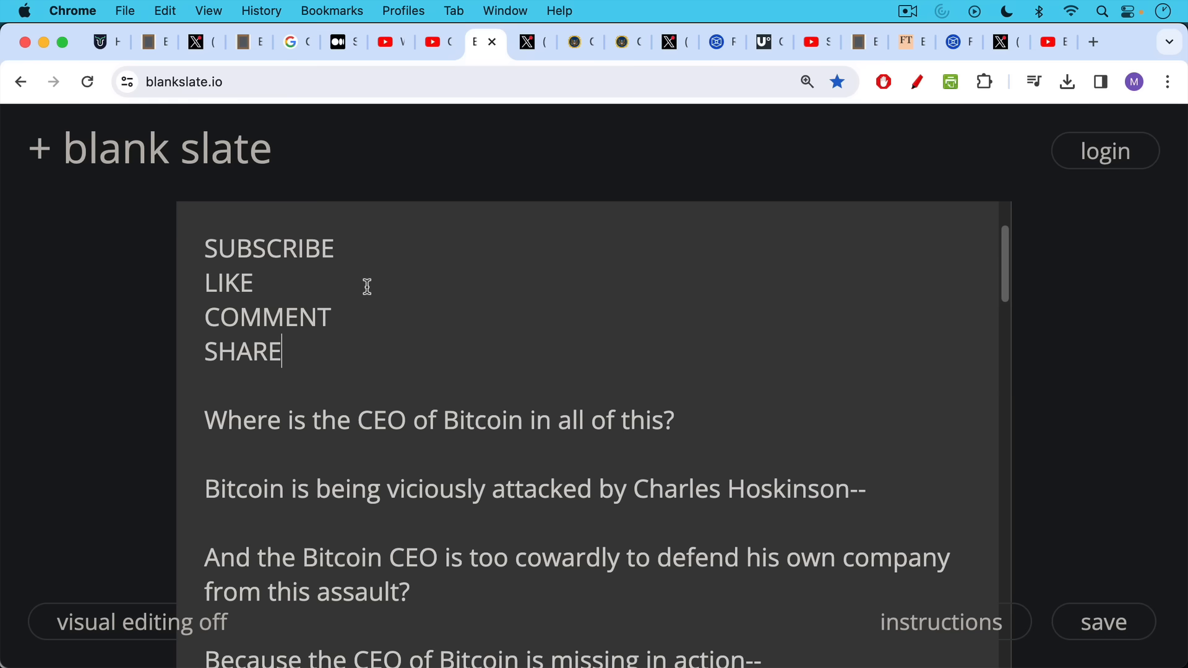
pyautogui.scroll(-3)
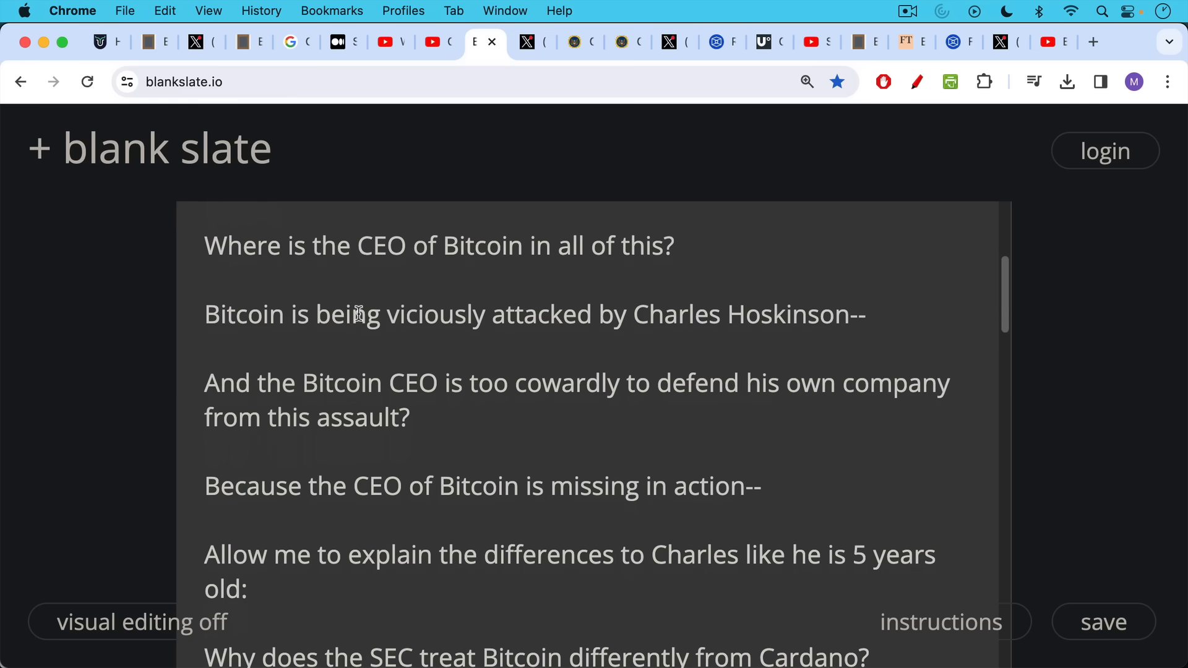
pyautogui.scroll(-3)
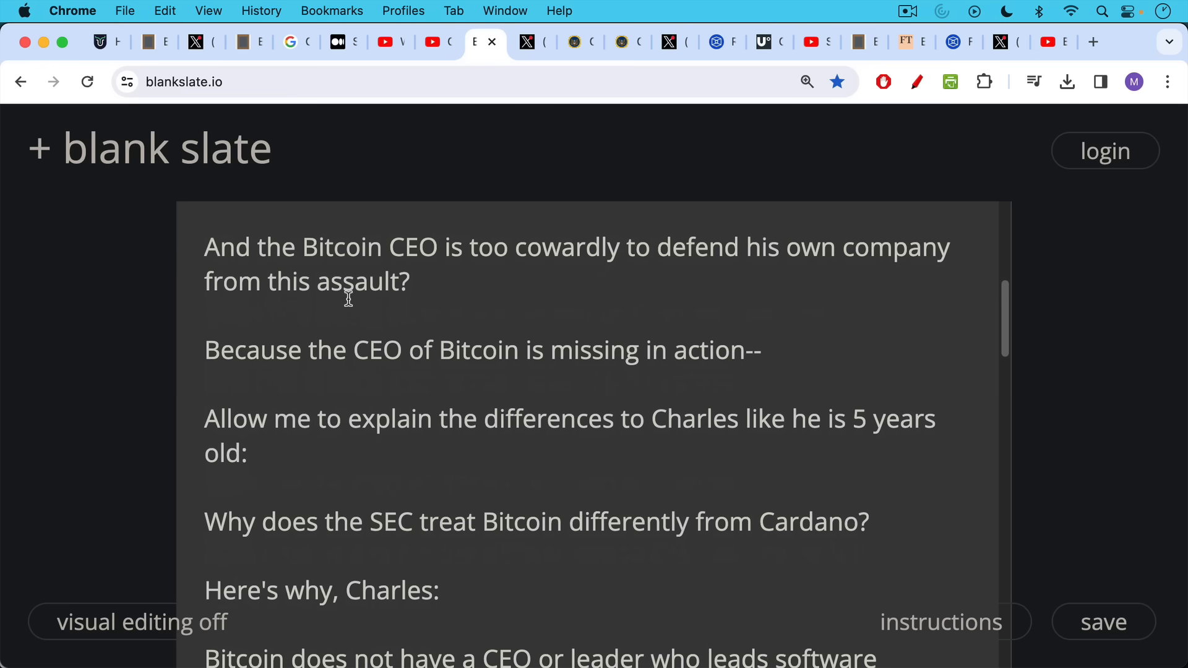
pyautogui.moveTo(348, 266)
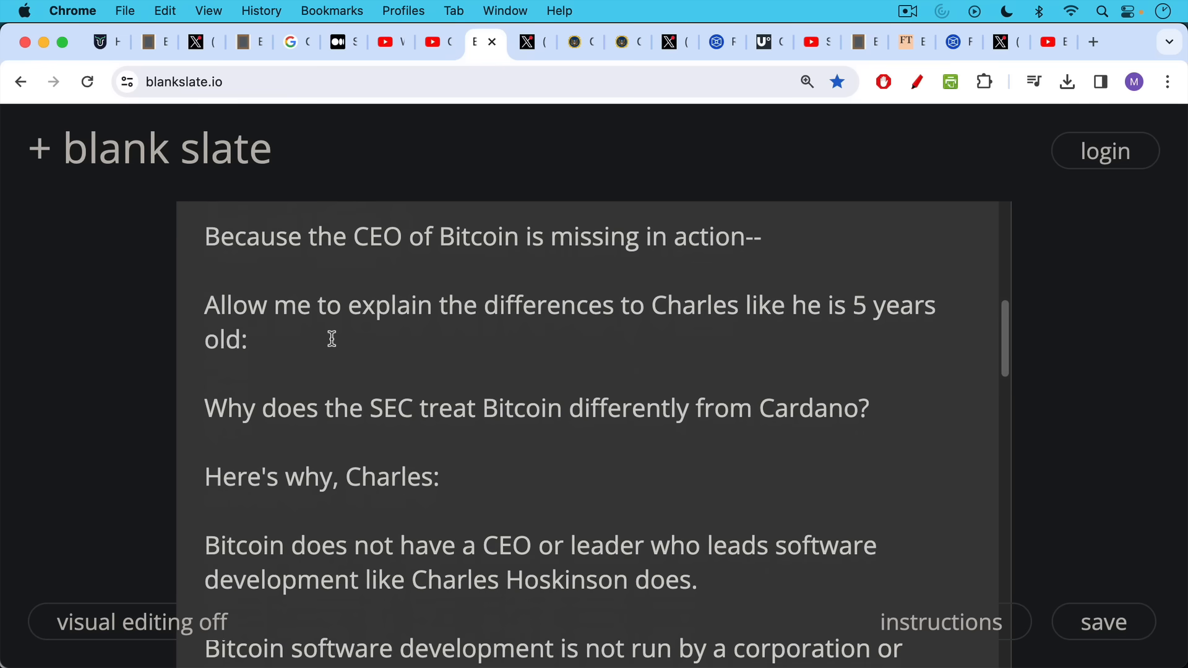
pyautogui.scroll(-3)
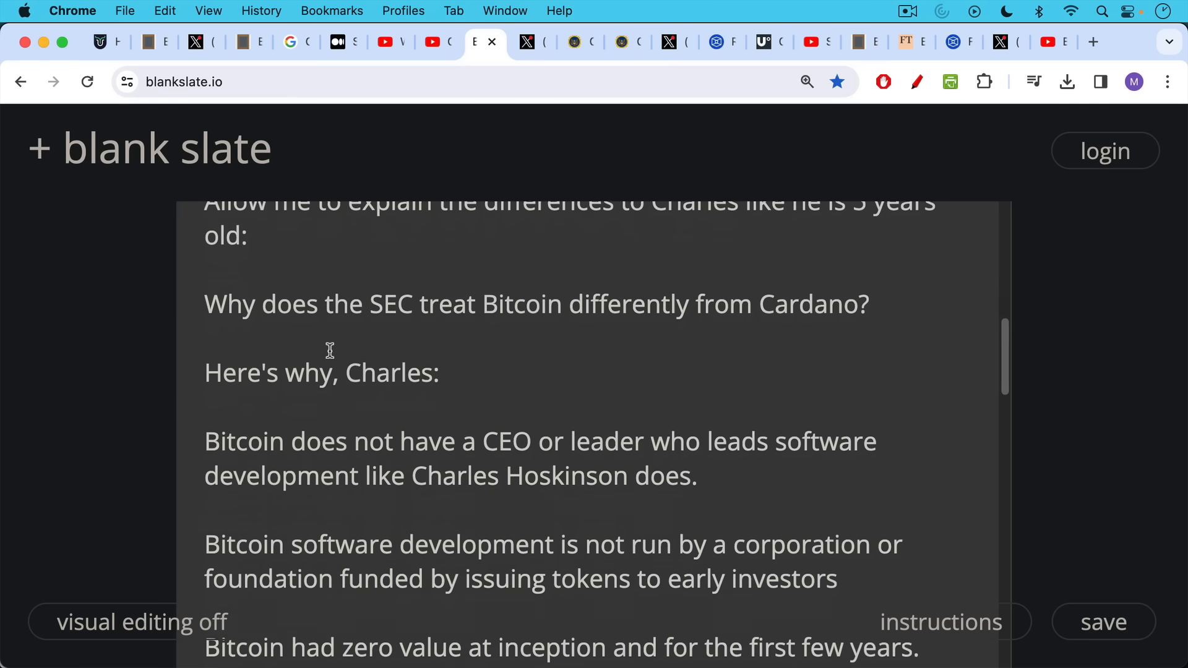
pyautogui.scroll(-3)
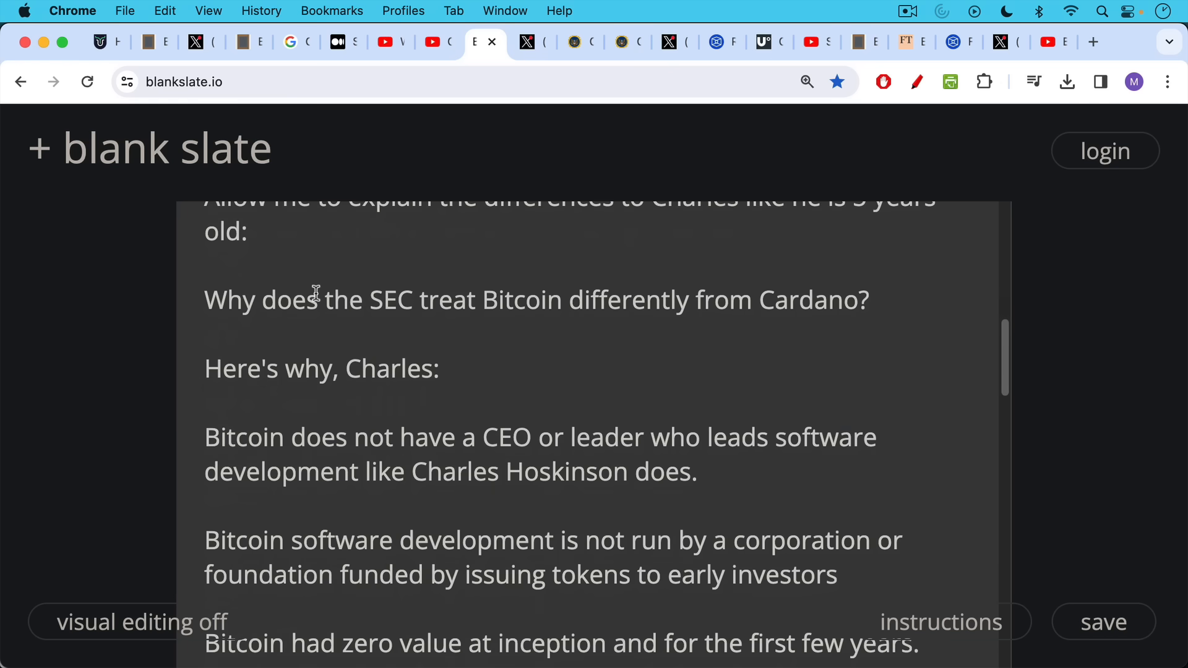
pyautogui.moveTo(338, 320)
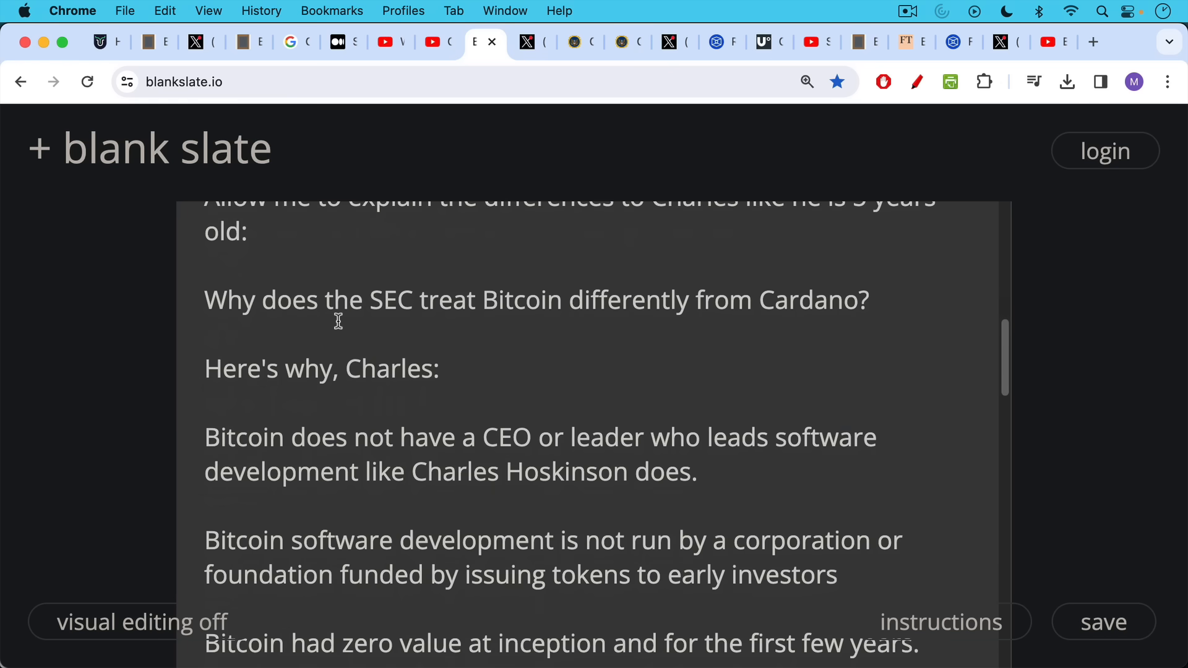
pyautogui.scroll(-3)
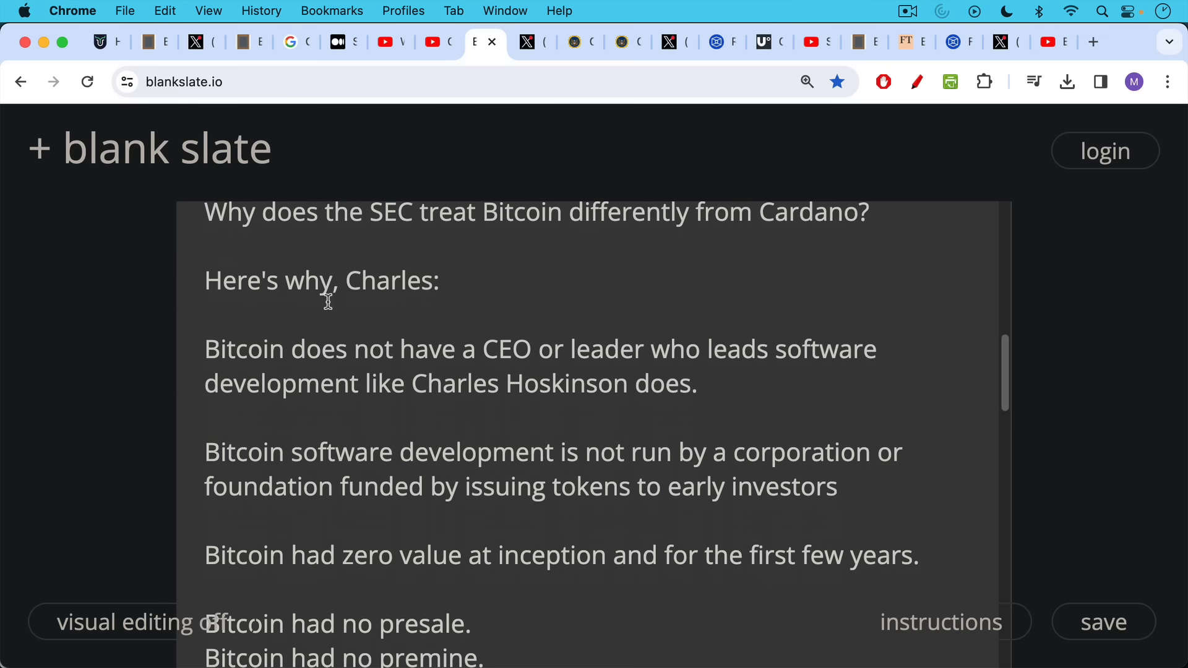
pyautogui.scroll(-3)
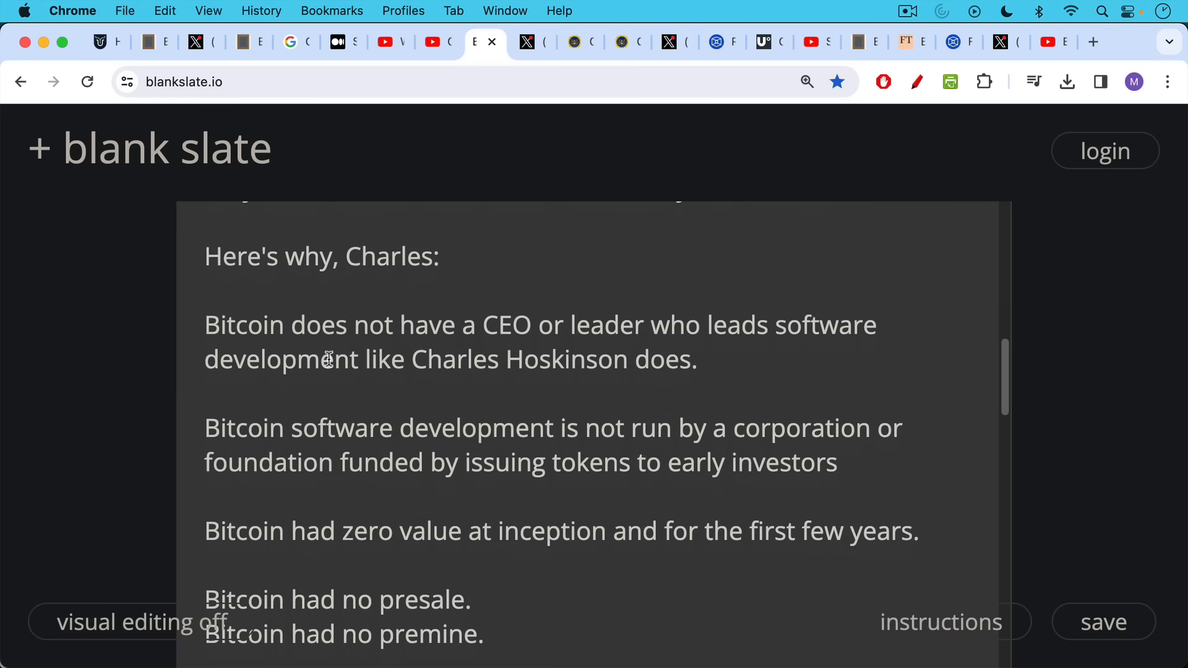
pyautogui.scroll(-3)
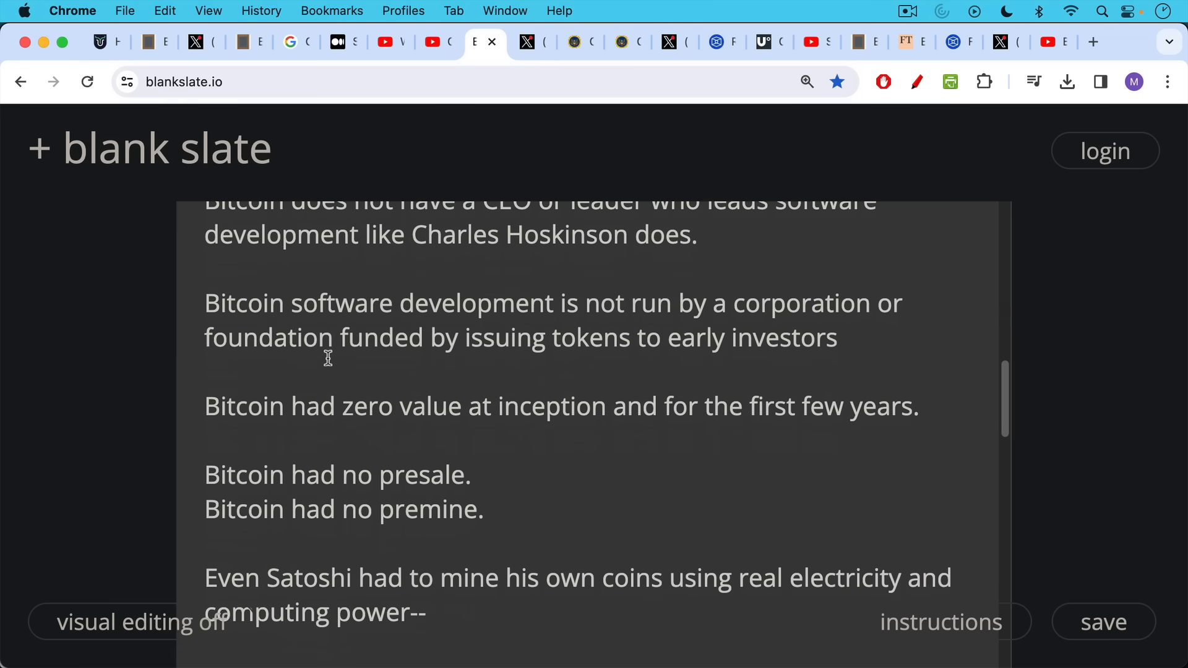
pyautogui.moveTo(324, 363)
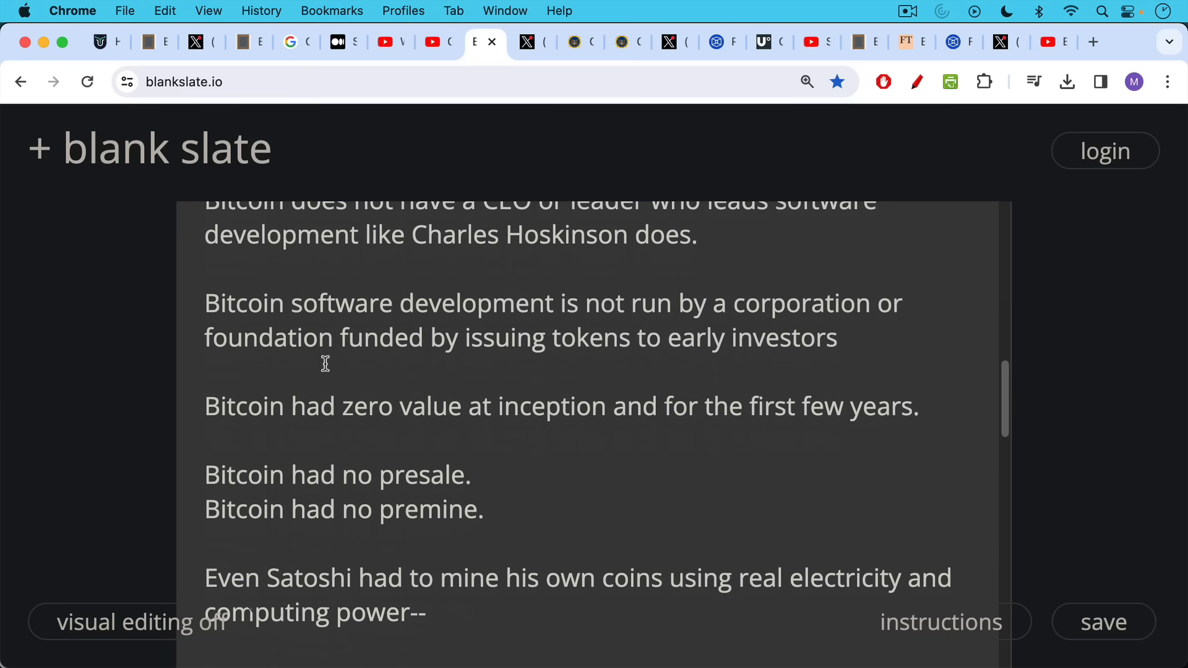
pyautogui.scroll(-3)
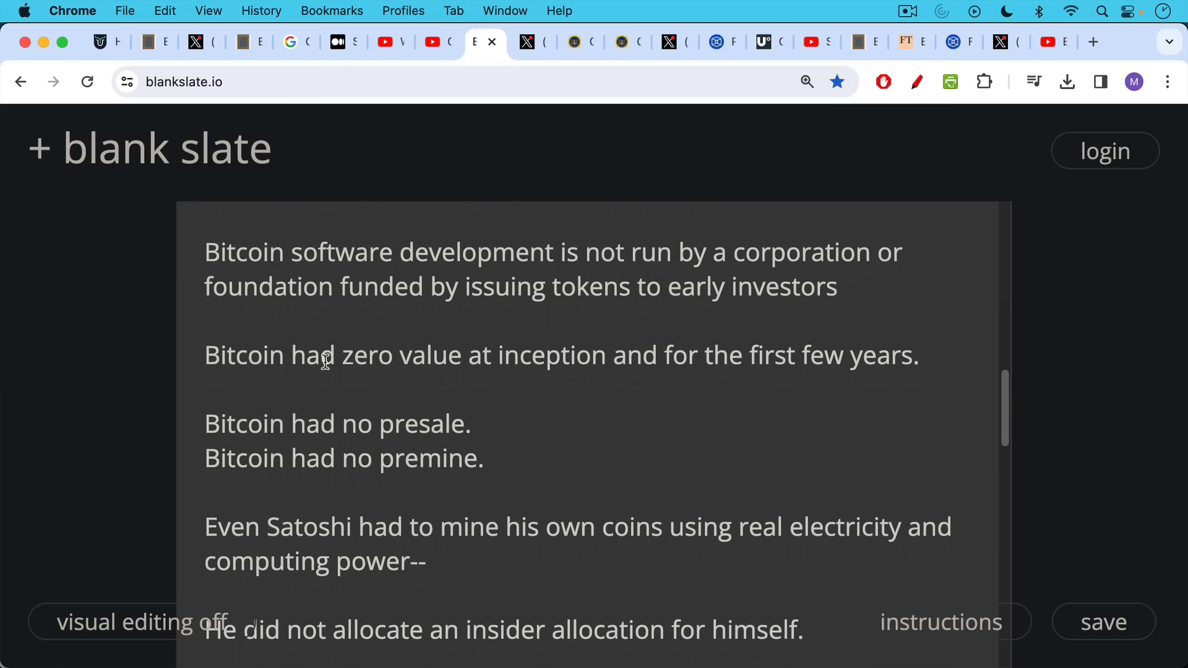
pyautogui.moveTo(323, 392)
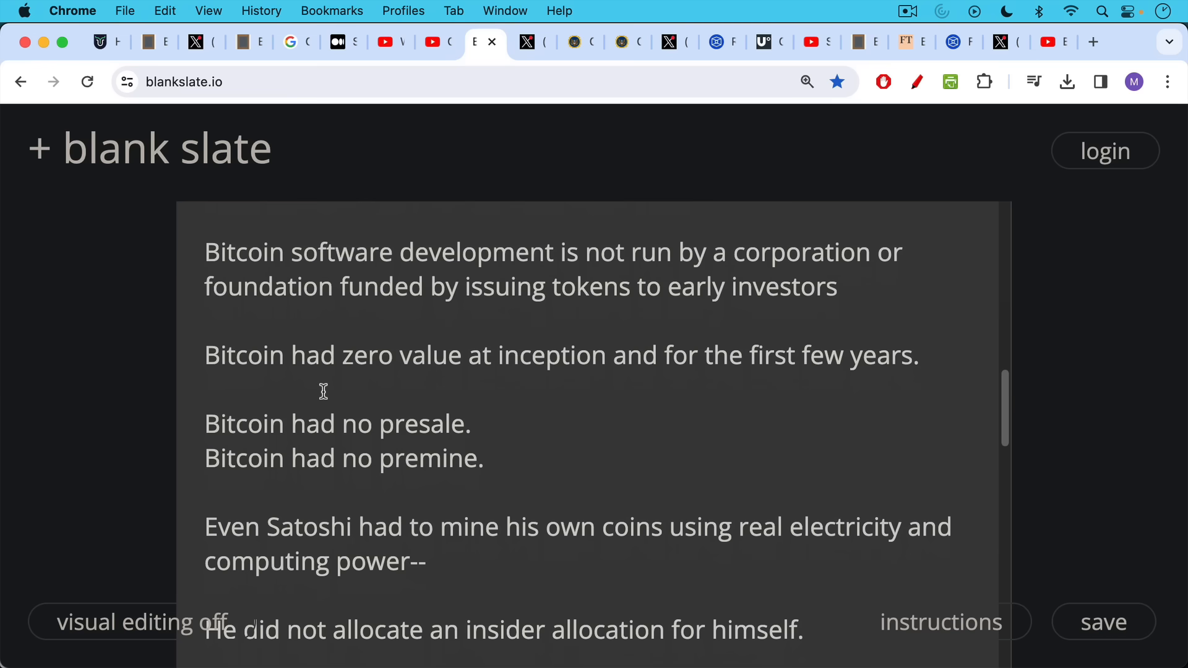
pyautogui.moveTo(318, 385)
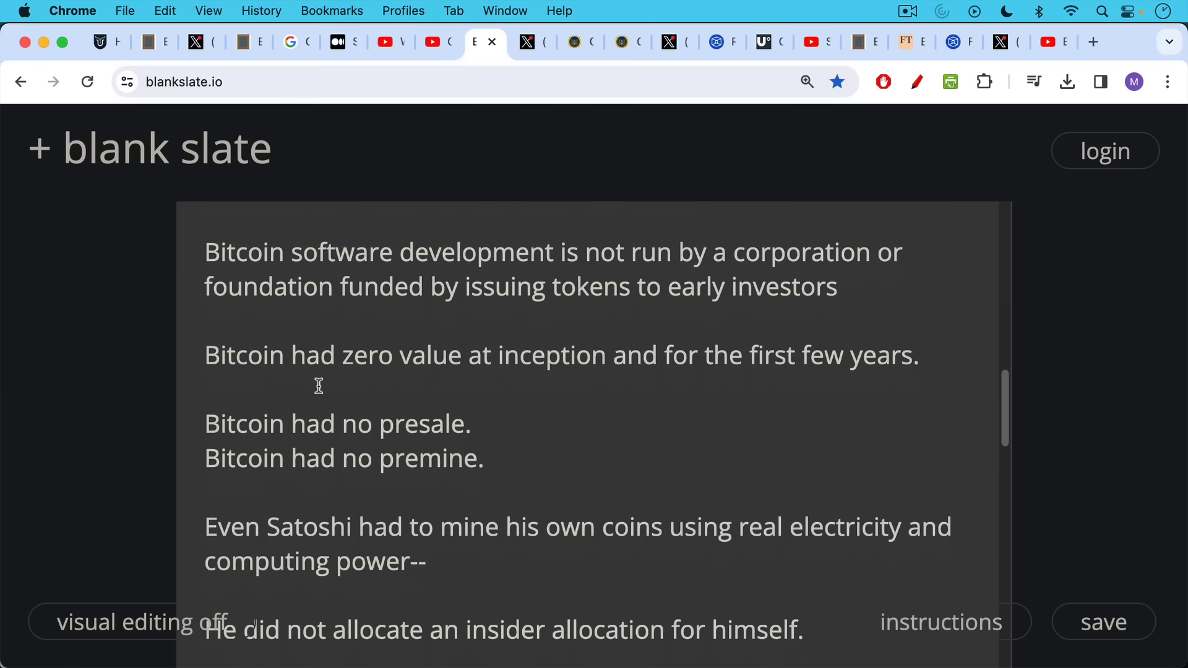
pyautogui.moveTo(321, 382)
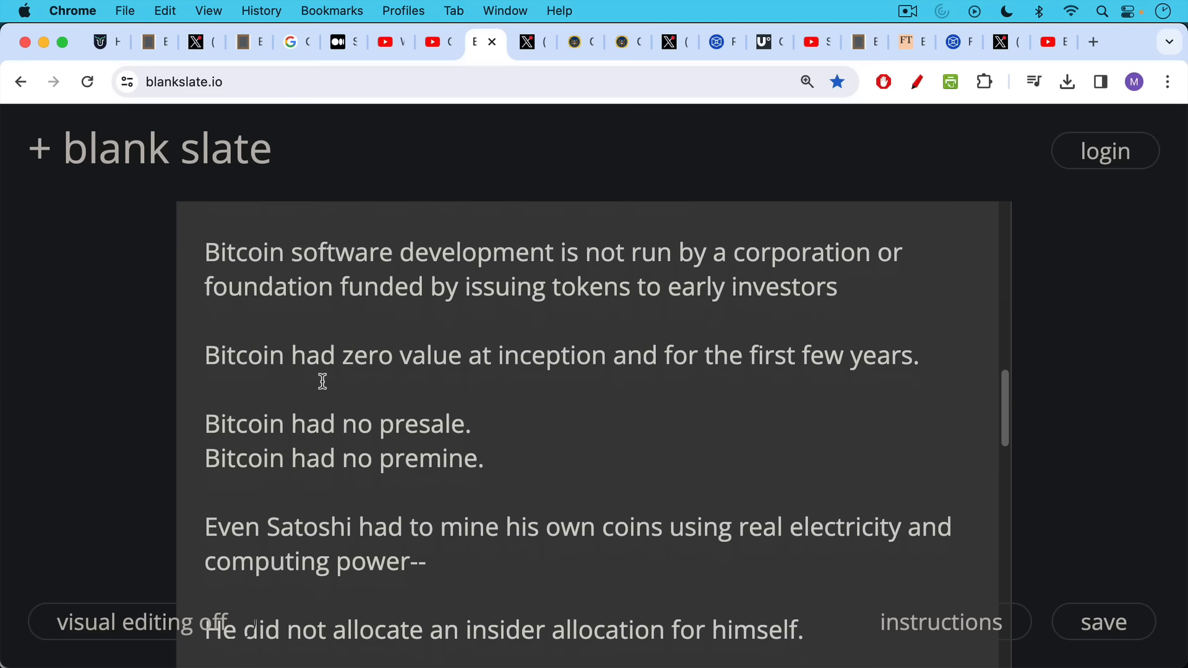
pyautogui.scroll(-3)
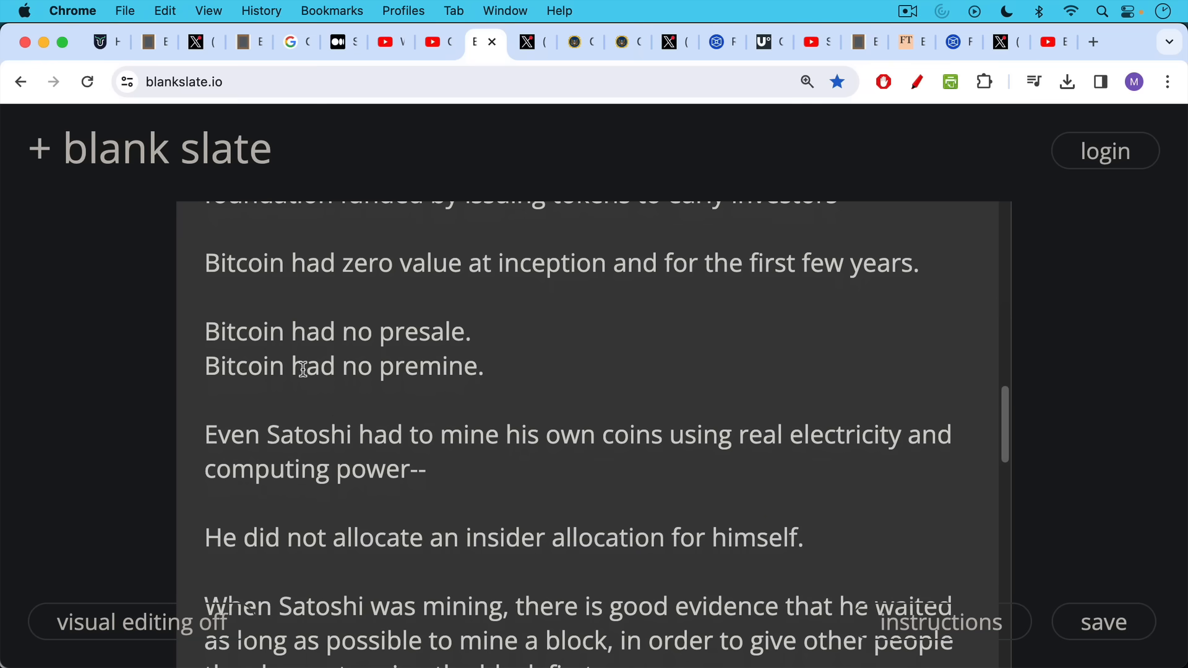
pyautogui.scroll(-3)
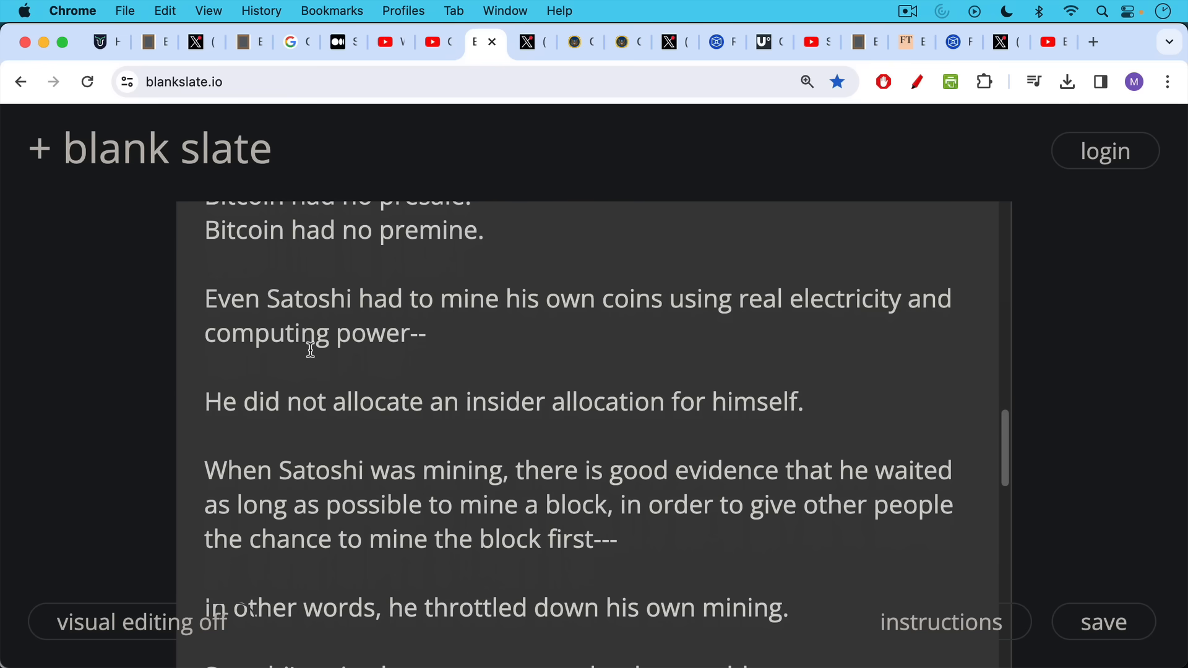
pyautogui.moveTo(309, 393)
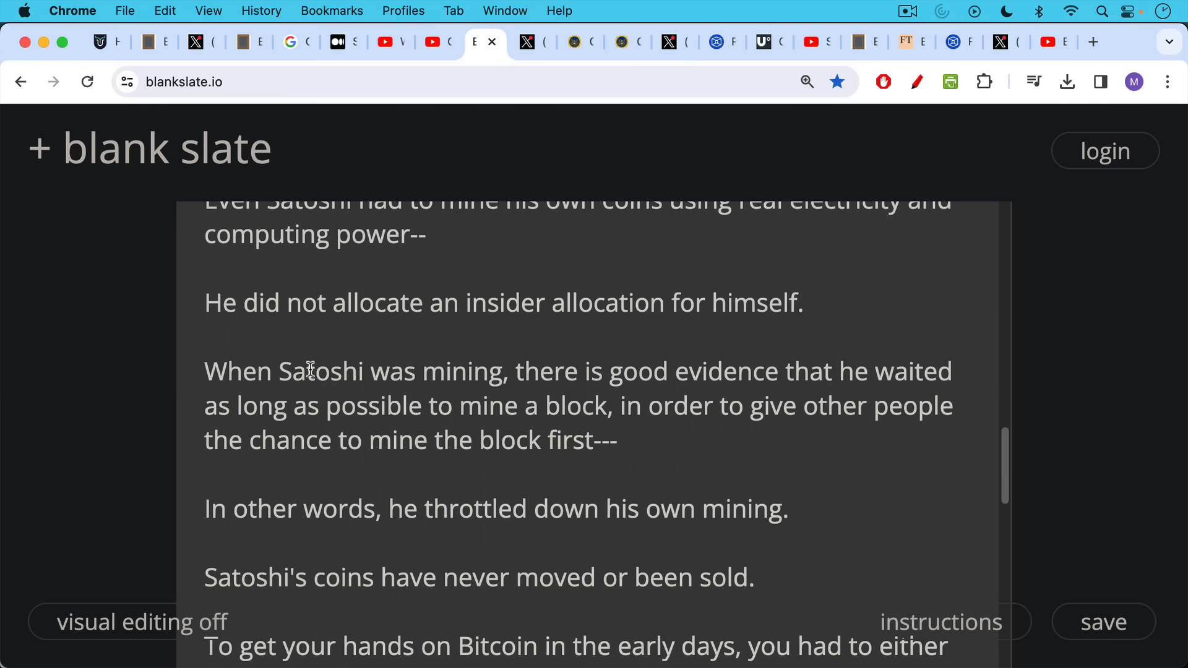
pyautogui.moveTo(296, 394)
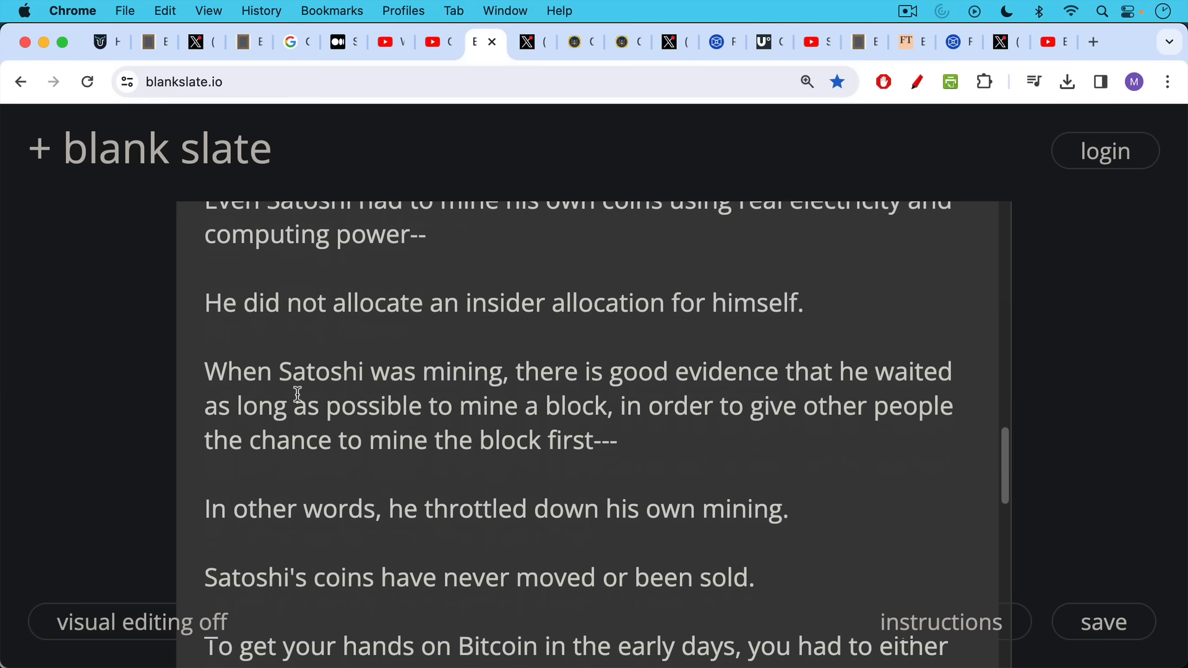
pyautogui.moveTo(291, 397)
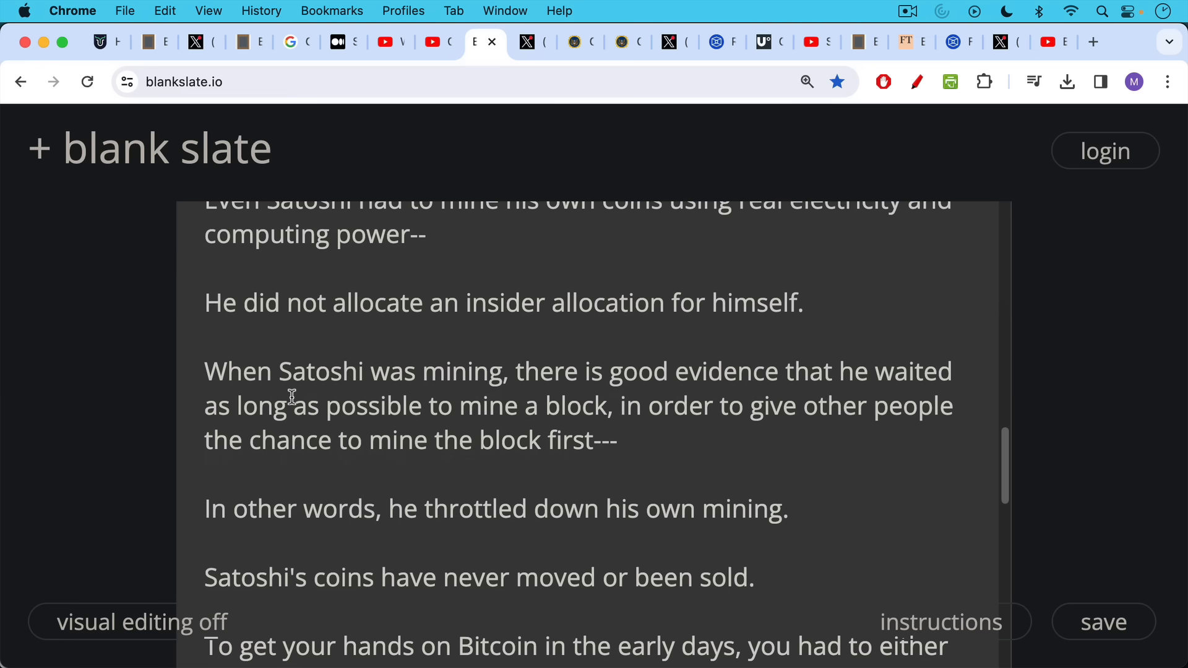
pyautogui.scroll(-3)
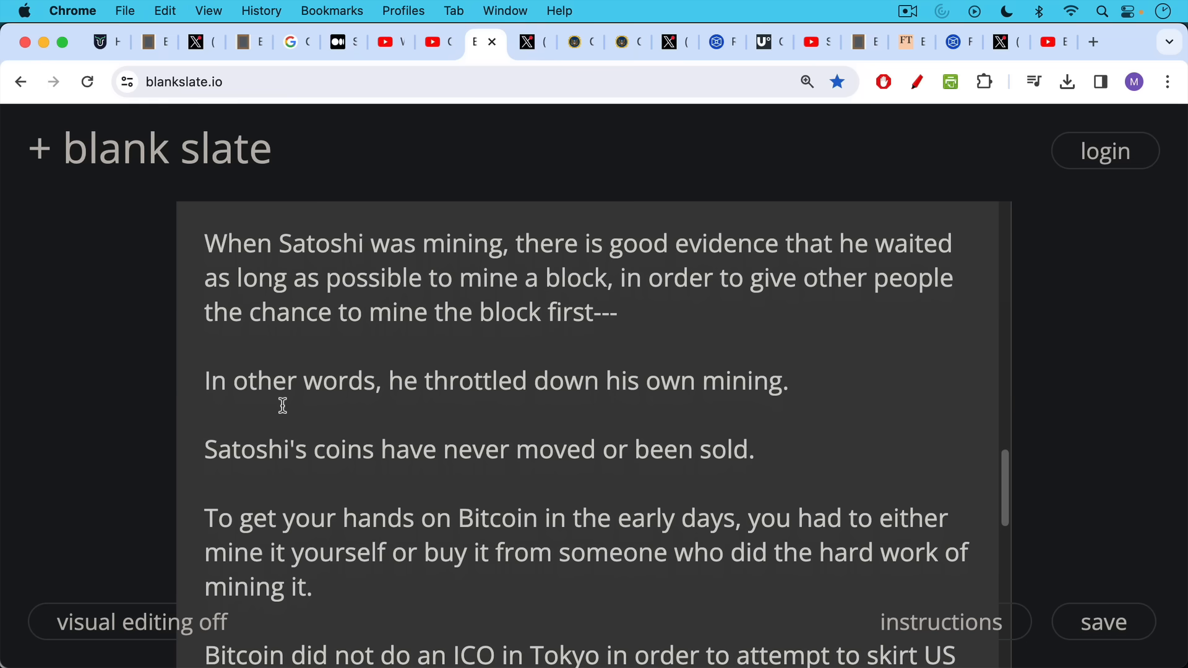
pyautogui.moveTo(287, 401)
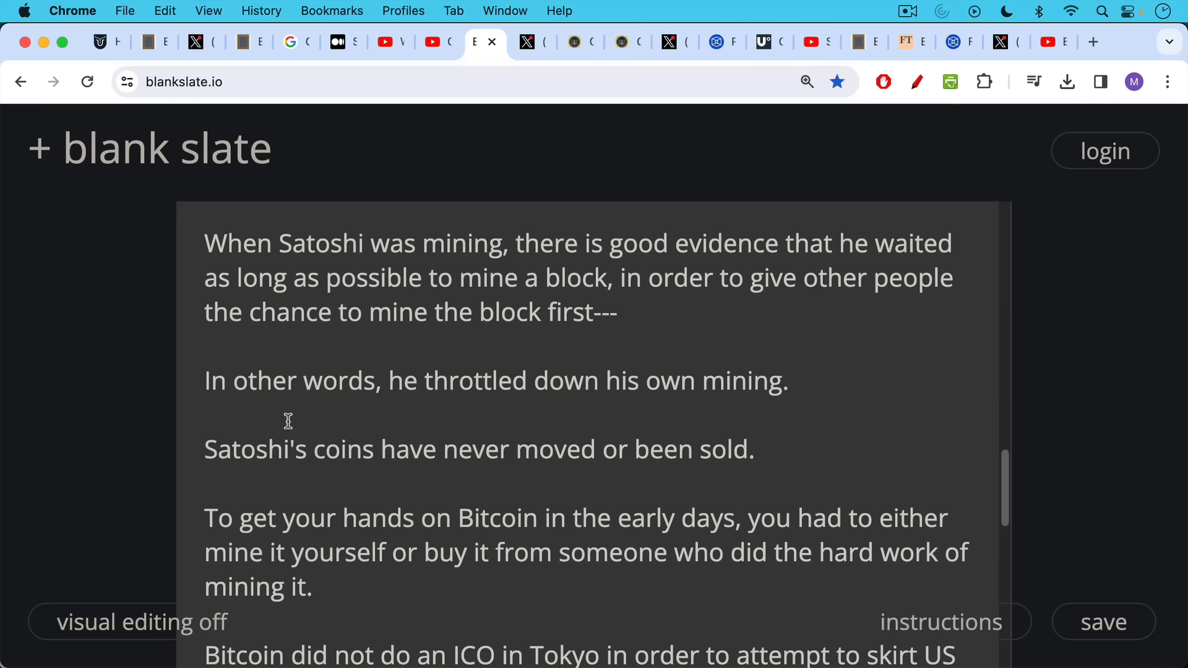
pyautogui.scroll(-3)
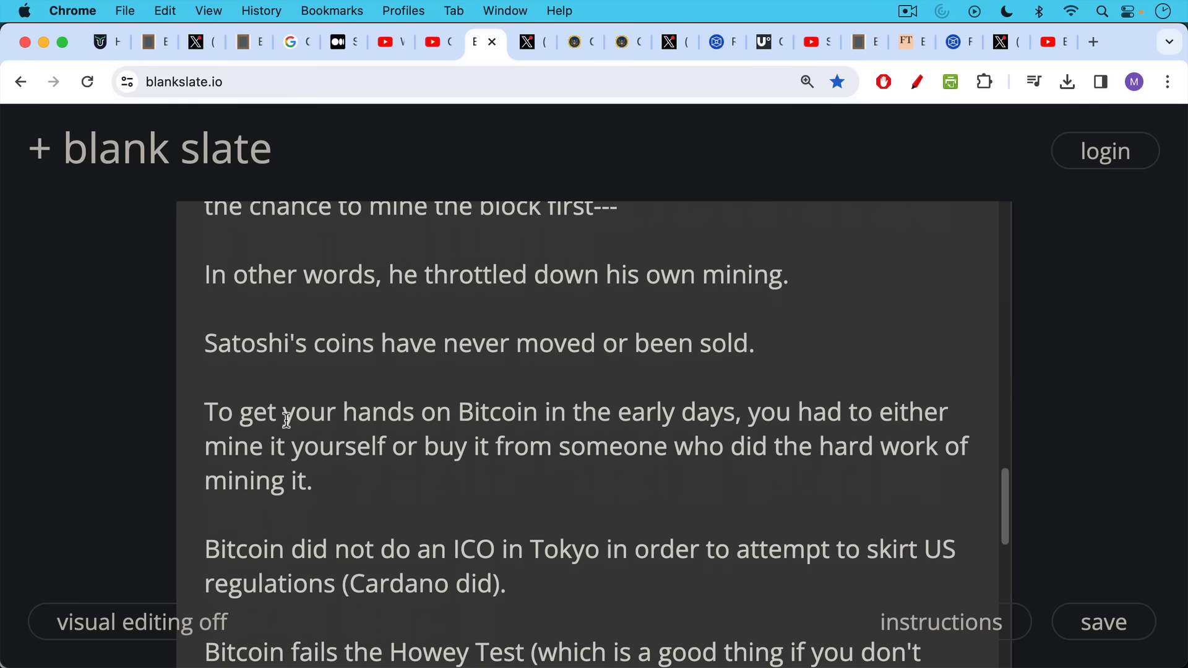
pyautogui.scroll(-3)
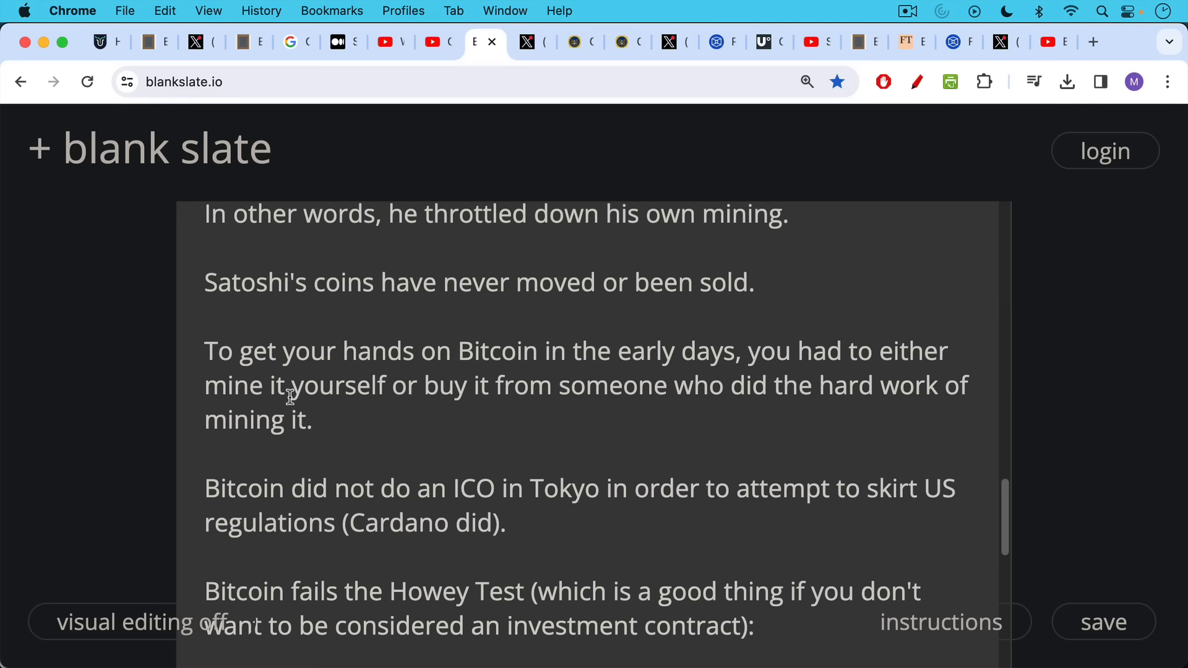
pyautogui.scroll(-3)
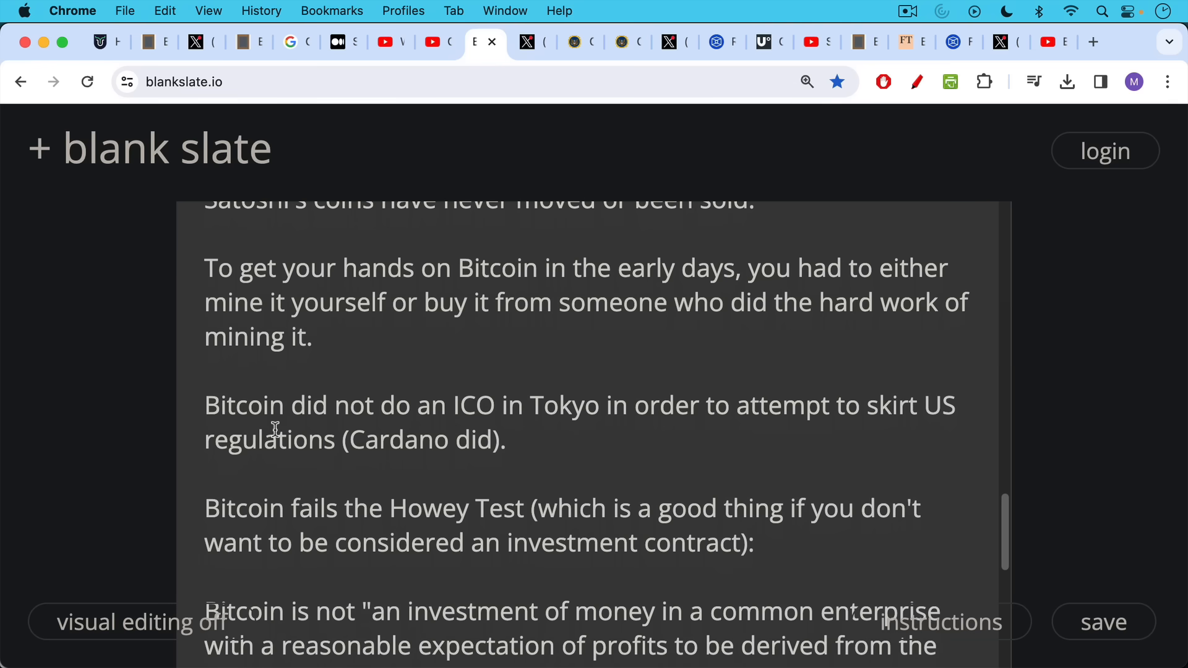
pyautogui.moveTo(274, 402)
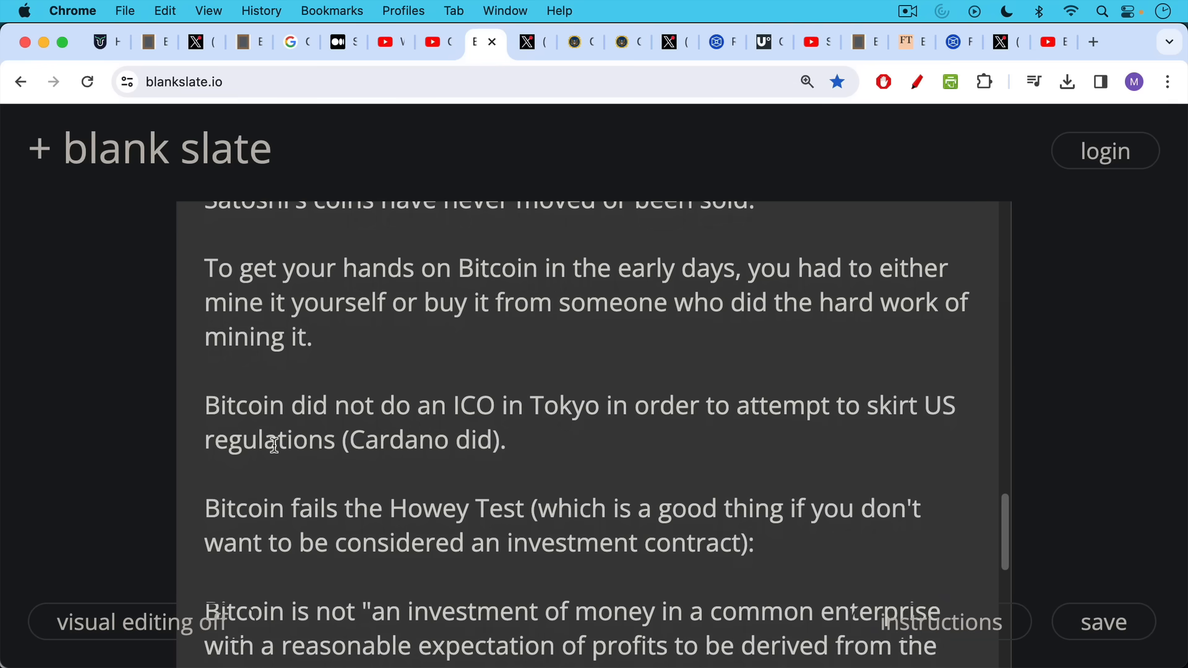
pyautogui.scroll(-3)
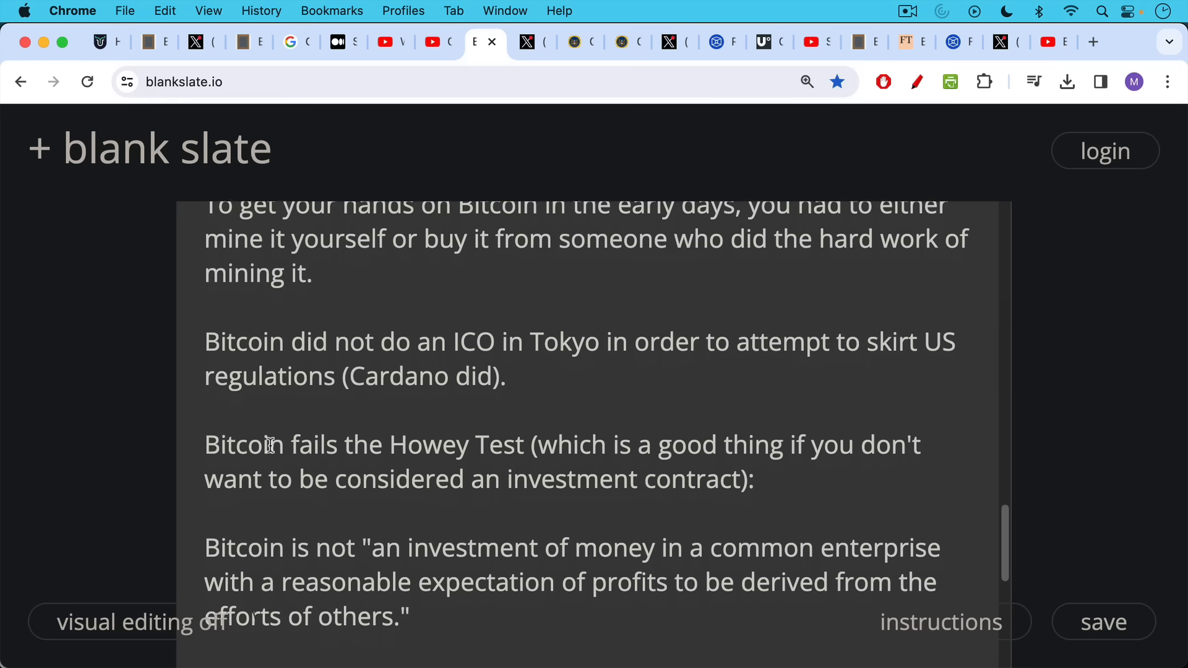
pyautogui.scroll(-3)
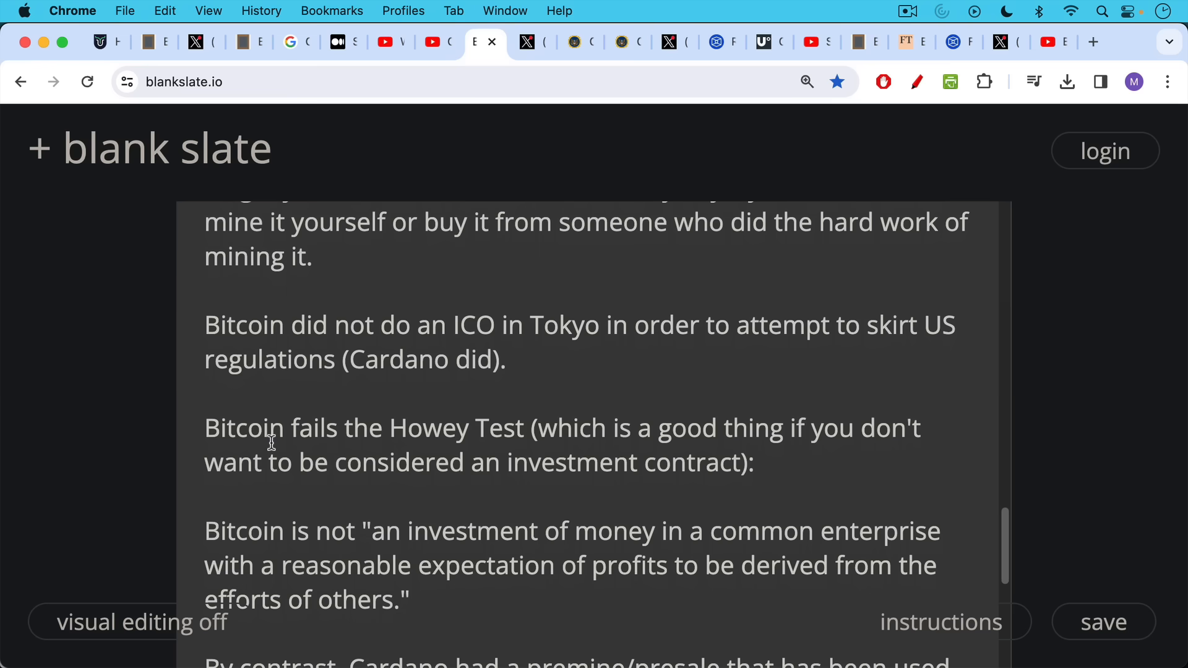
pyautogui.moveTo(269, 445)
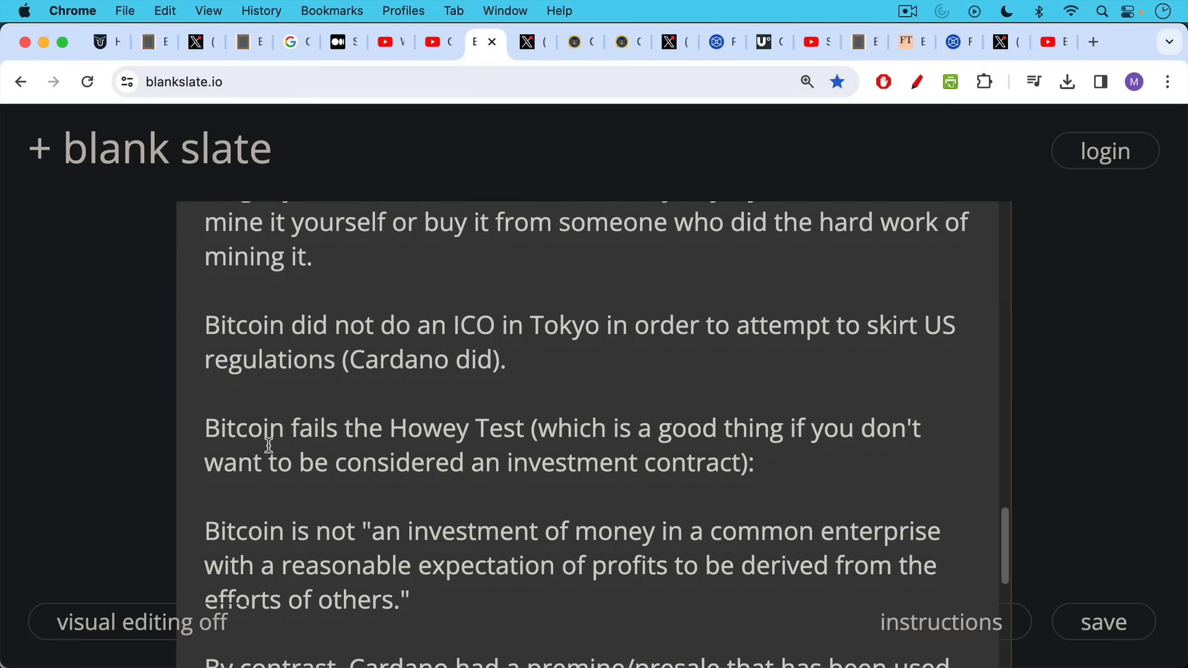
pyautogui.scroll(-3)
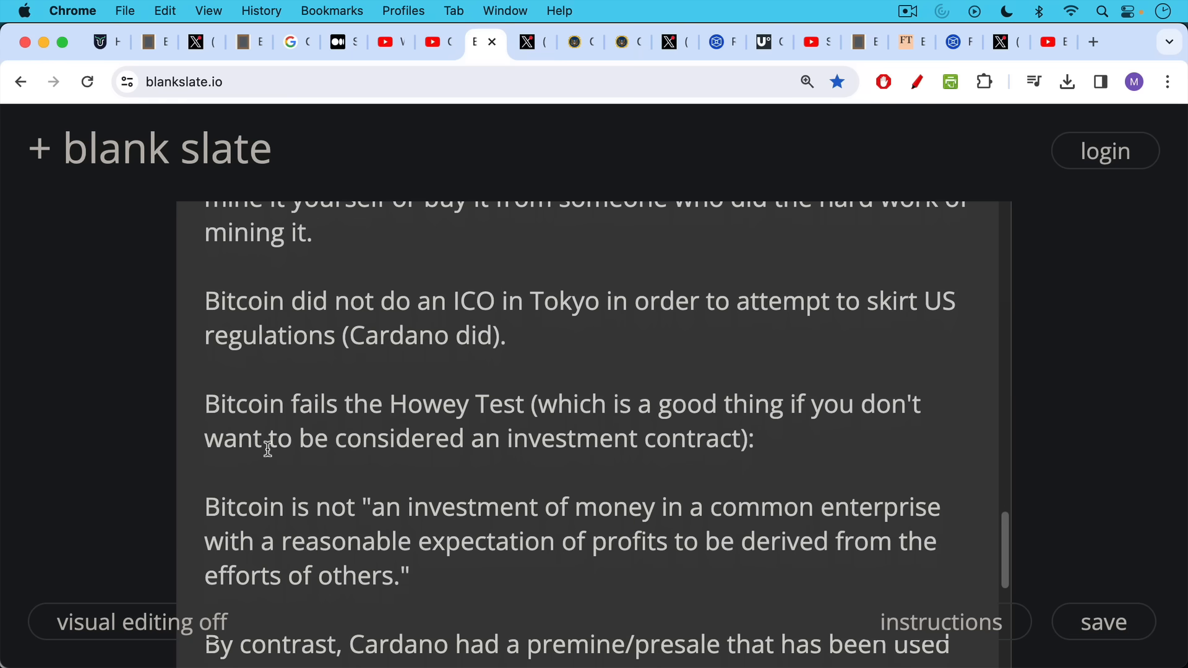
pyautogui.scroll(-3)
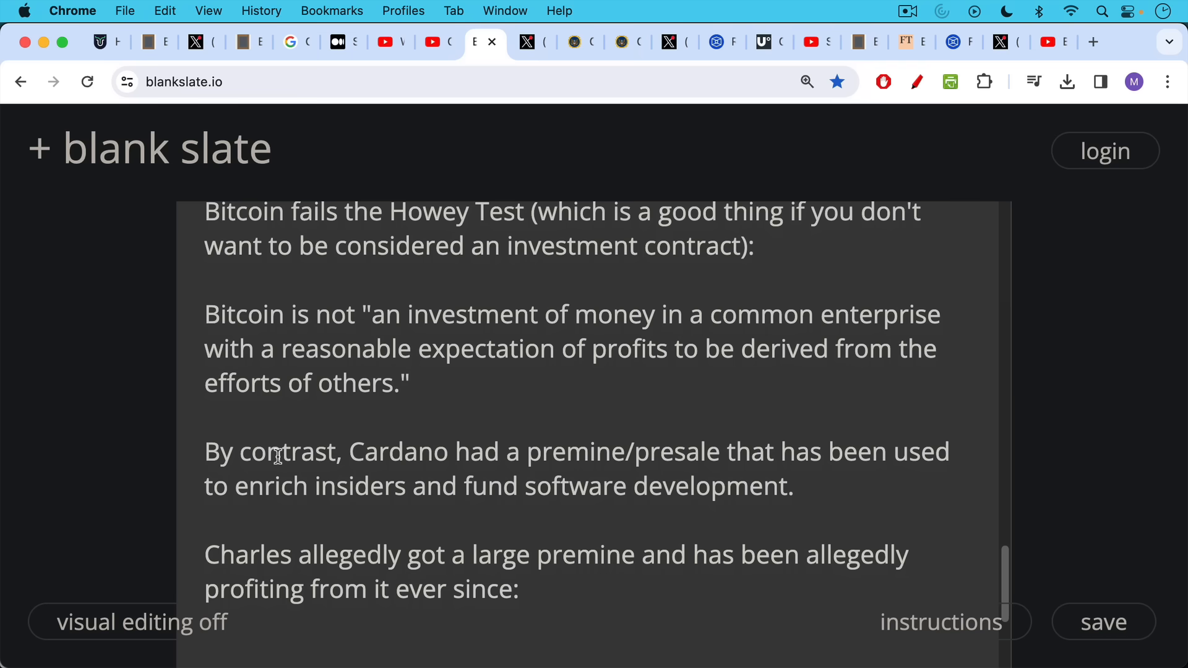
pyautogui.moveTo(372, 404)
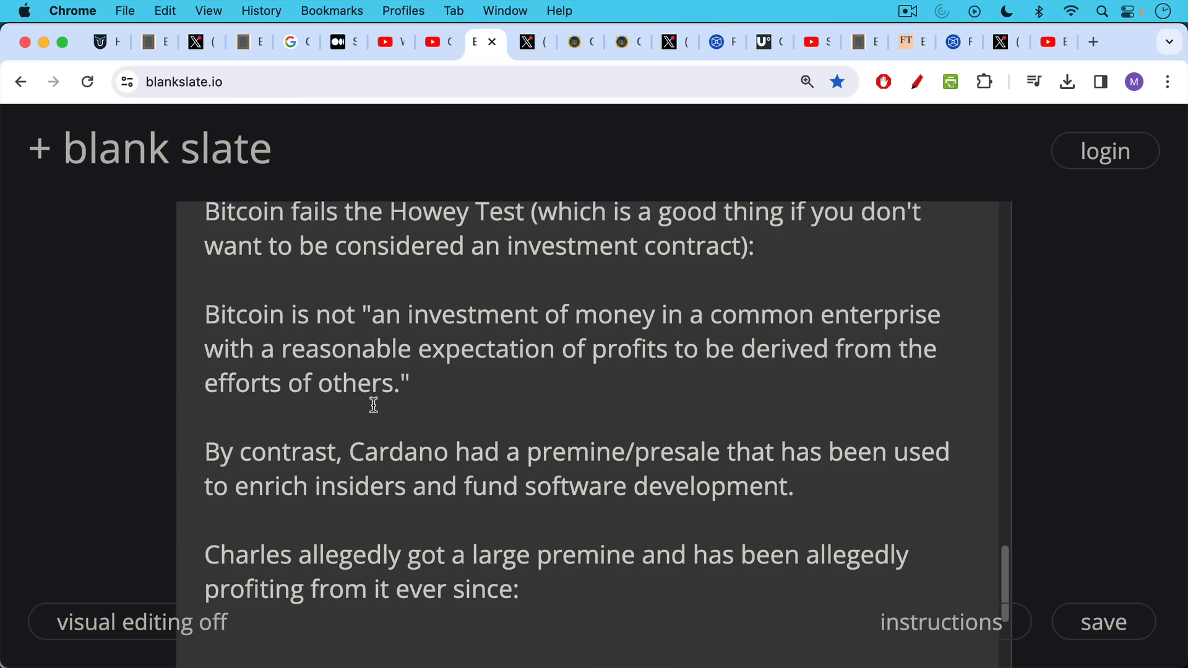
pyautogui.scroll(-3)
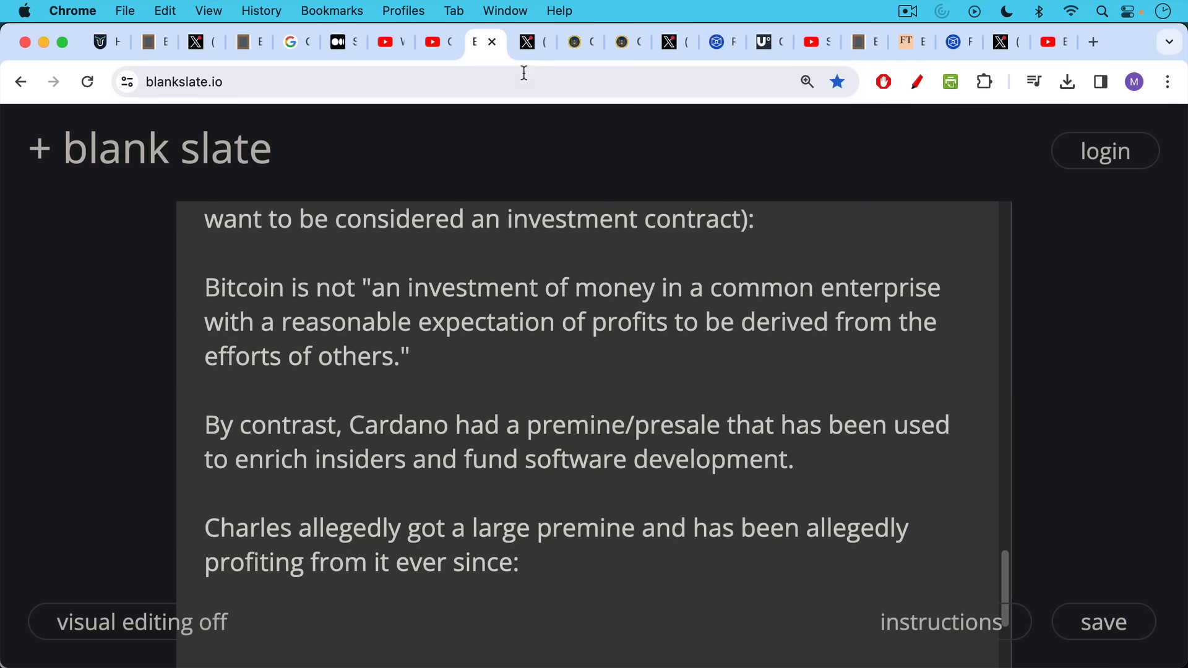
# Show Cory Klippsten's post about IOHK_Charles earning $40M yearly from staking
pyautogui.click(517, 41)
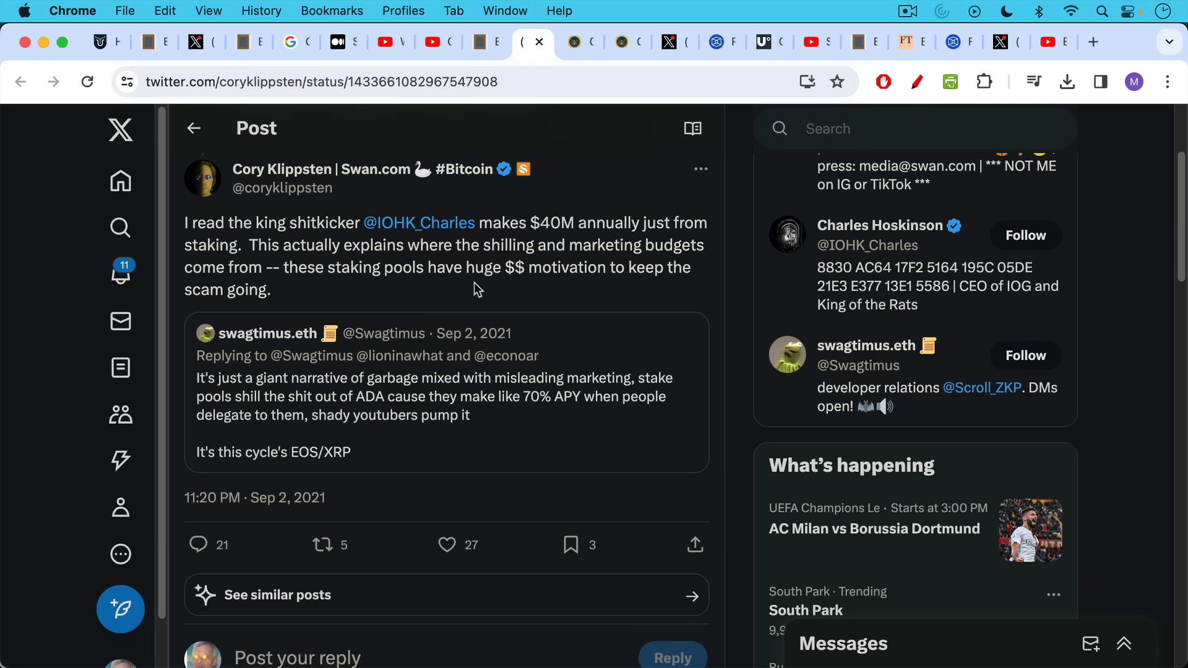
pyautogui.moveTo(275, 237)
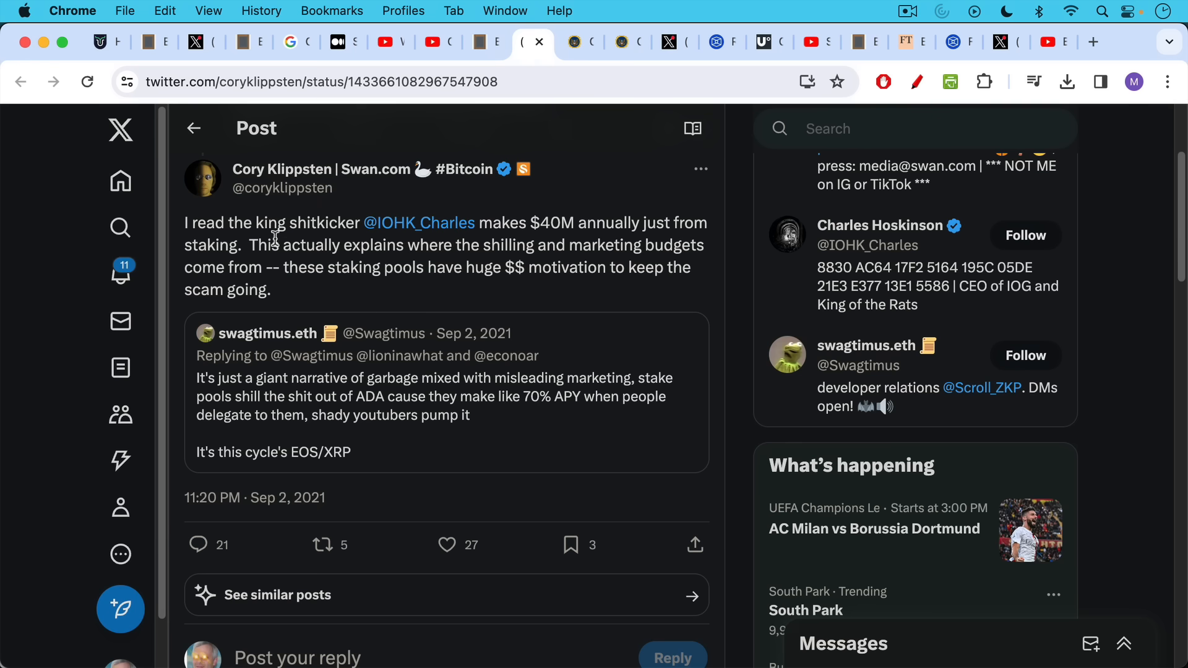
pyautogui.moveTo(303, 252)
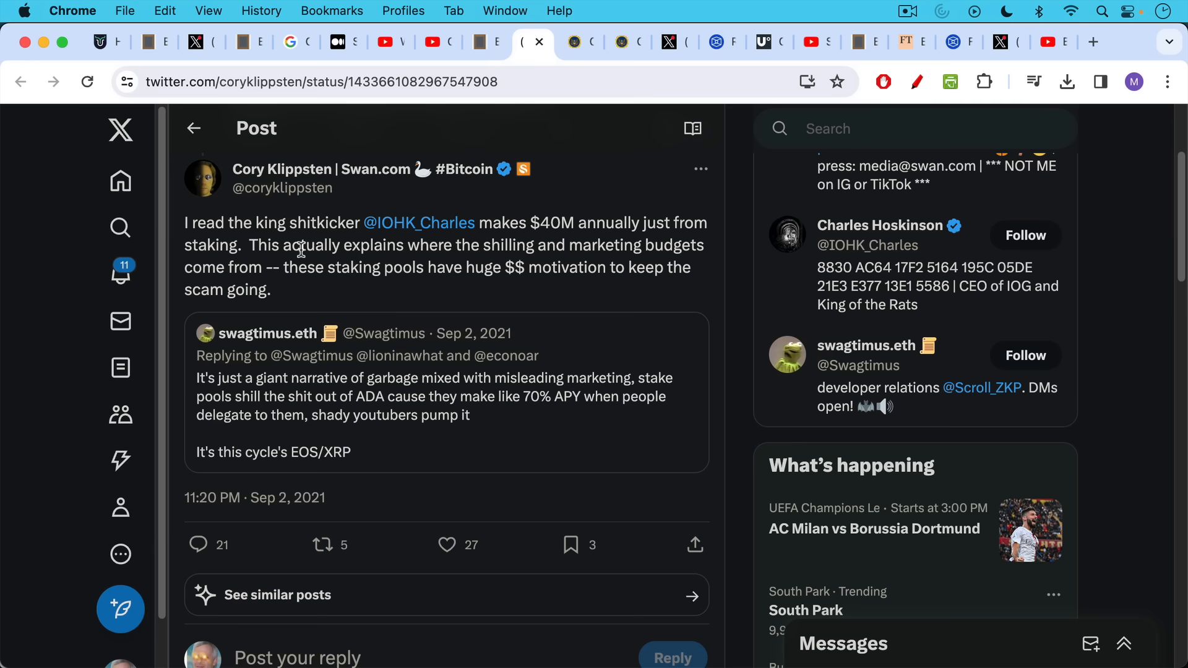
pyautogui.moveTo(318, 250)
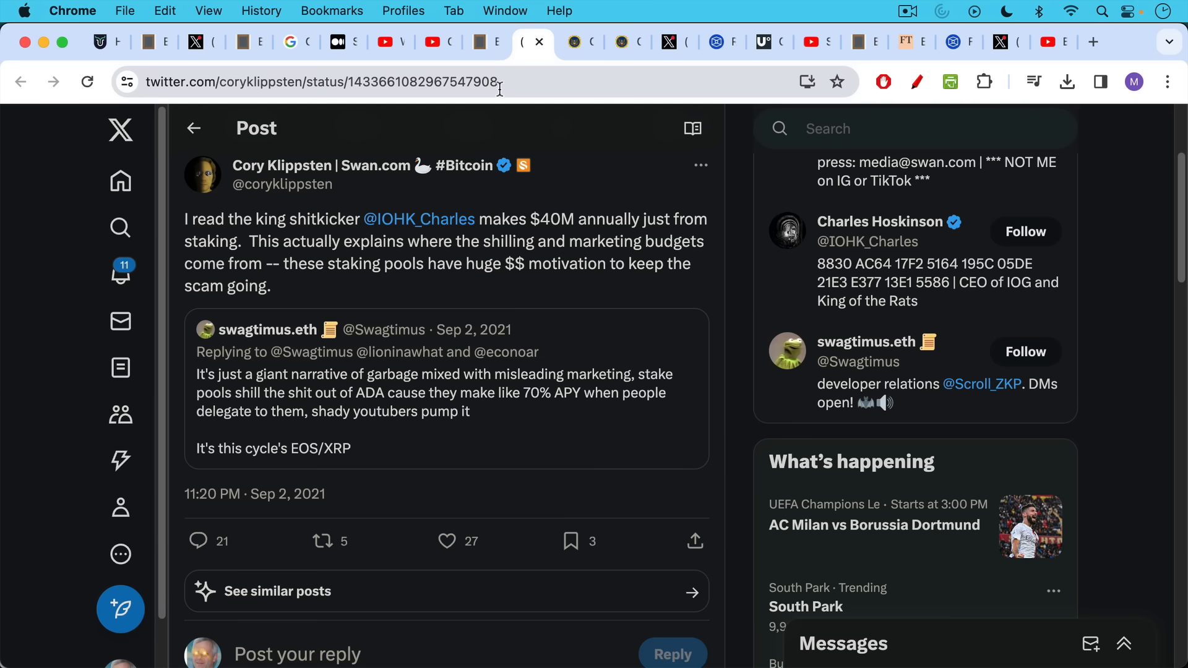
pyautogui.moveTo(580, 42)
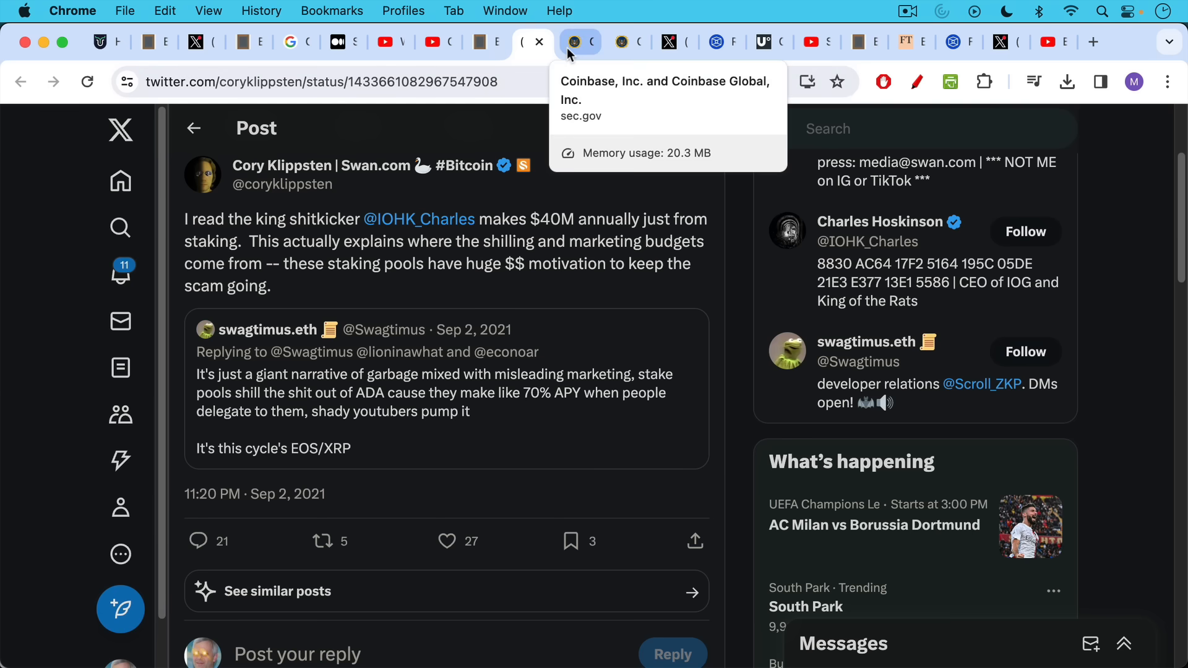
# Return to the SEC Coinbase complaint PDF and scroll to paragraph 143 on page 42
pyautogui.click(579, 42)
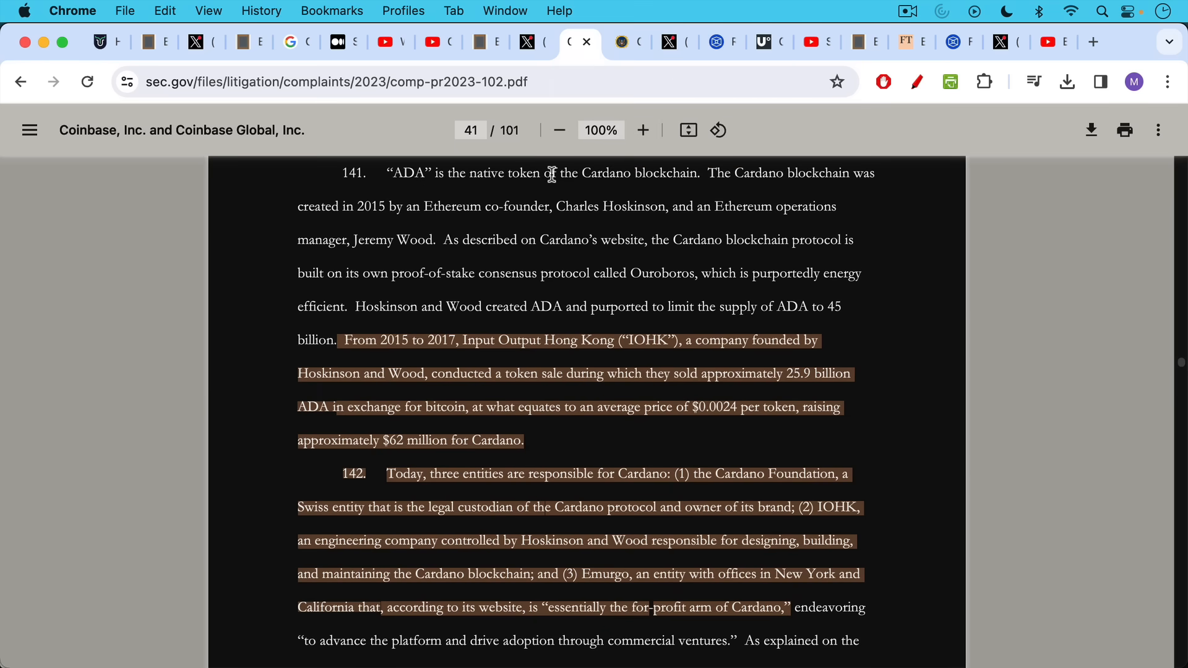
pyautogui.moveTo(557, 151)
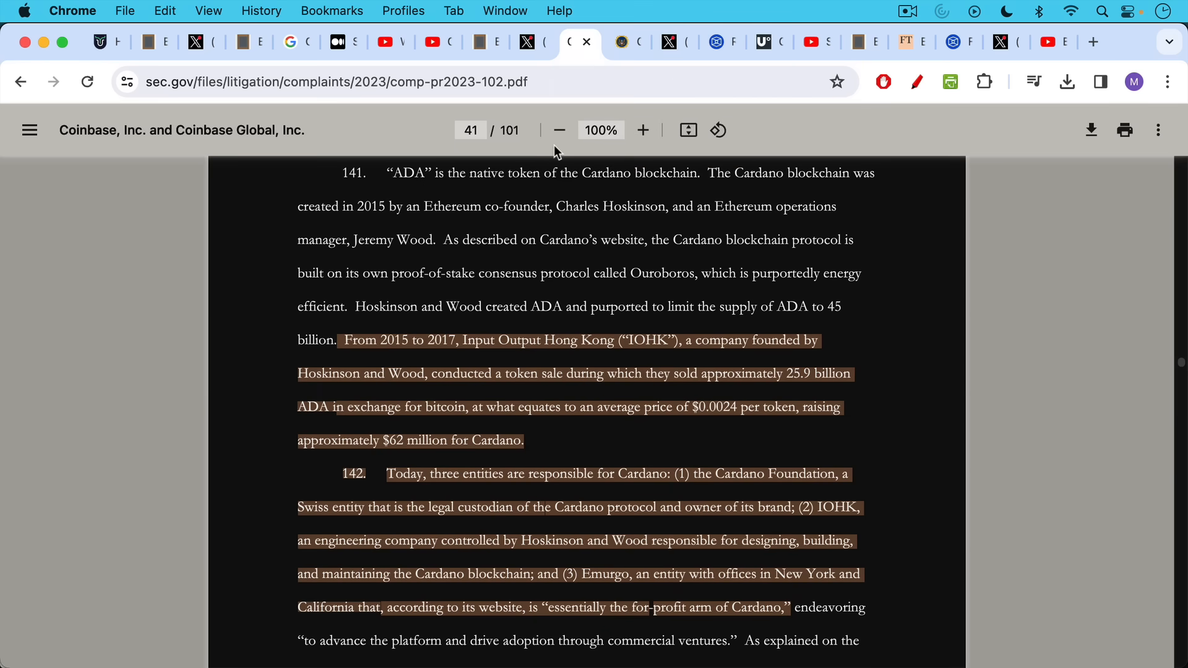
pyautogui.moveTo(415, 115)
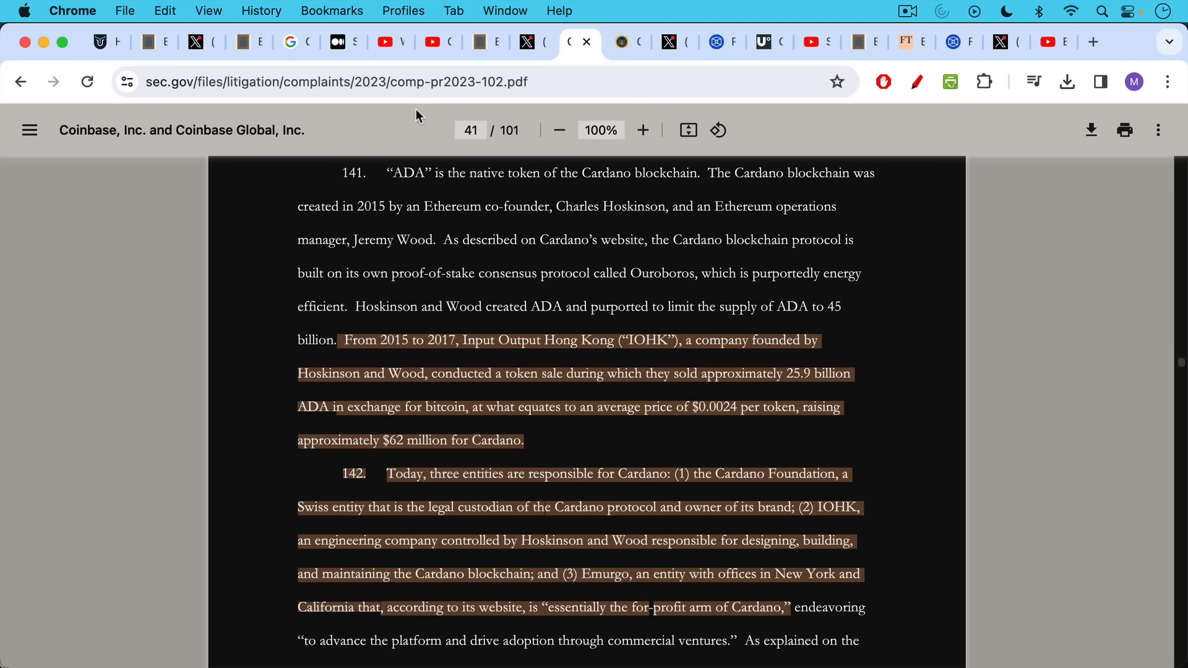
pyautogui.moveTo(574, 313)
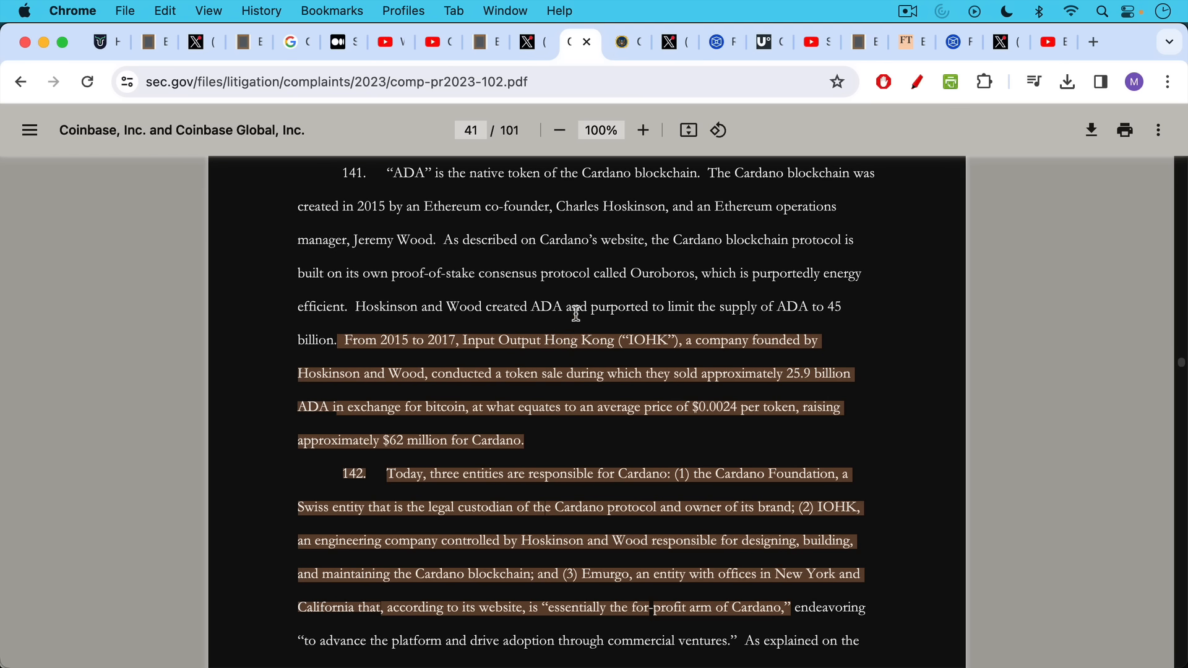
pyautogui.moveTo(390, 279)
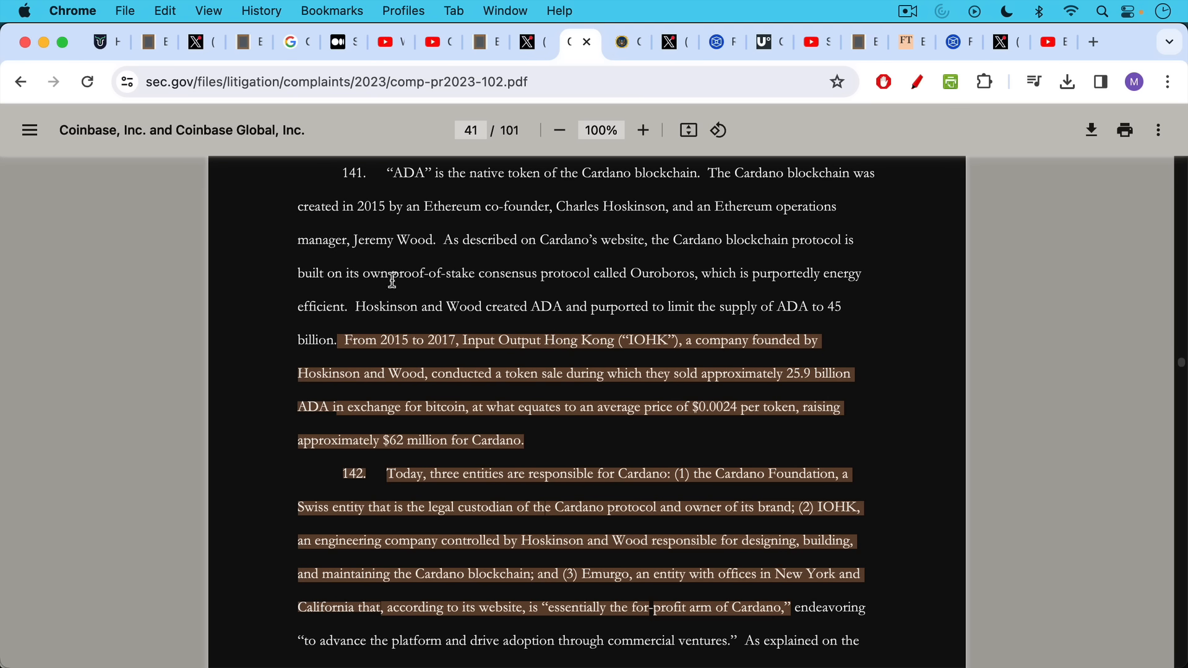
pyautogui.moveTo(521, 358)
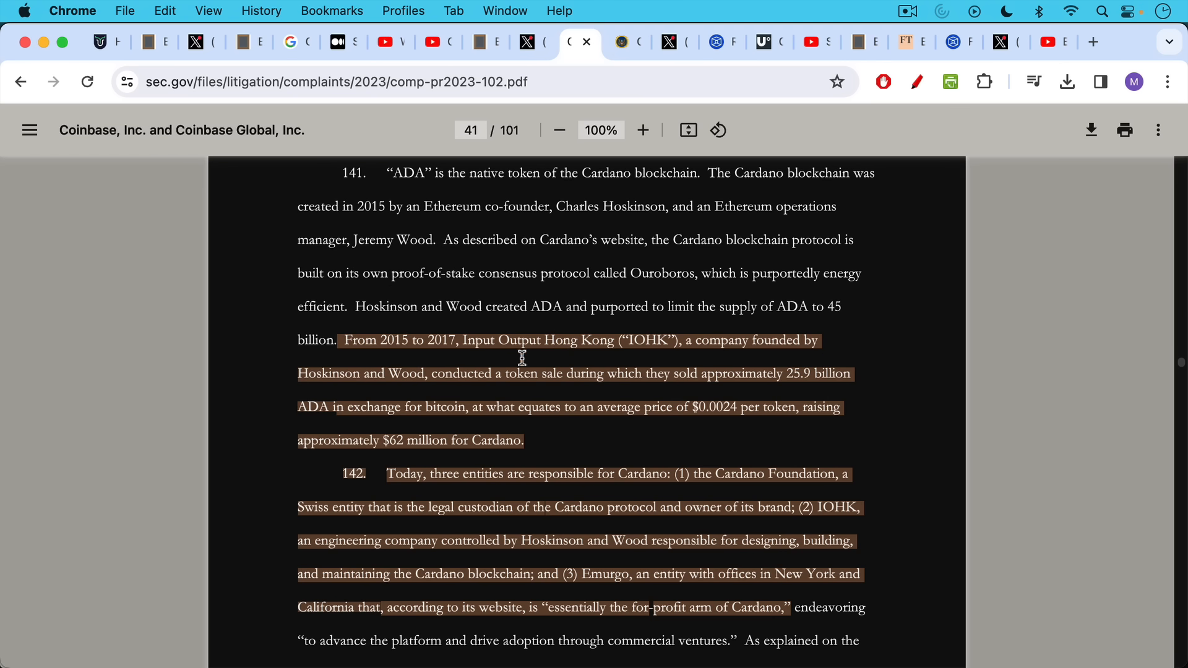
pyautogui.moveTo(659, 368)
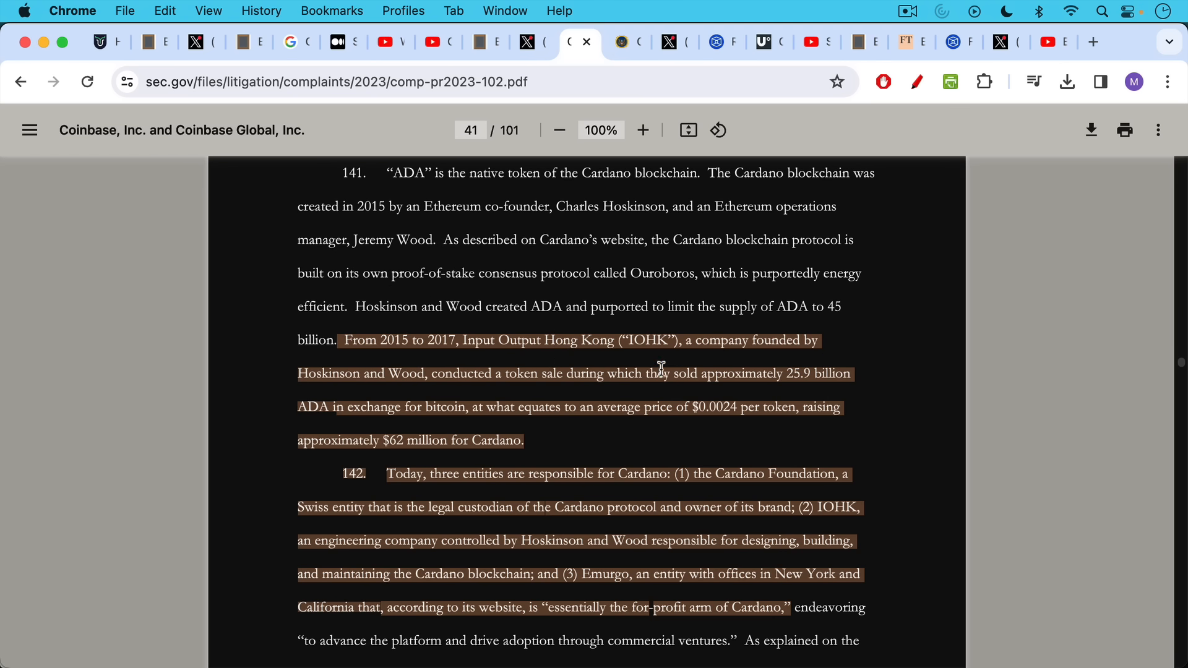
pyautogui.moveTo(603, 326)
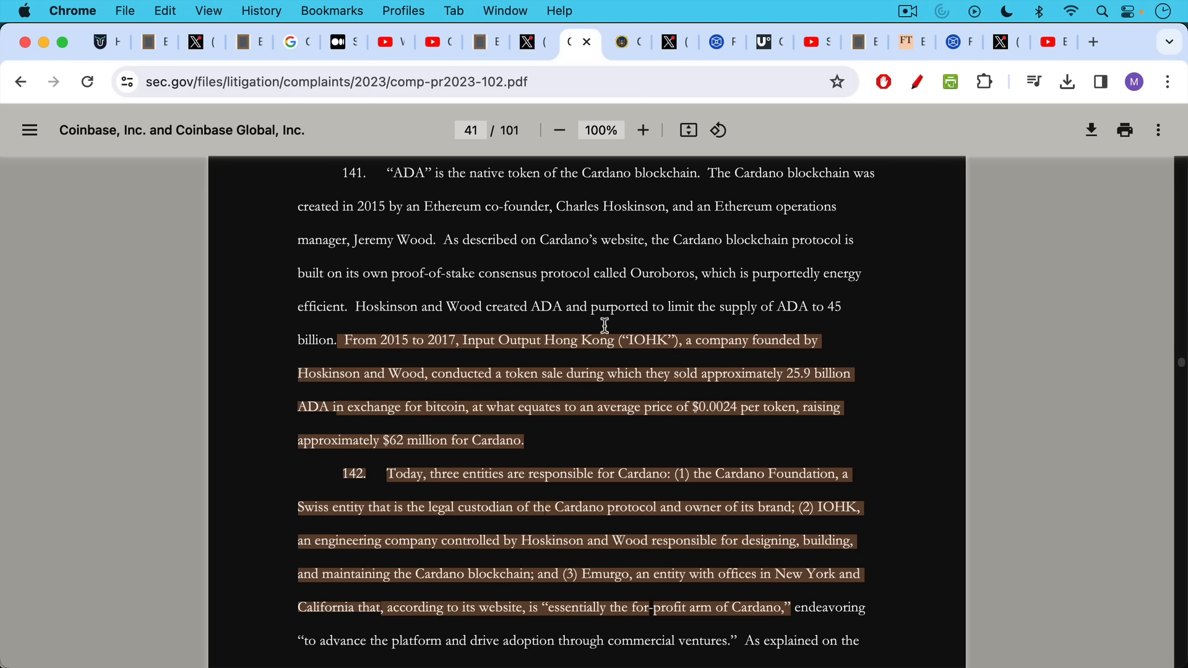
pyautogui.moveTo(598, 315)
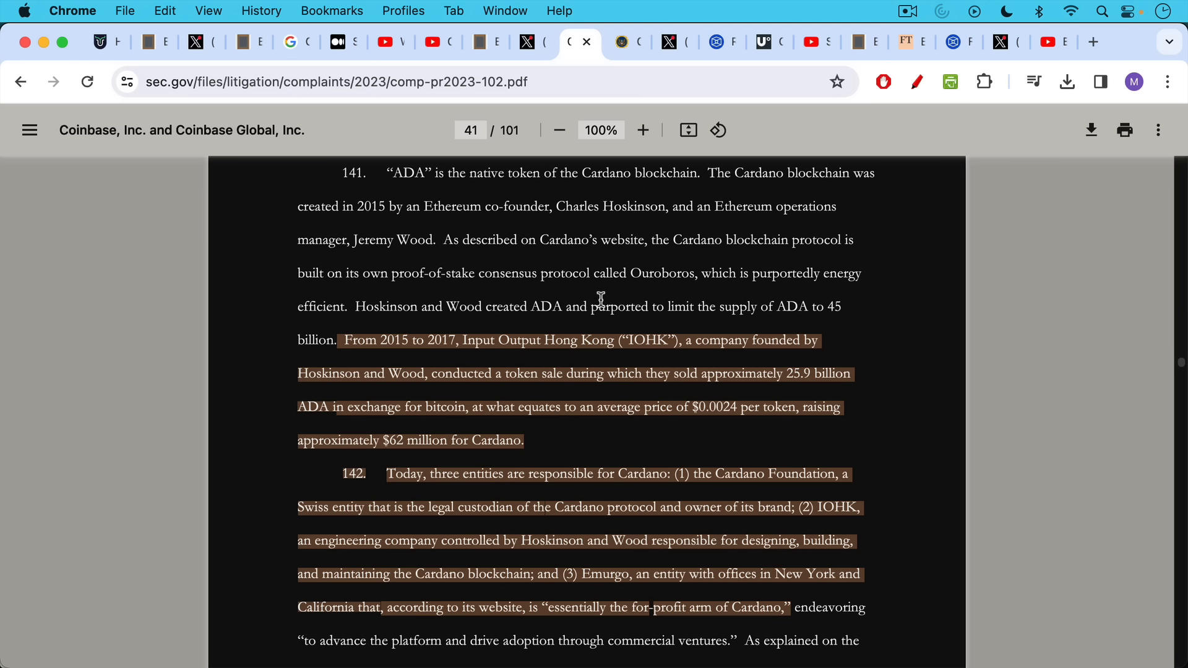
pyautogui.moveTo(608, 306)
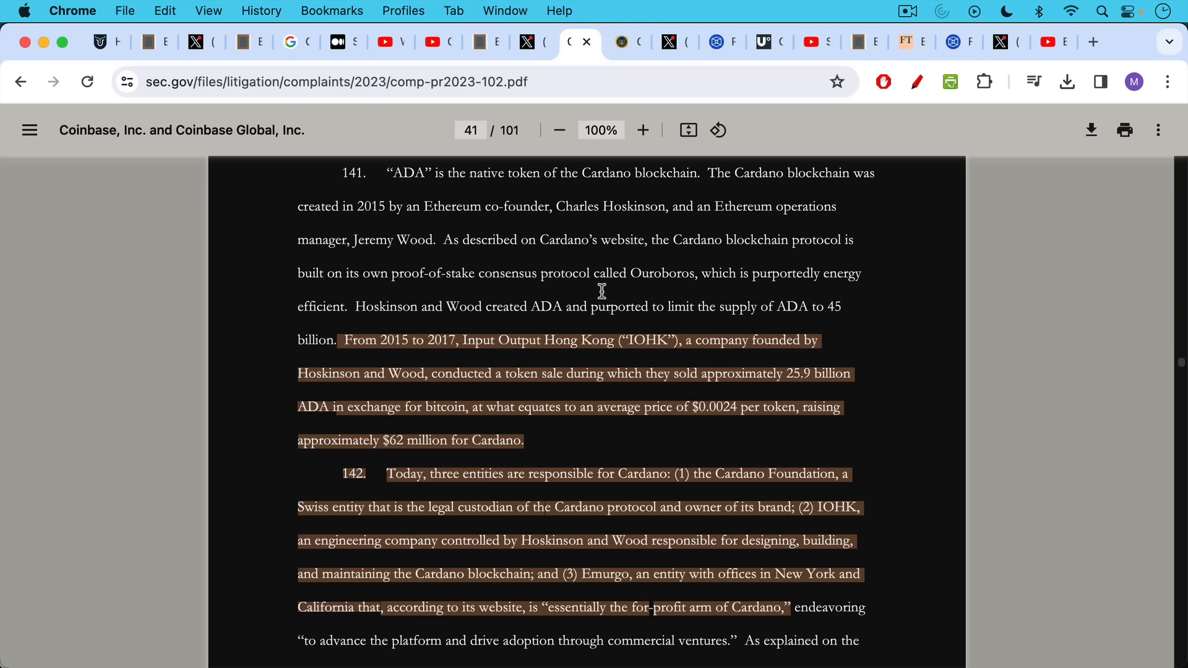
pyautogui.moveTo(574, 417)
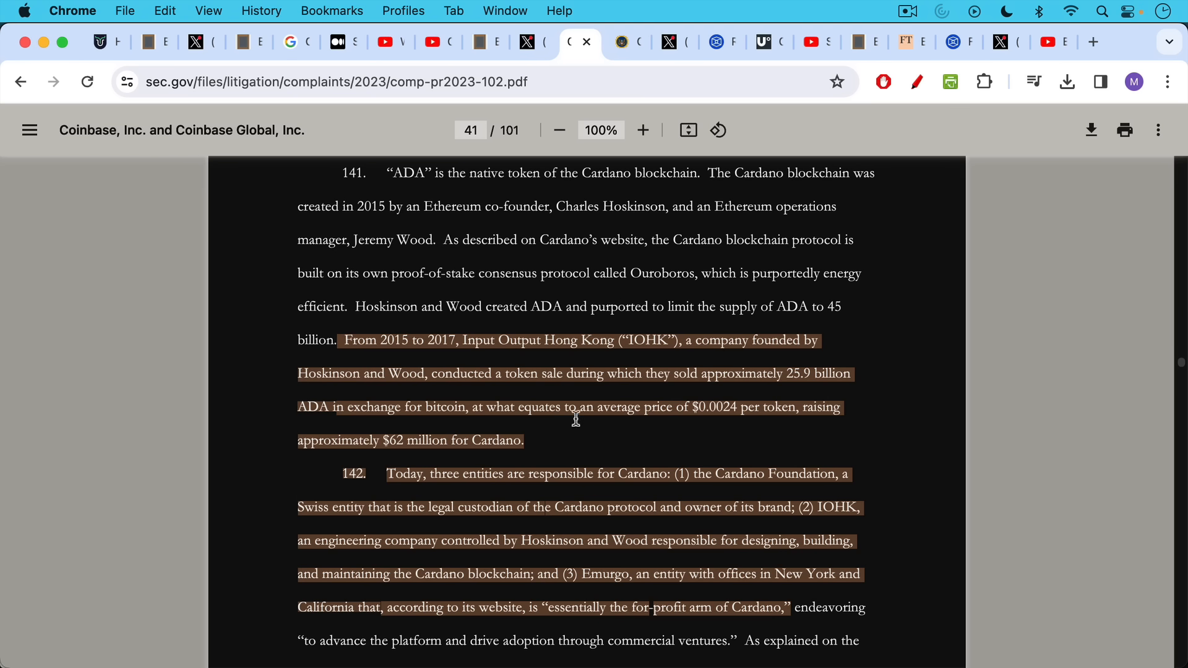
pyautogui.moveTo(583, 422)
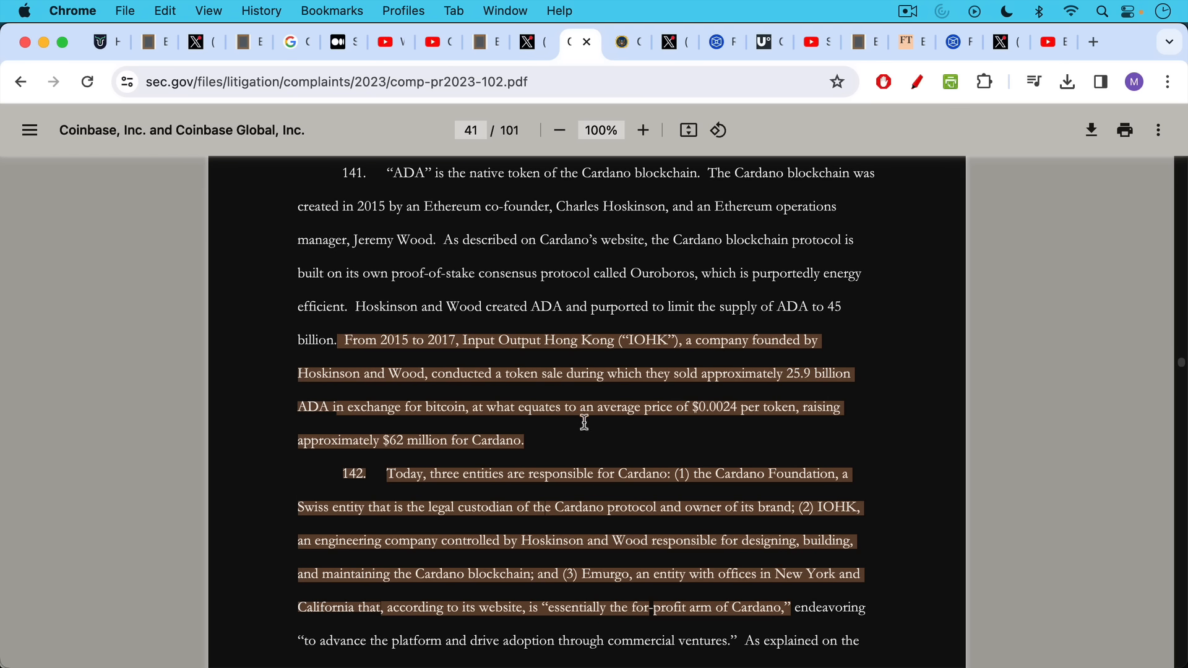
pyautogui.moveTo(586, 393)
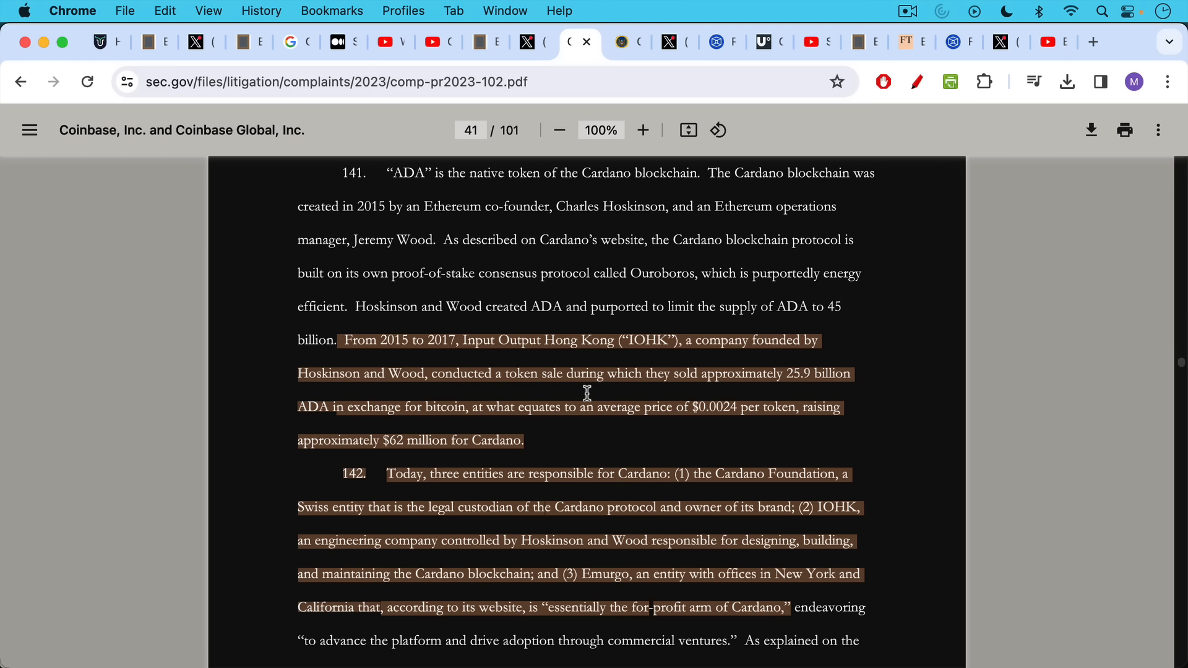
pyautogui.moveTo(581, 407)
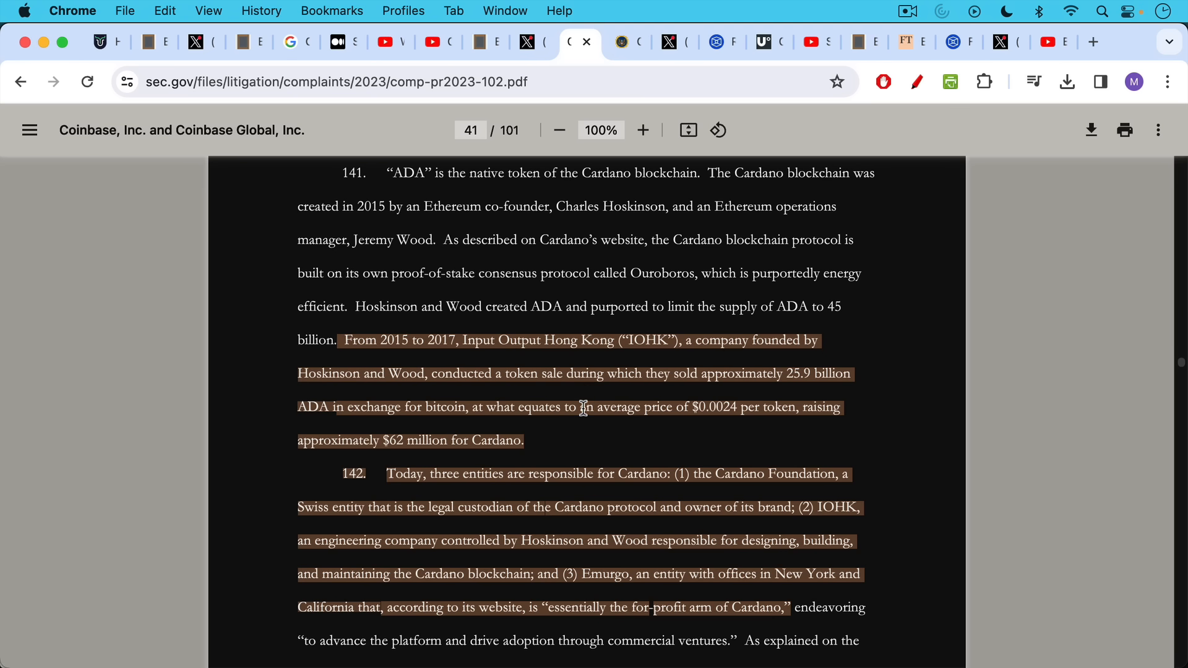
pyautogui.moveTo(766, 481)
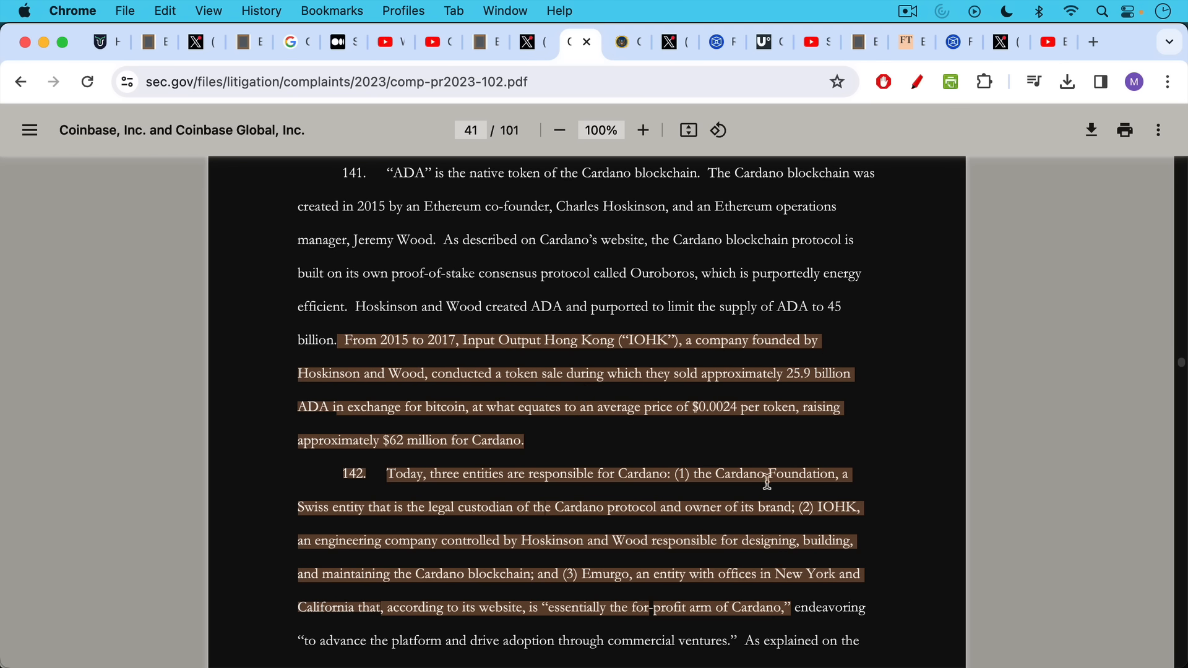
pyautogui.moveTo(727, 519)
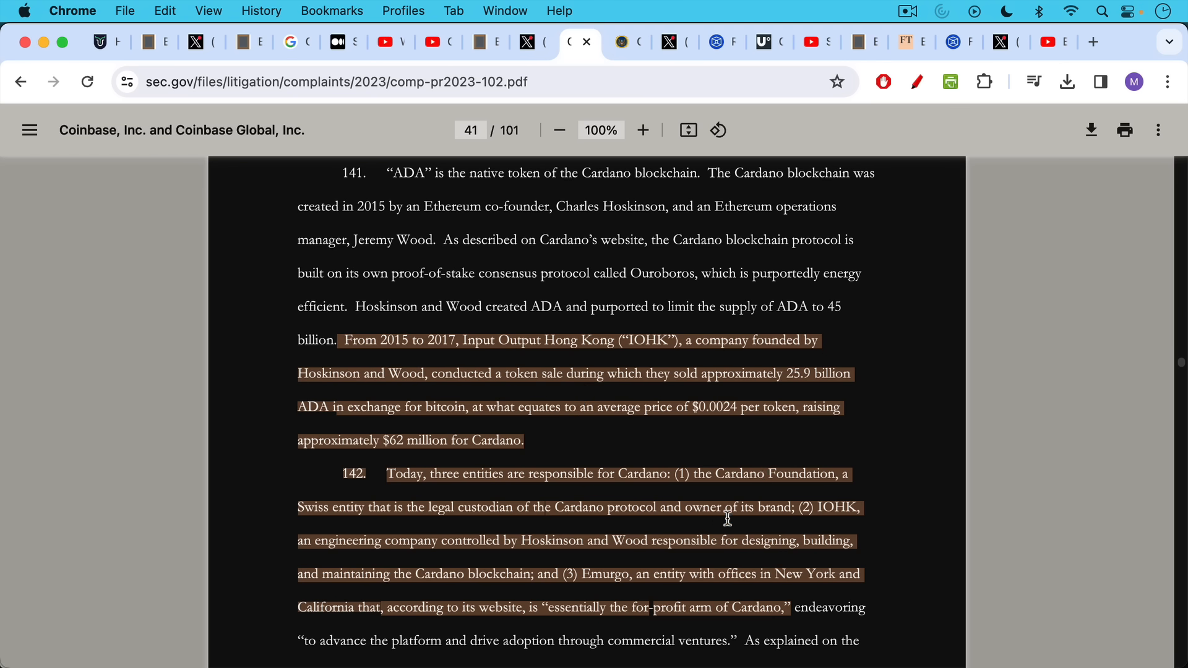
pyautogui.moveTo(778, 489)
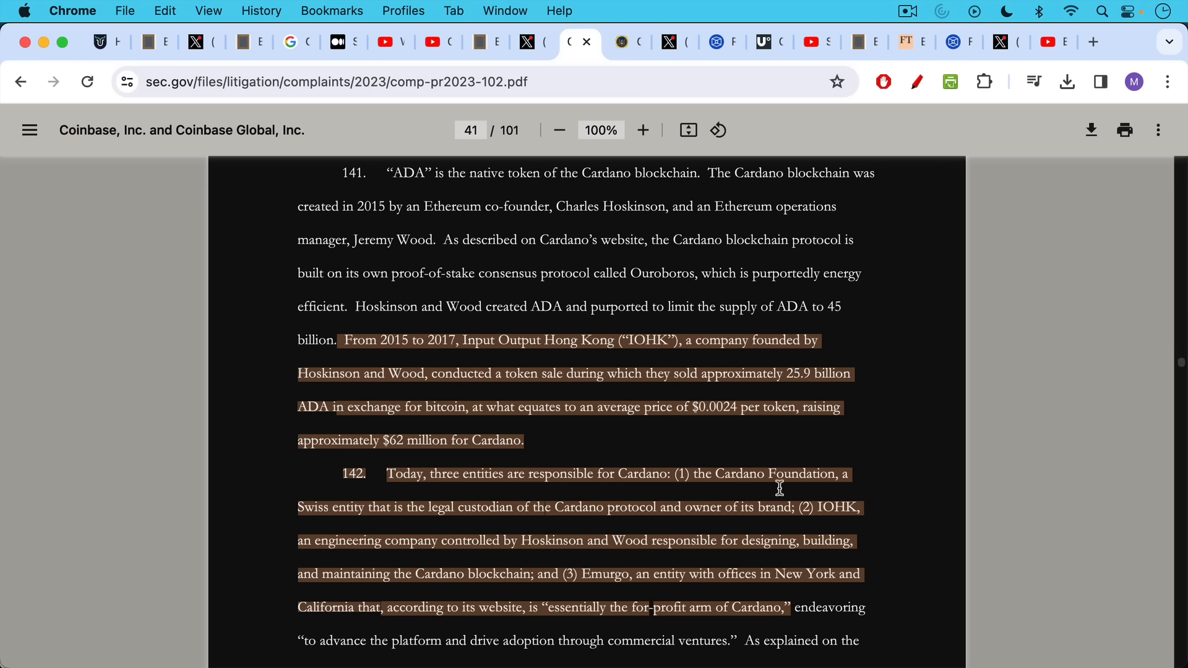
pyautogui.moveTo(642, 544)
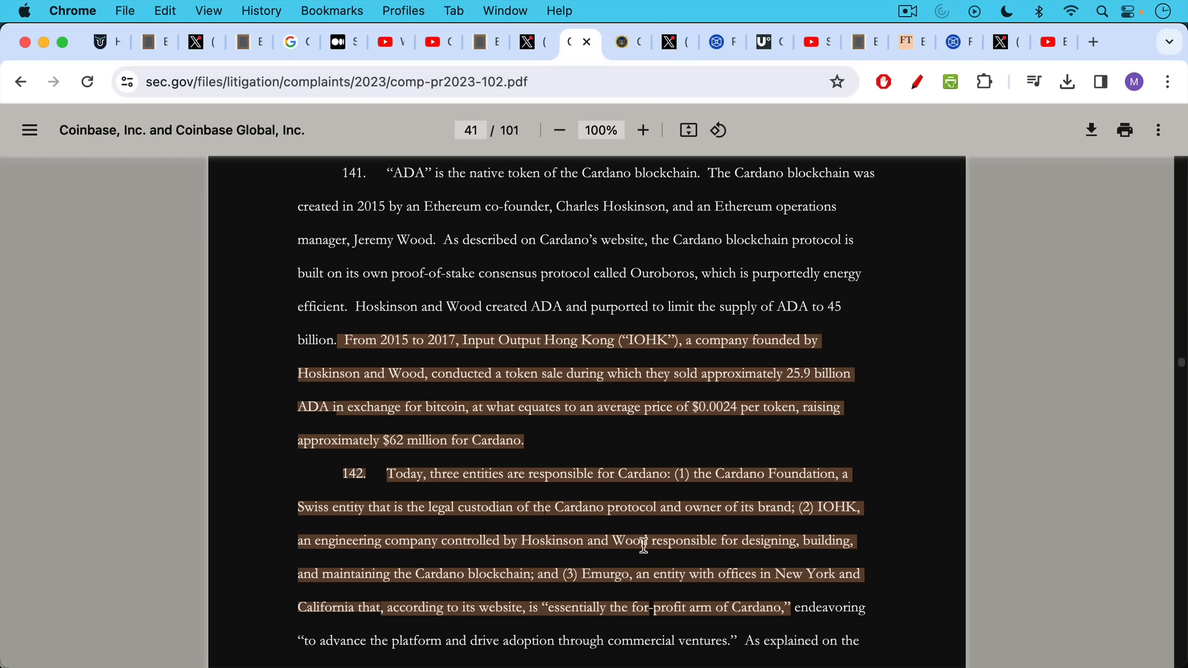
pyautogui.moveTo(748, 223)
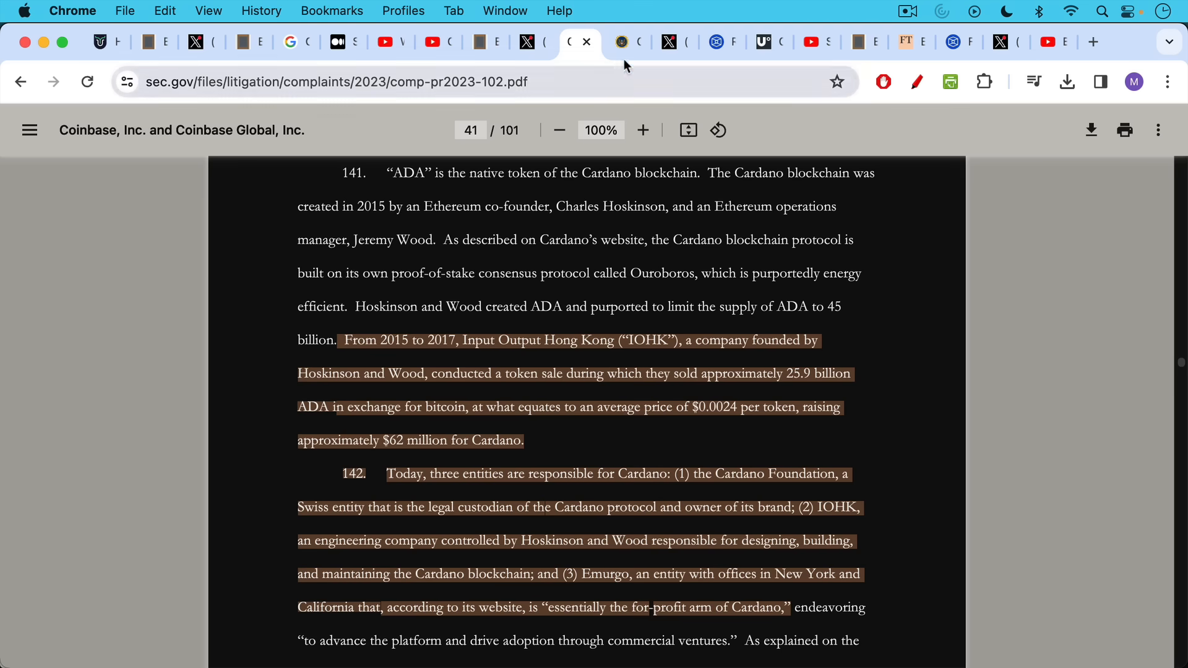
pyautogui.scroll(-3)
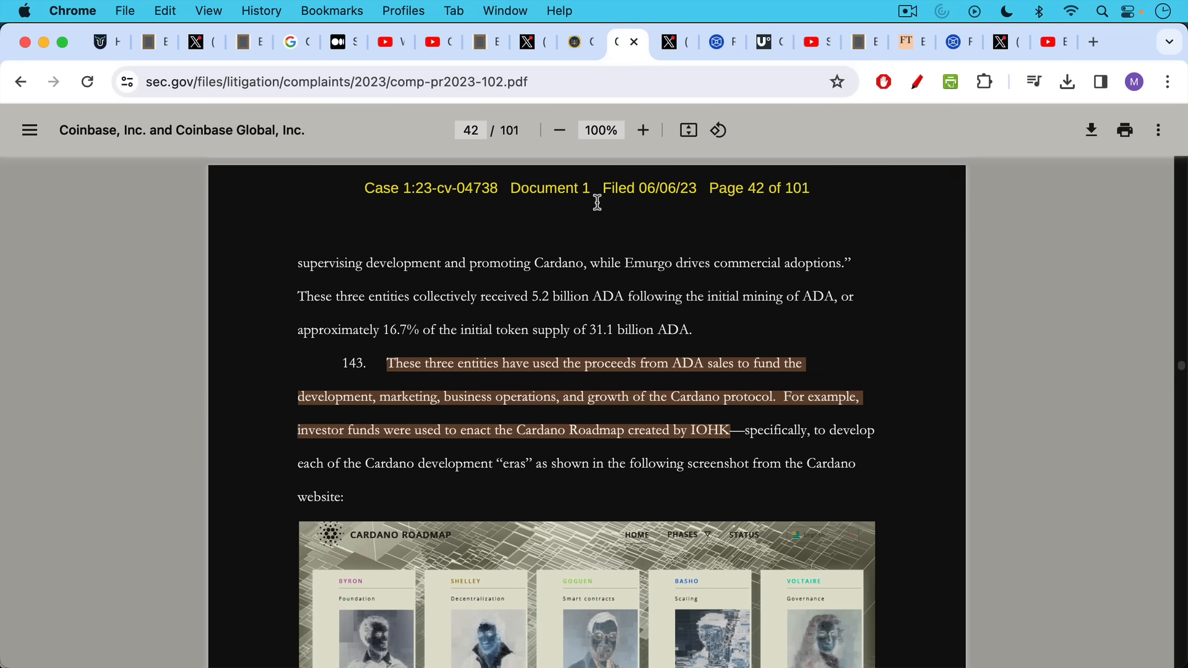
pyautogui.moveTo(407, 303)
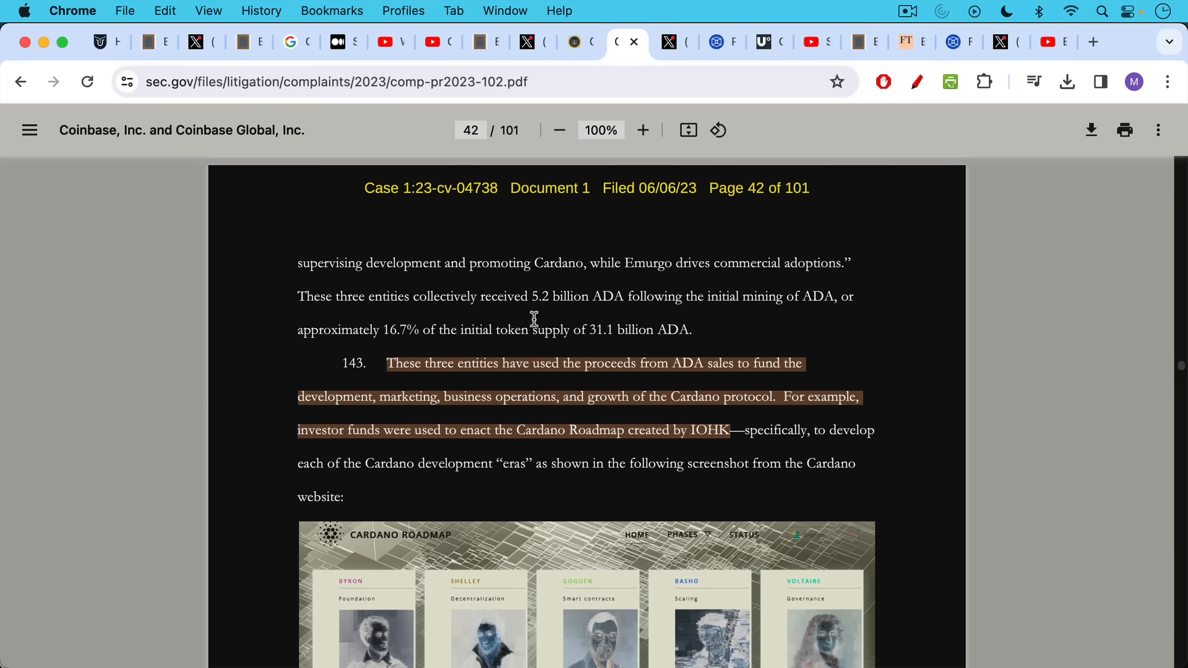
pyautogui.moveTo(765, 331)
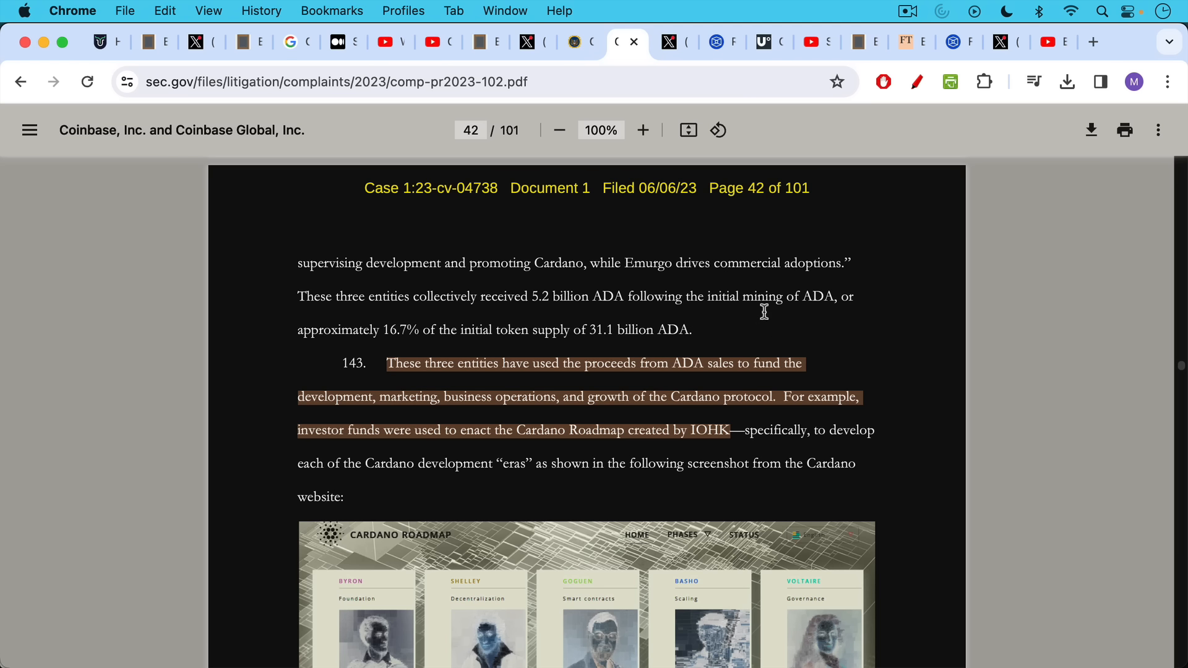
pyautogui.moveTo(623, 261)
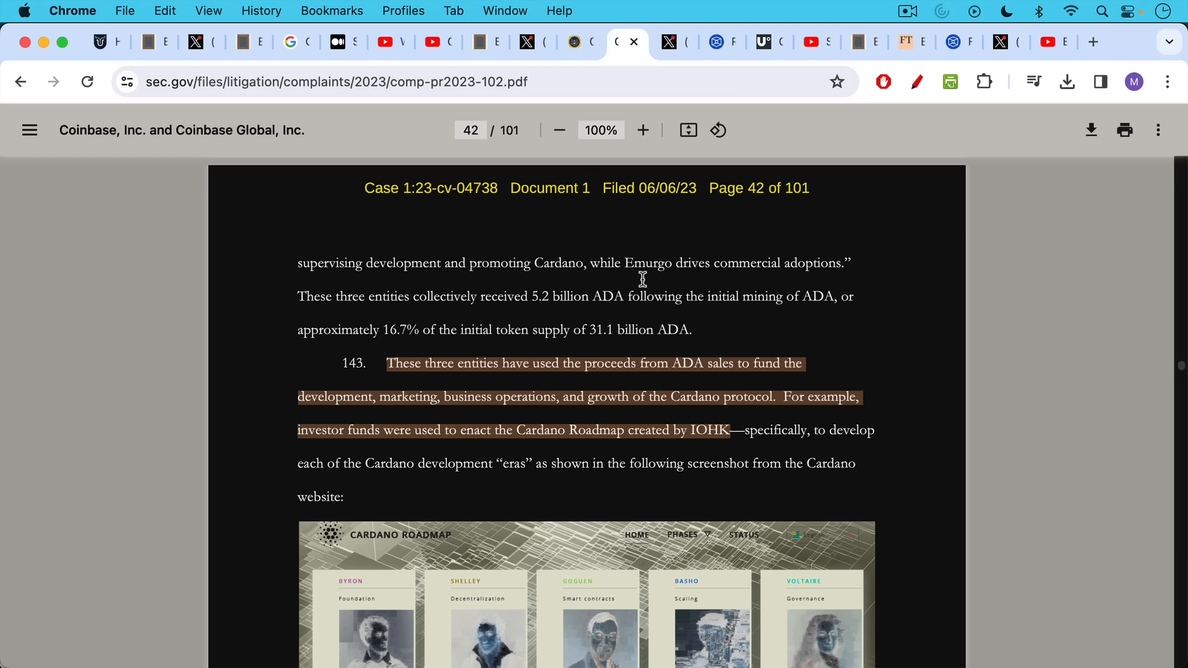
pyautogui.moveTo(583, 395)
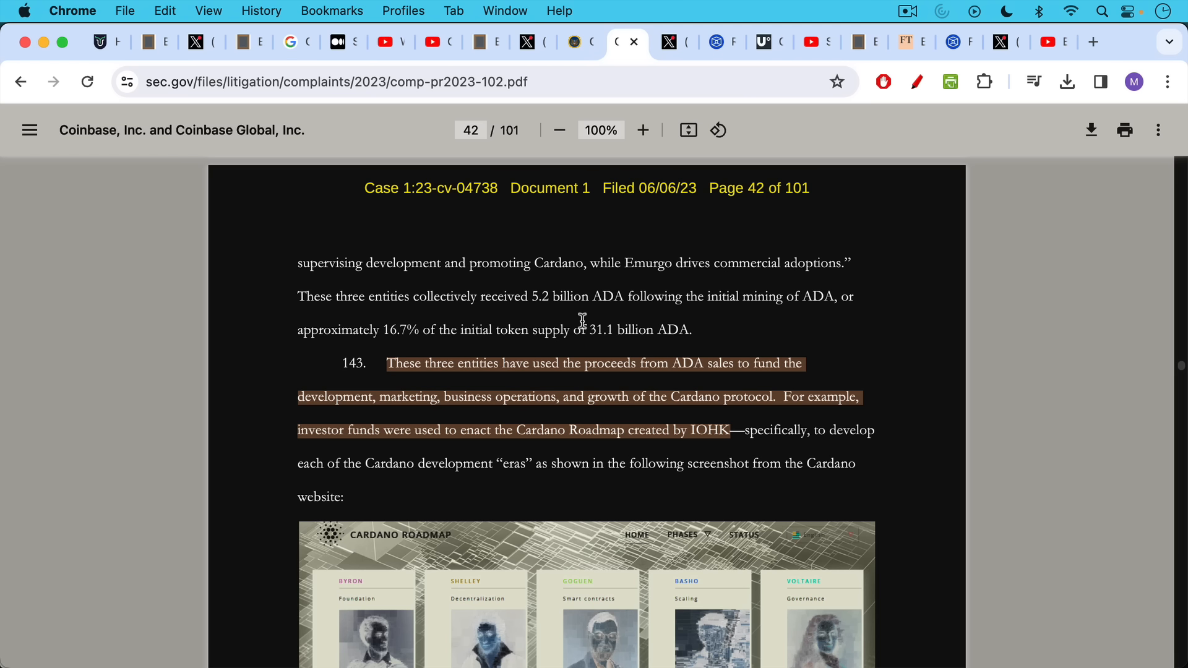
pyautogui.moveTo(561, 333)
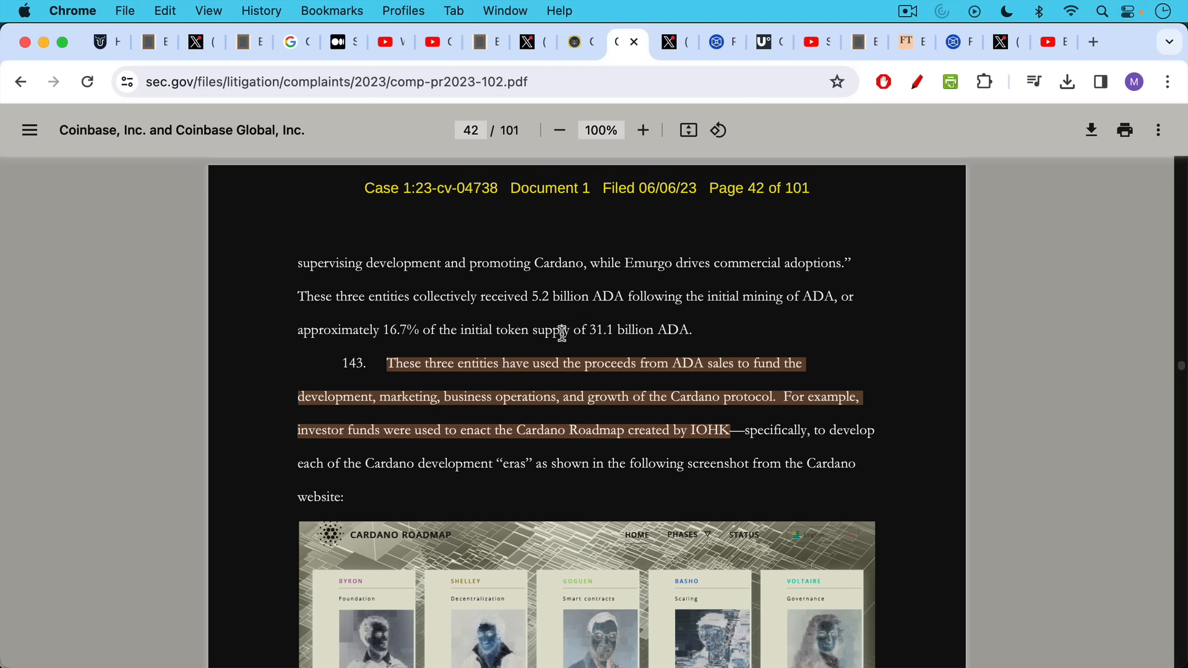
pyautogui.moveTo(561, 278)
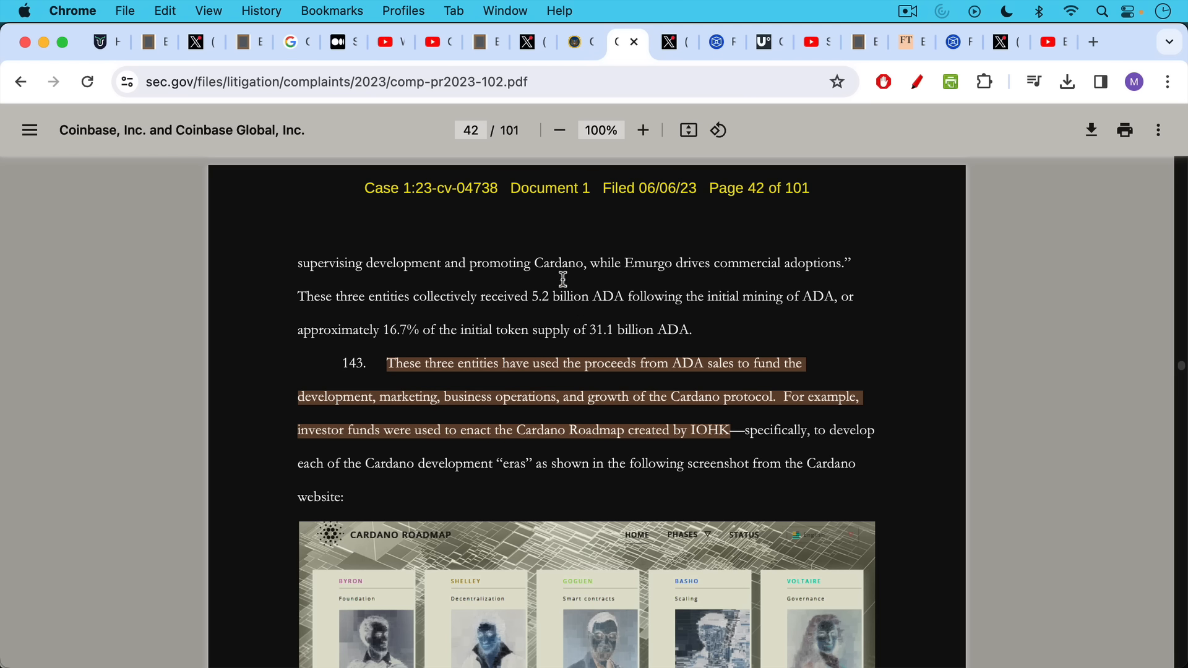
pyautogui.moveTo(458, 388)
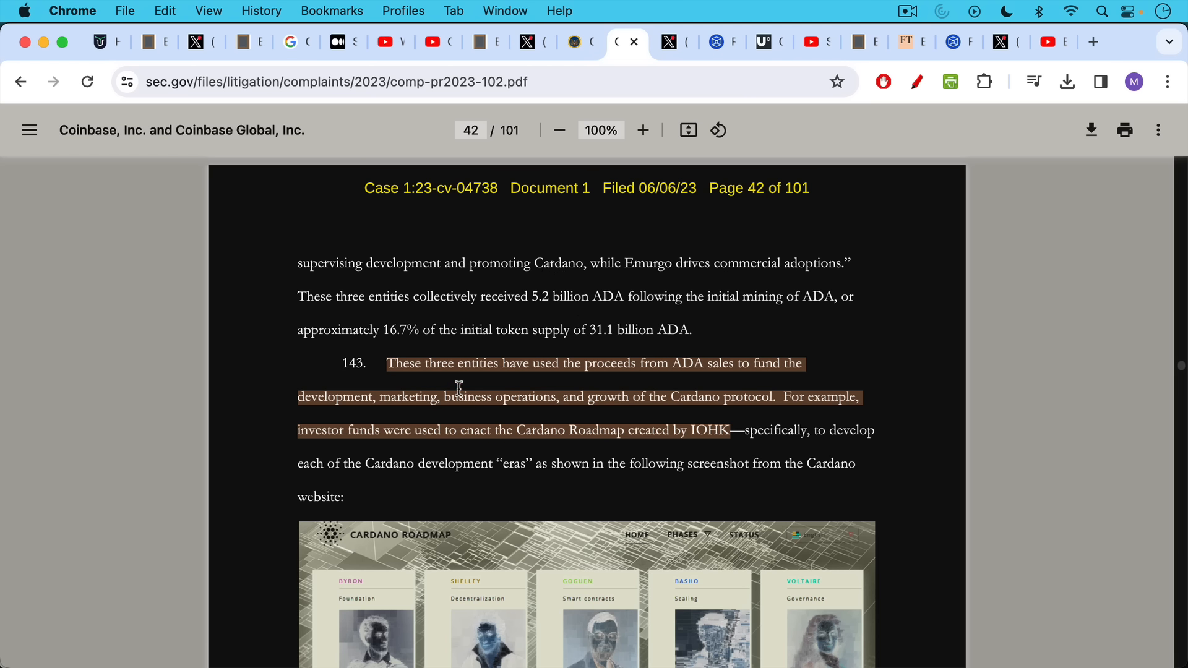
pyautogui.moveTo(472, 380)
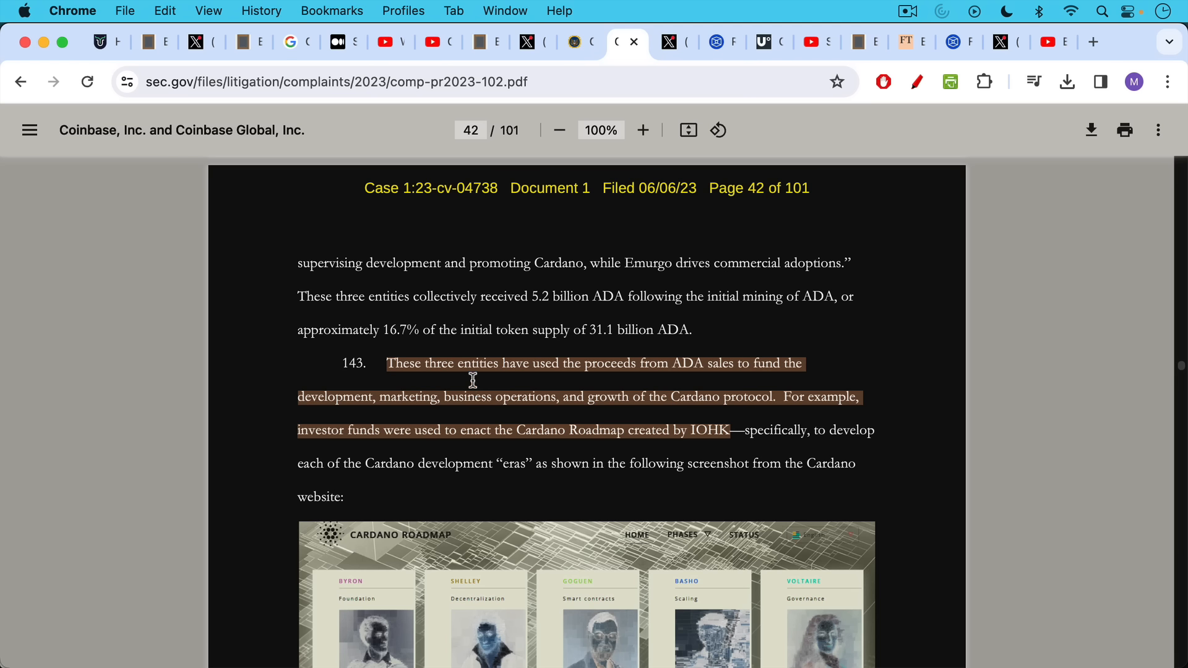
pyautogui.moveTo(462, 431)
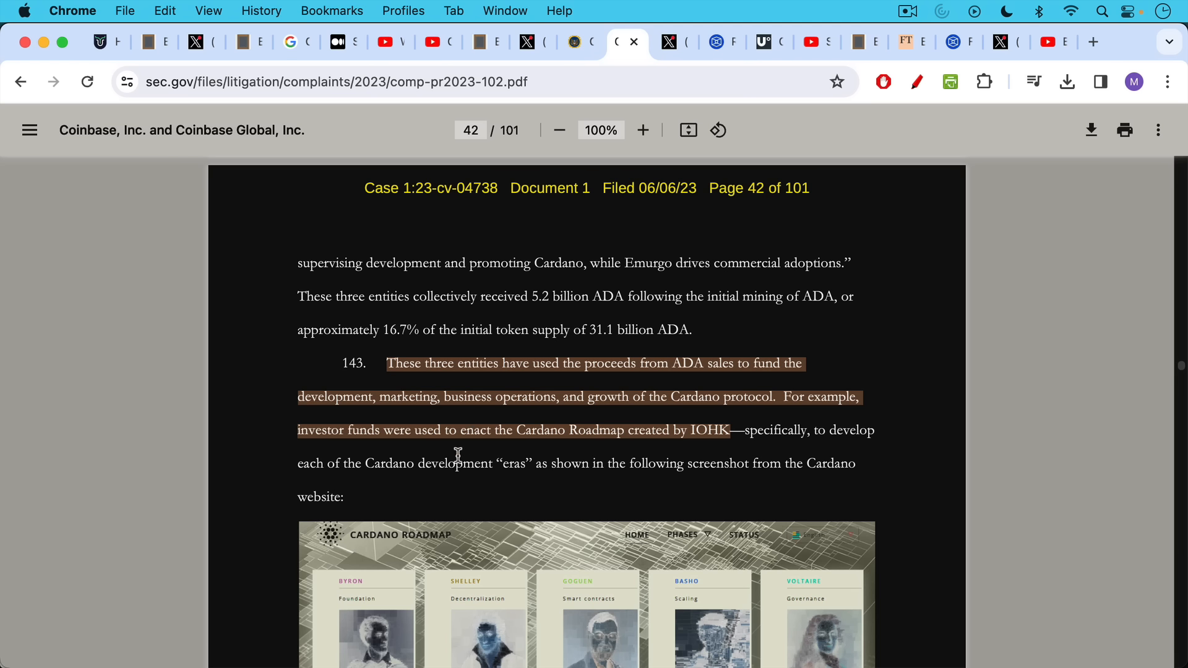
pyautogui.moveTo(541, 455)
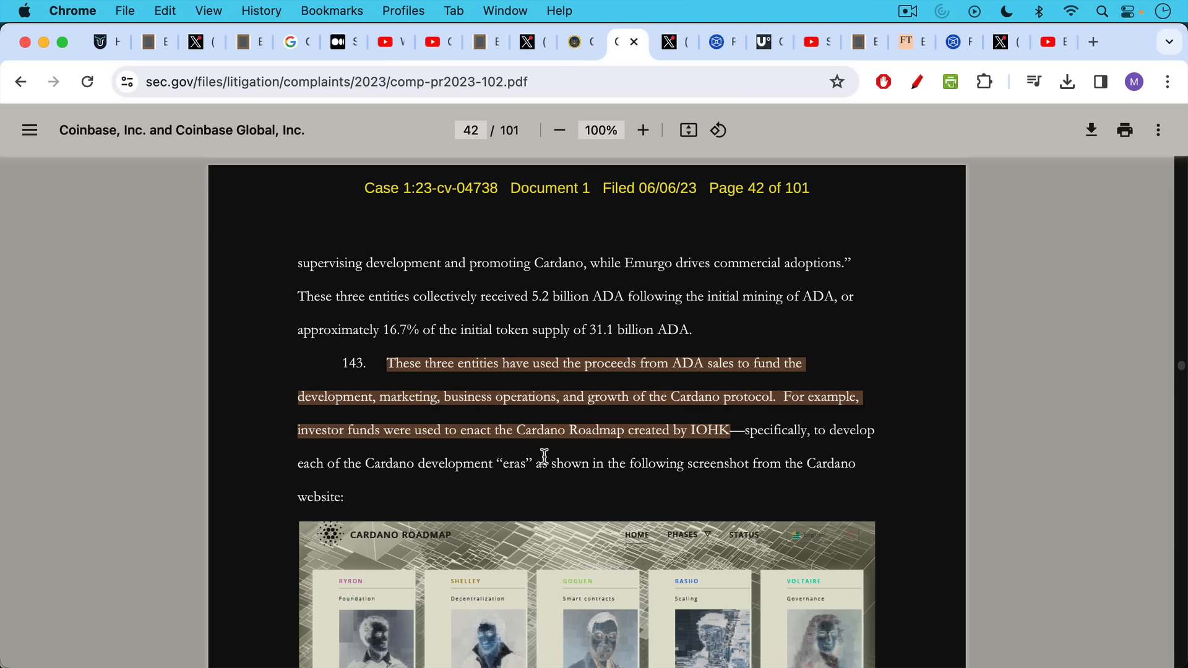
pyautogui.moveTo(575, 455)
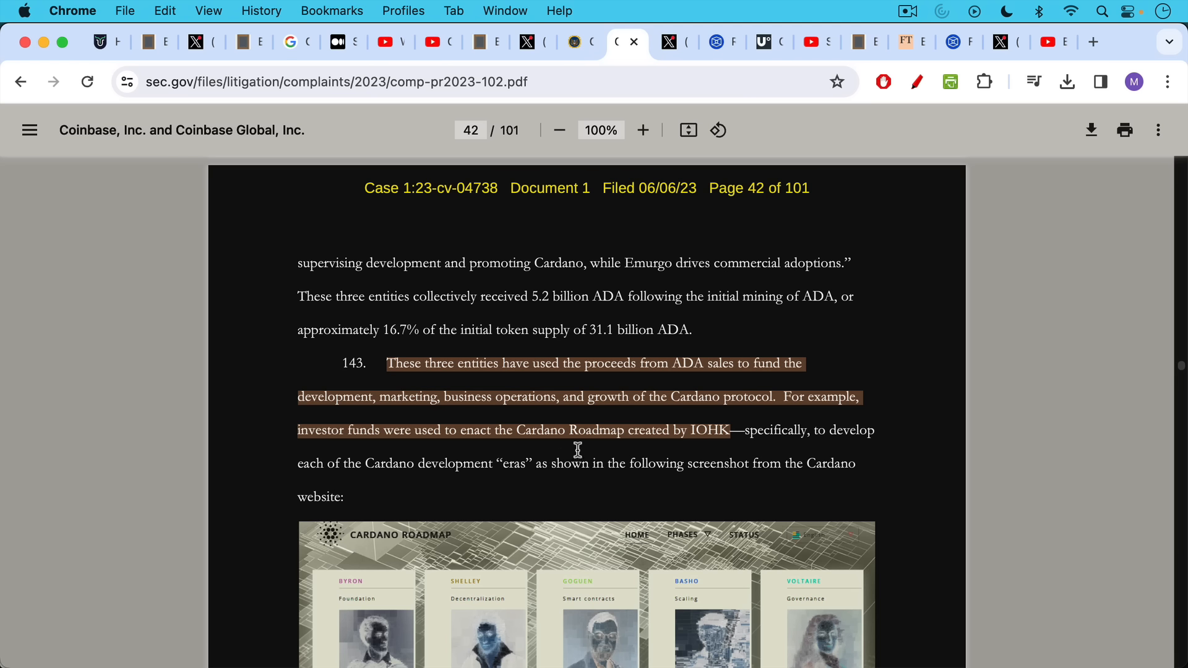
pyautogui.moveTo(577, 445)
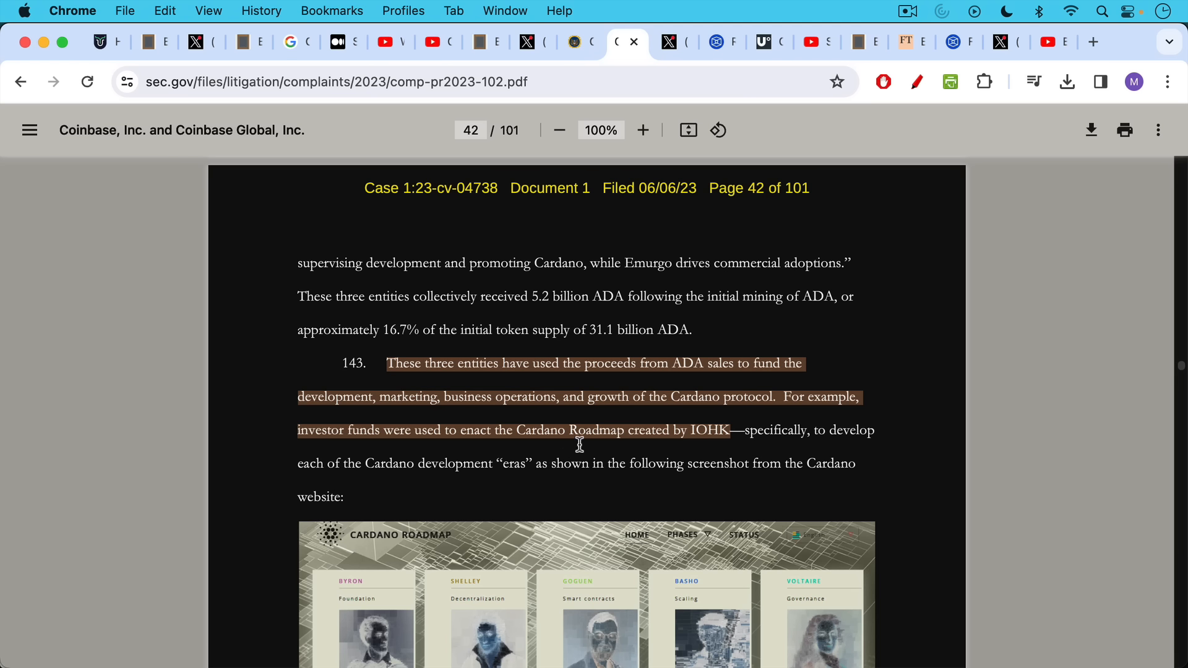
pyautogui.moveTo(581, 471)
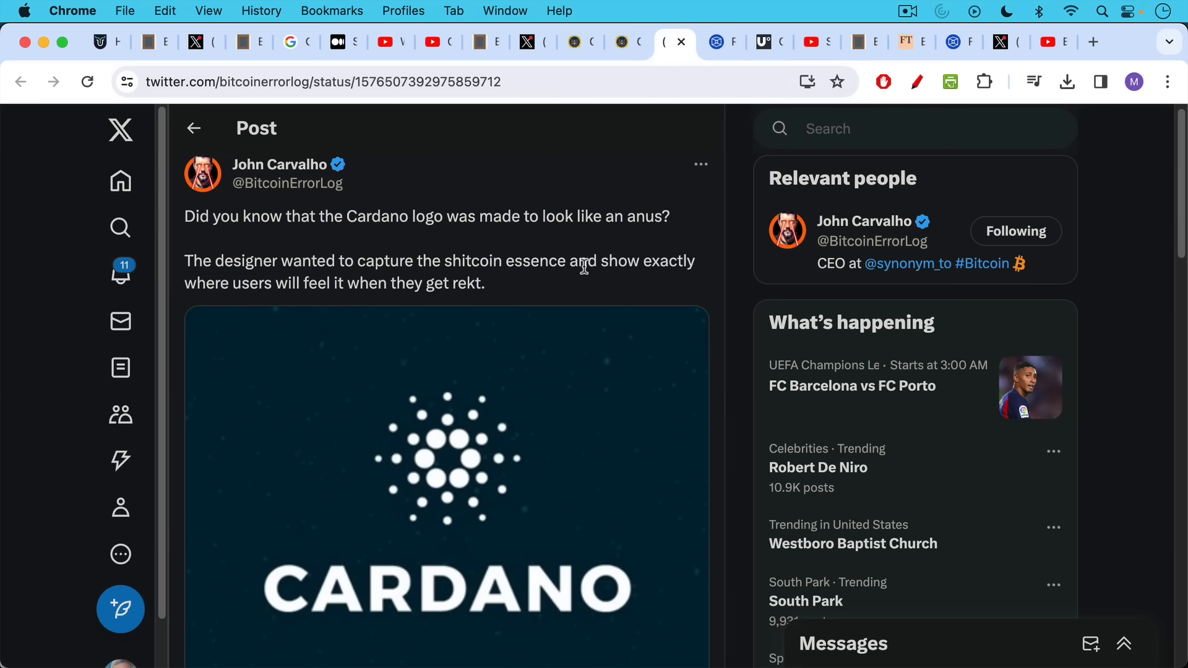
pyautogui.moveTo(564, 251)
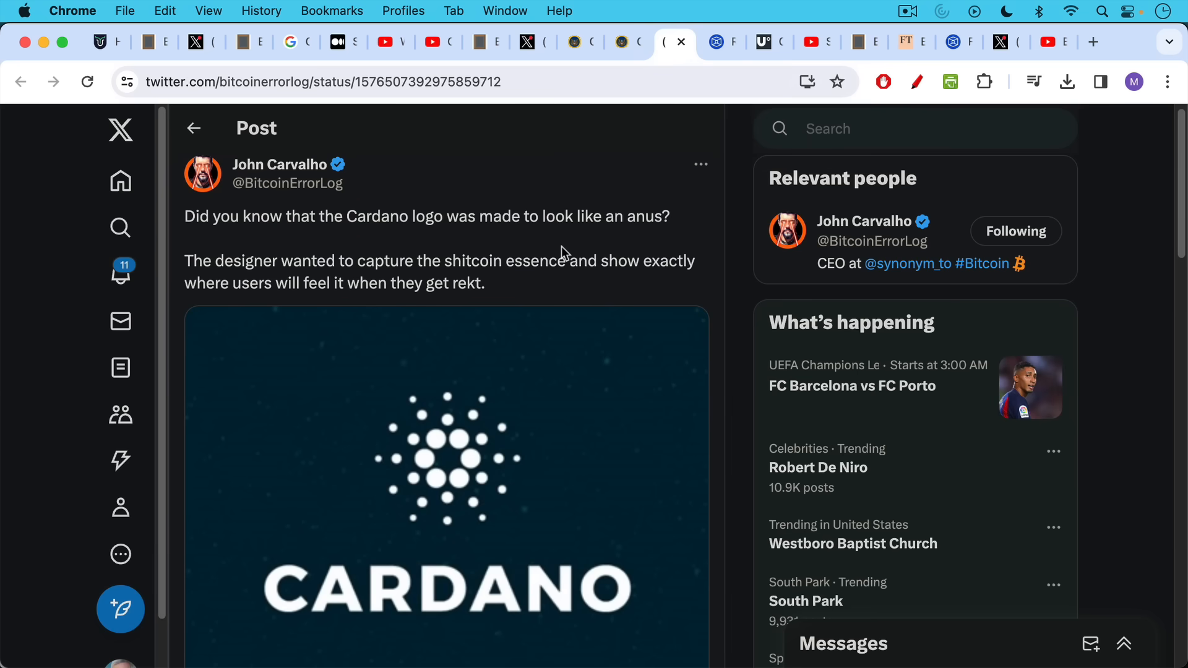
pyautogui.moveTo(442, 256)
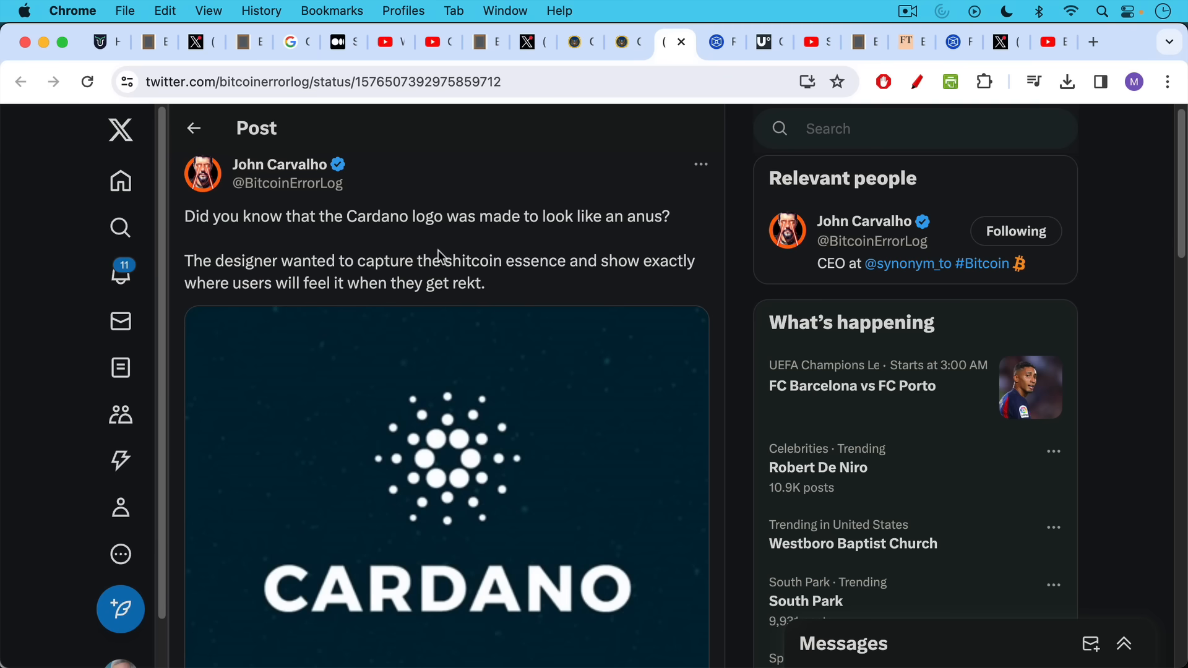
pyautogui.moveTo(438, 308)
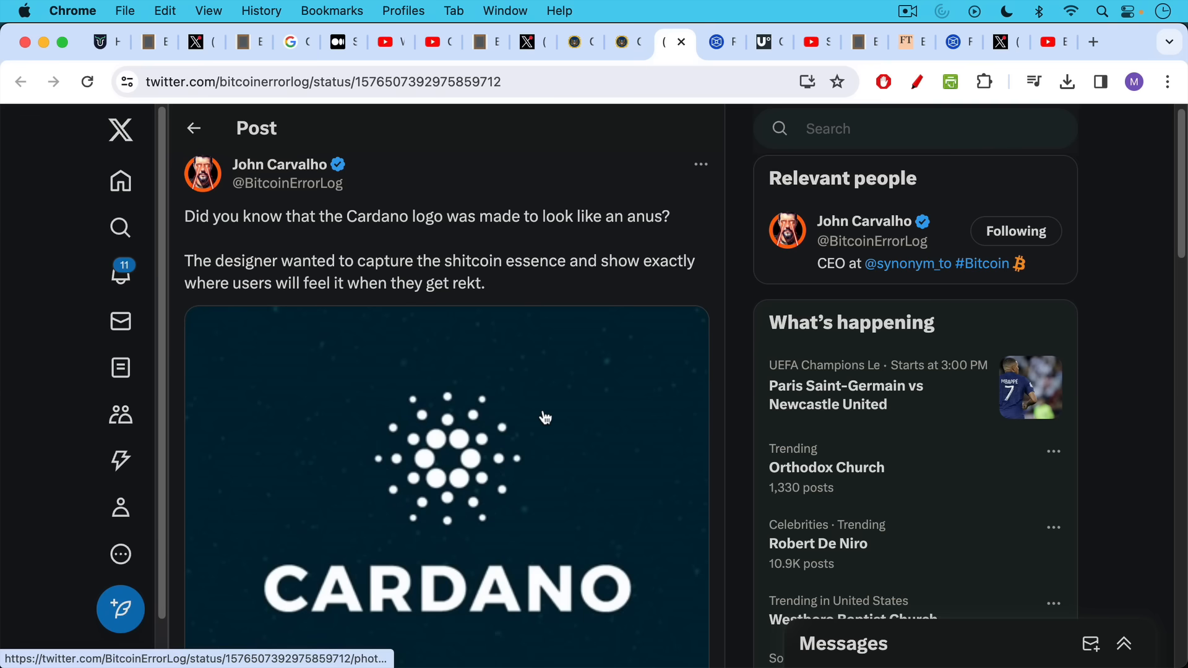
pyautogui.moveTo(545, 418)
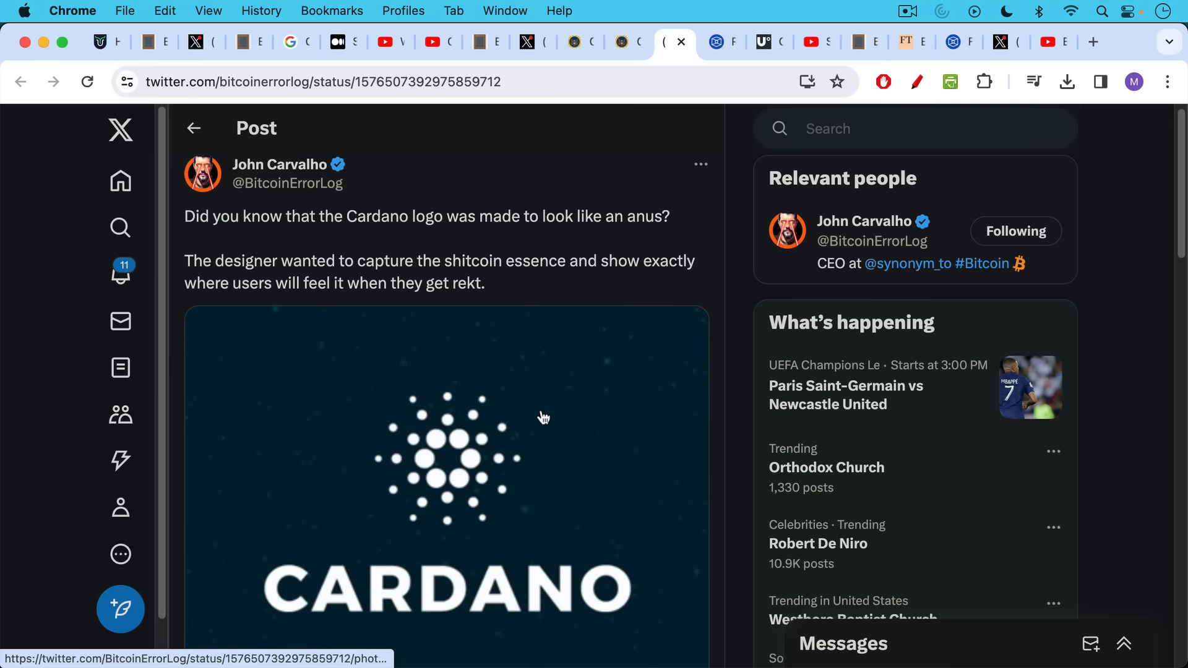
pyautogui.moveTo(760, 133)
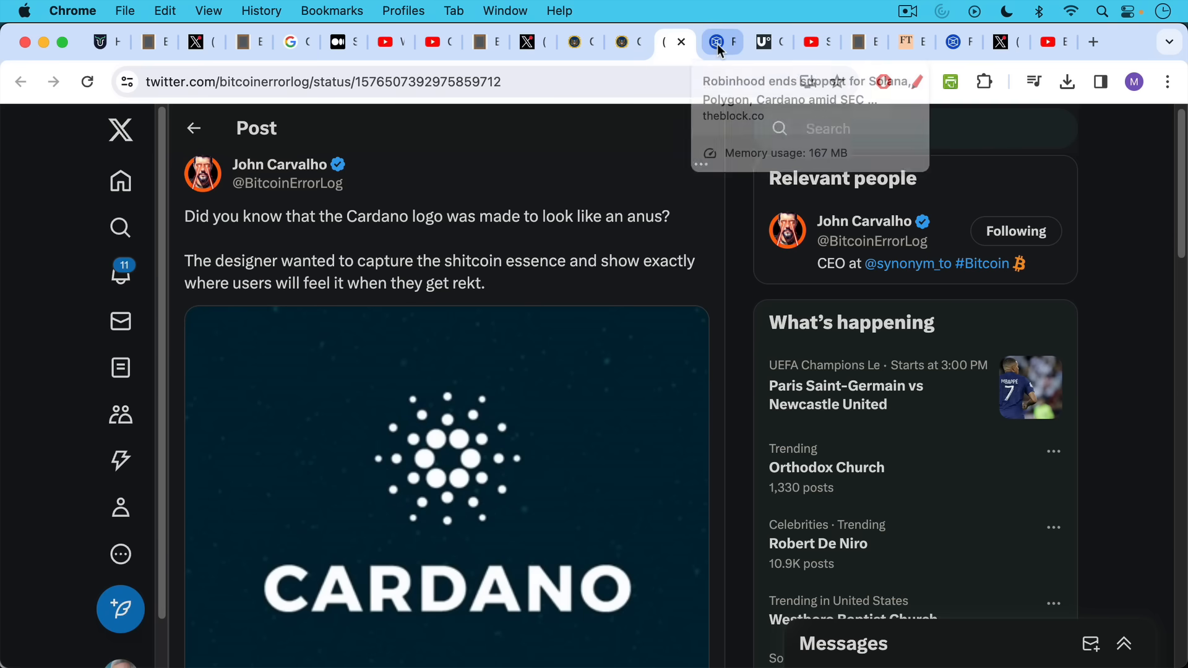
# View The Block's Robinhood delisting story, then U.Today's 'Coinbase Might Delist Cardano' article
pyautogui.click(720, 41)
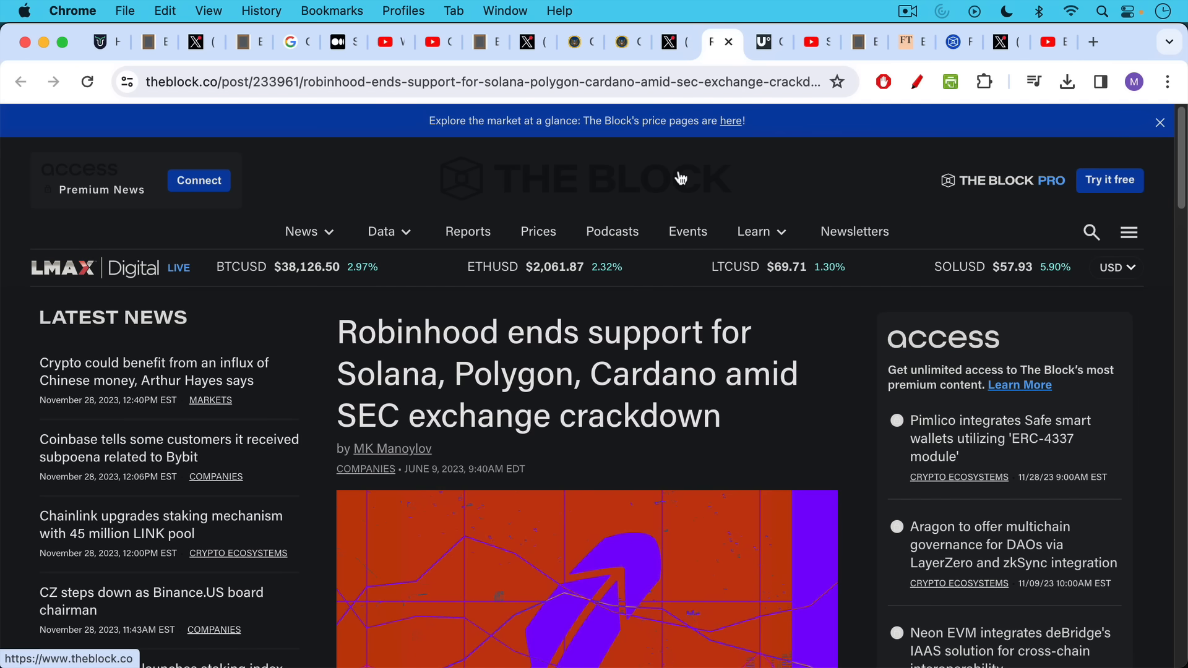
pyautogui.moveTo(678, 217)
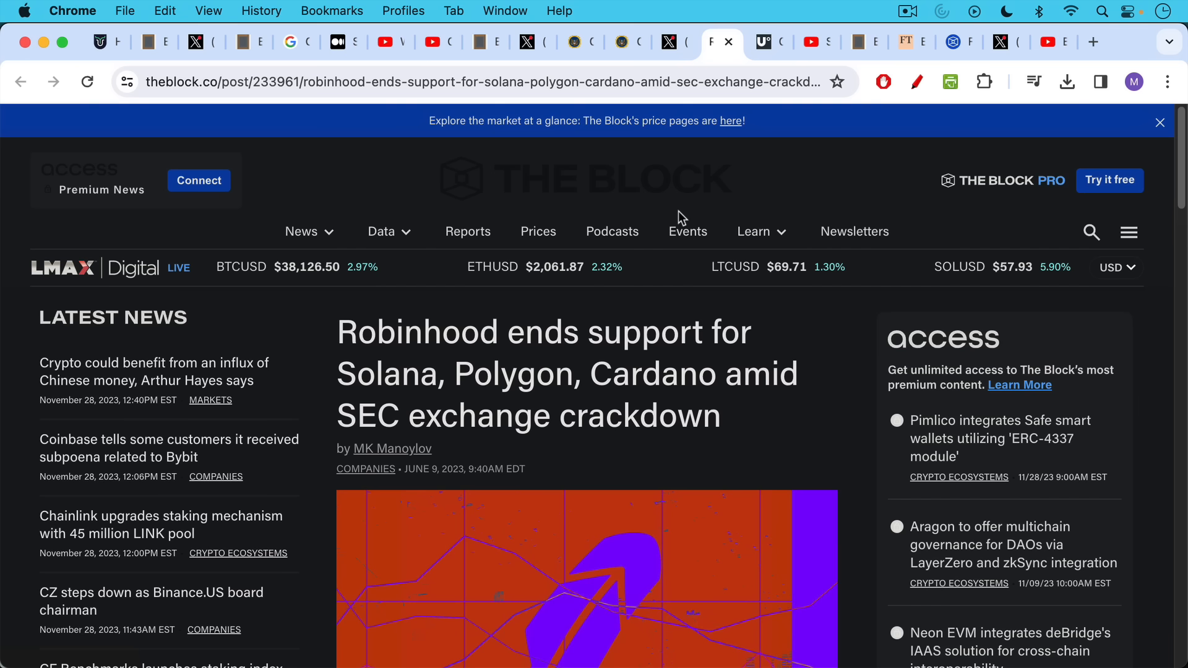
pyautogui.moveTo(687, 230)
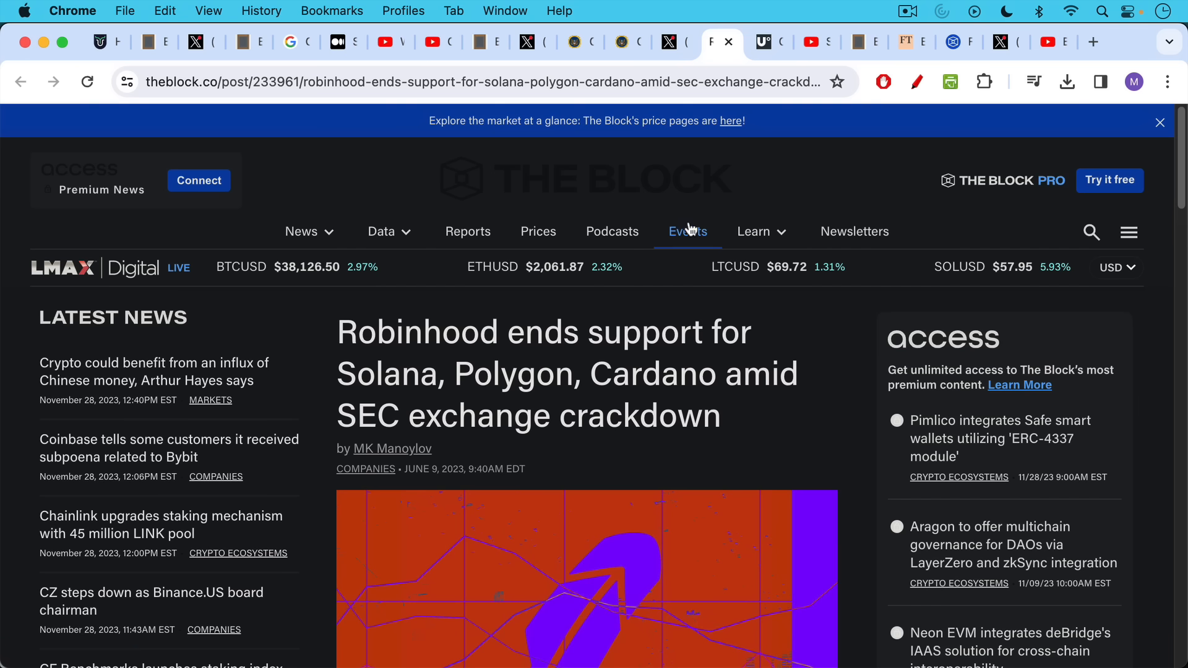
pyautogui.moveTo(726, 249)
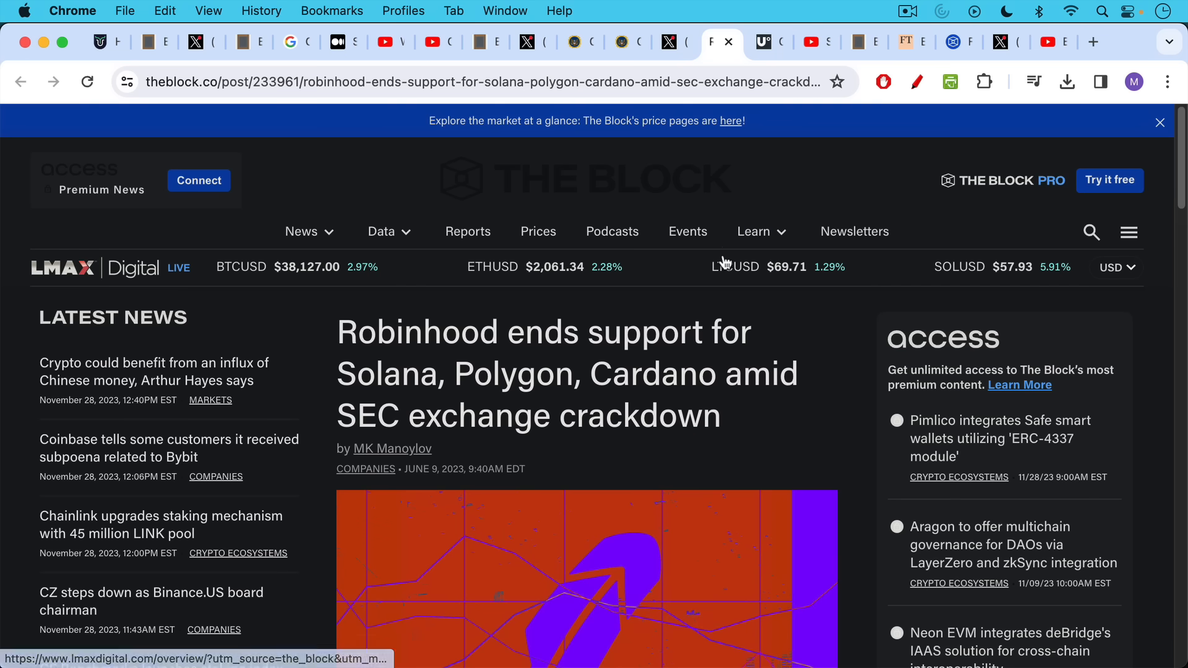
pyautogui.moveTo(765, 44)
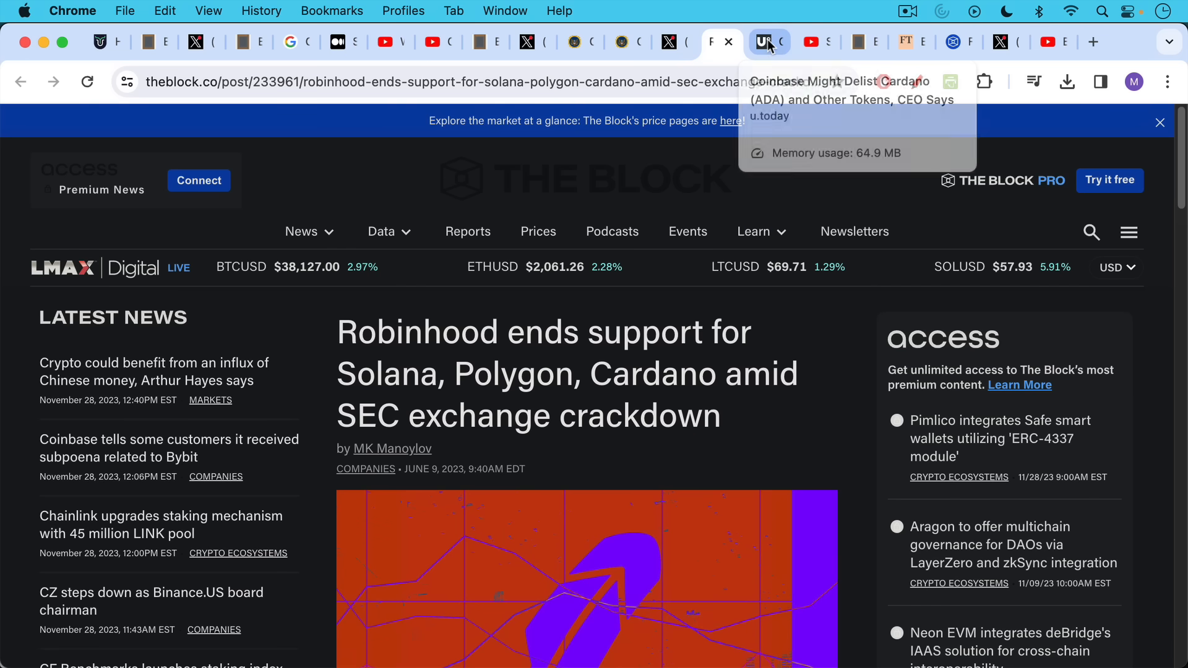
pyautogui.click(768, 41)
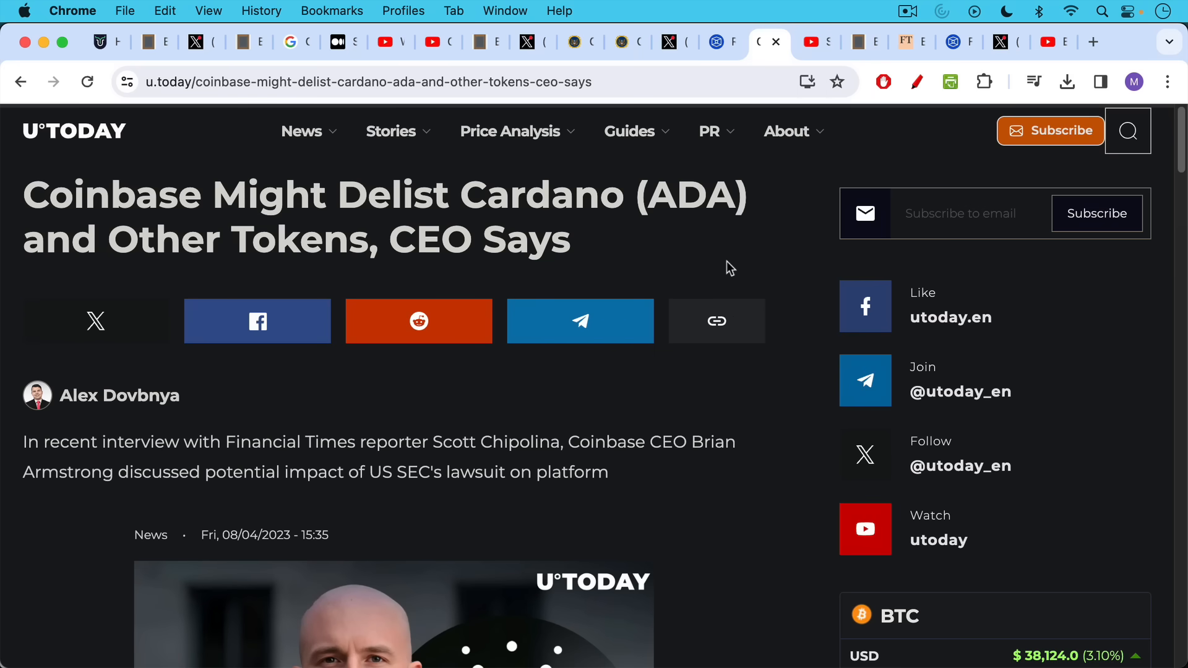
pyautogui.moveTo(753, 379)
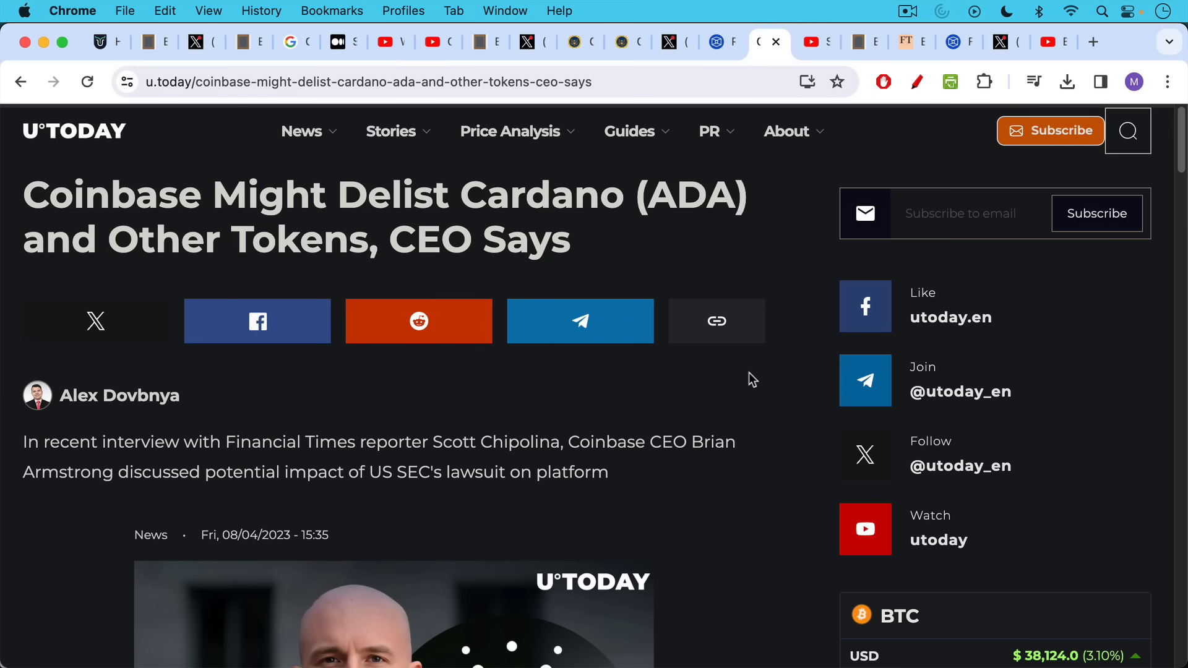
# Bring up Bitcoin University's 'SEC Coming For Crypto' YouTube video
pyautogui.click(785, 131)
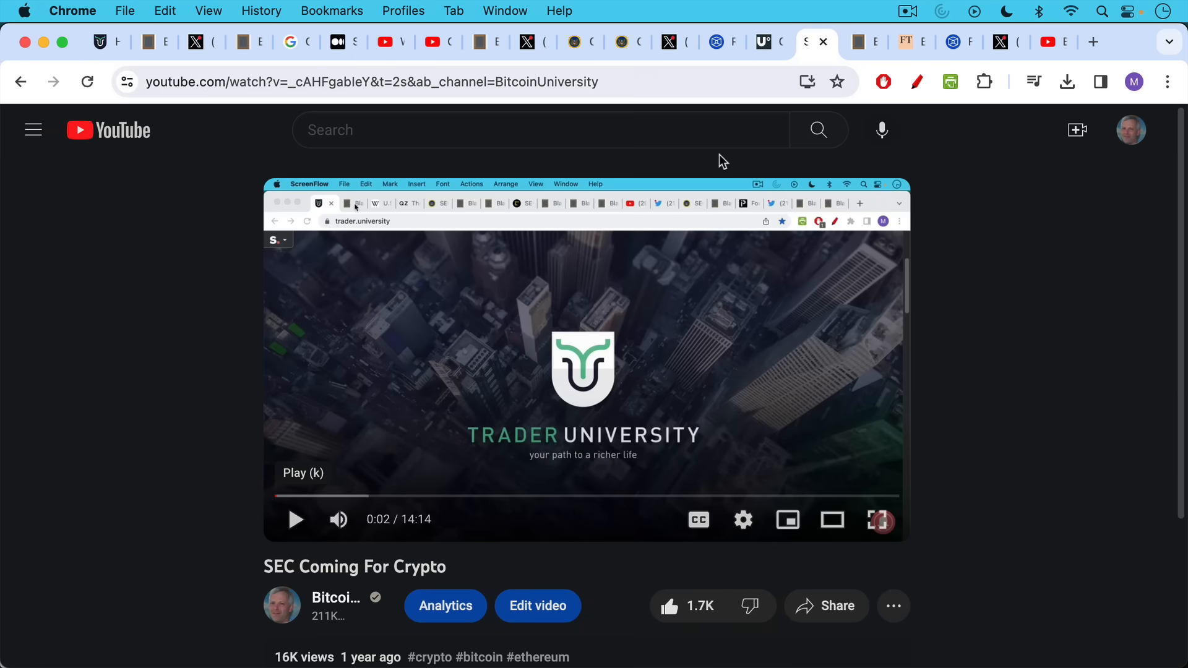
pyautogui.moveTo(720, 155)
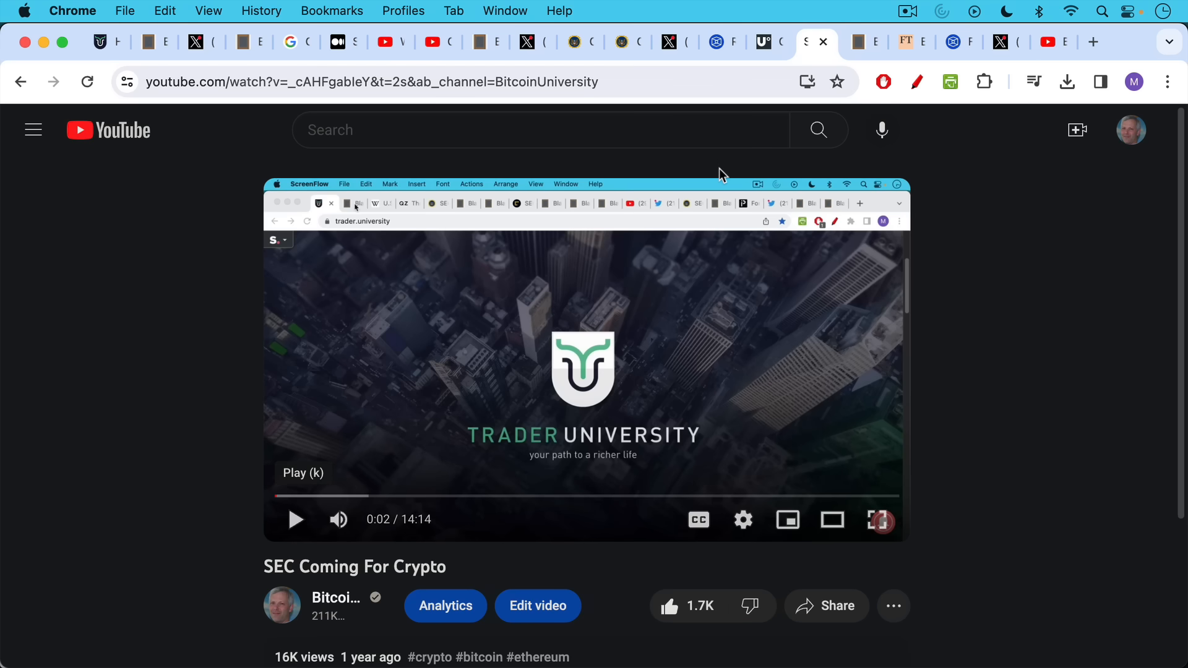
pyautogui.moveTo(858, 41)
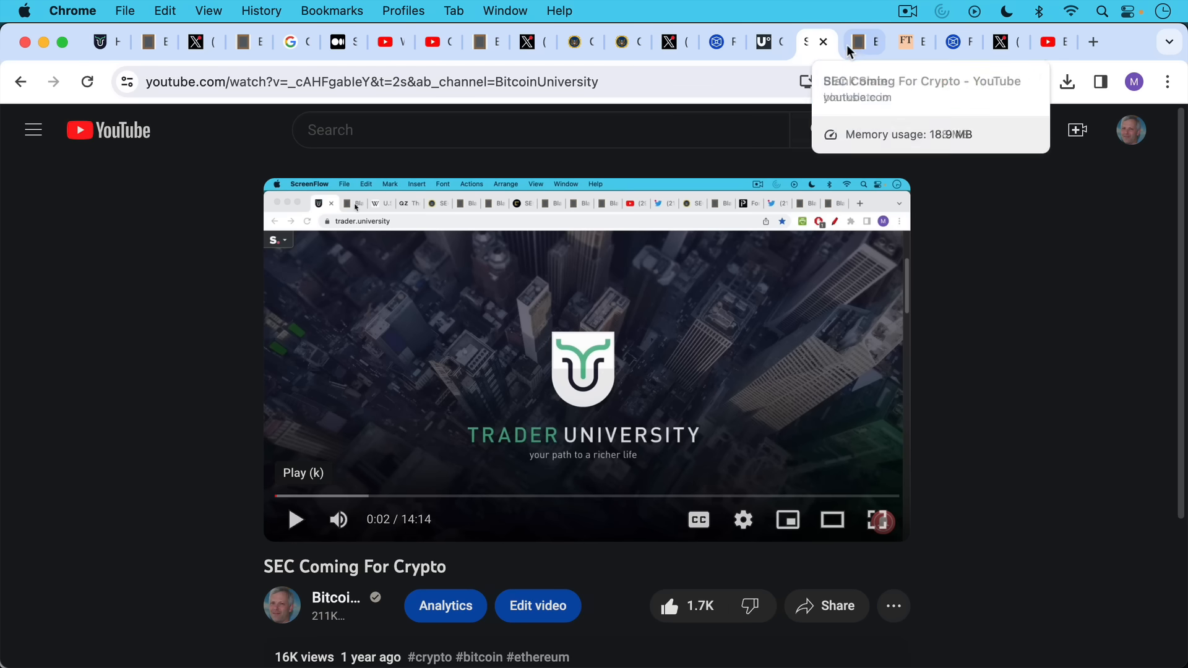
# Switch to the Blank Slate commentary script ending with Charles, SBF in jail and Mackerel Network
pyautogui.click(864, 42)
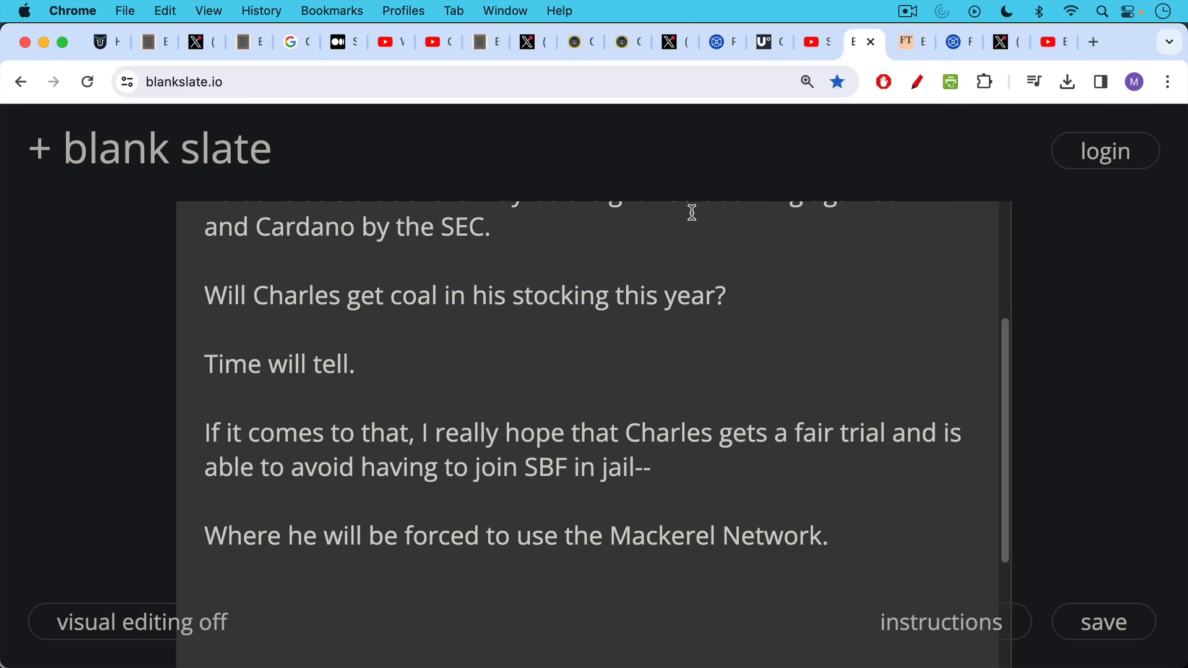
# View the FT article 'Bitcoin has no future as a payments network', then The Block's Bankman-Fried haircut tab
pyautogui.click(904, 42)
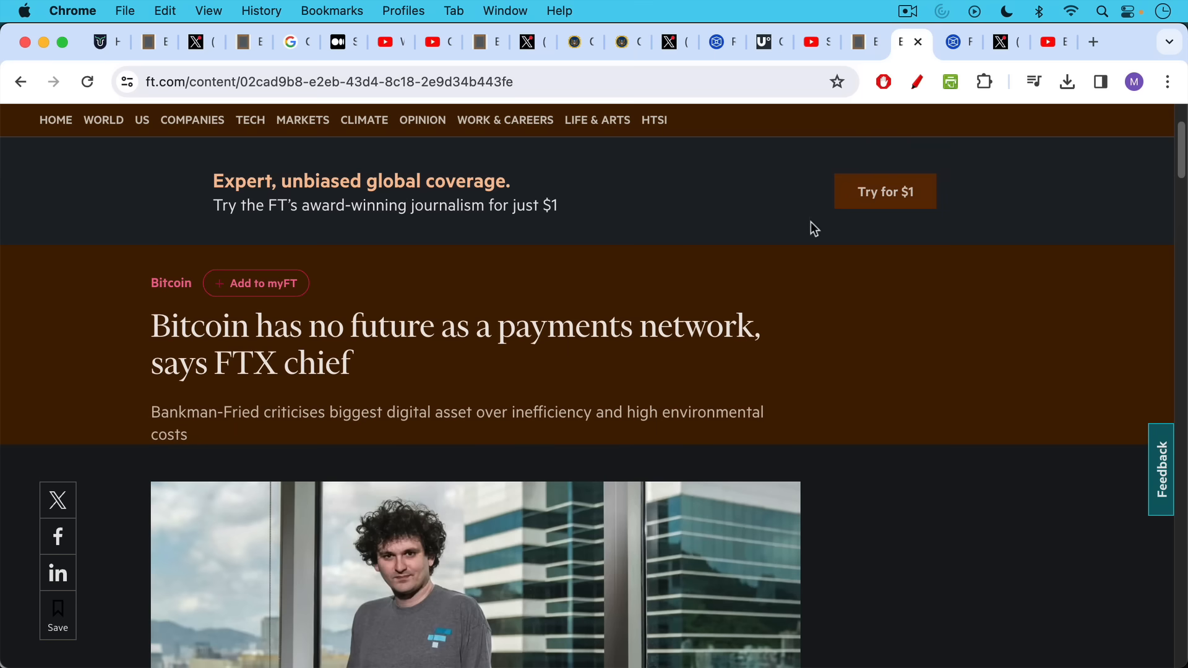
pyautogui.moveTo(793, 258)
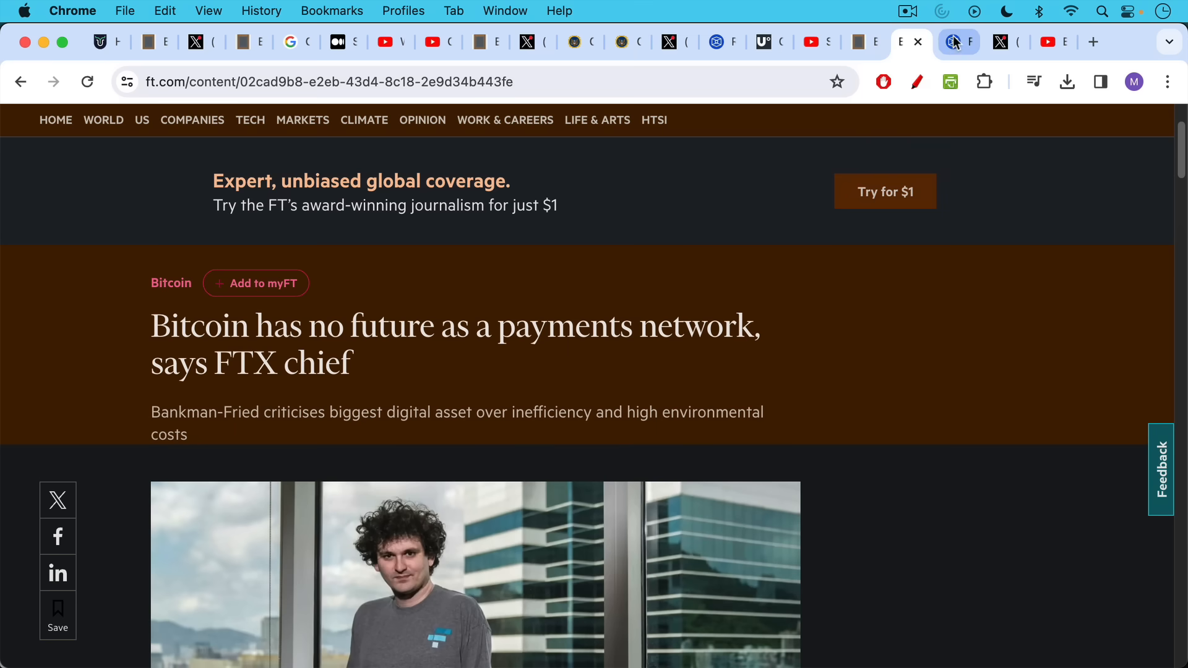
pyautogui.moveTo(957, 42)
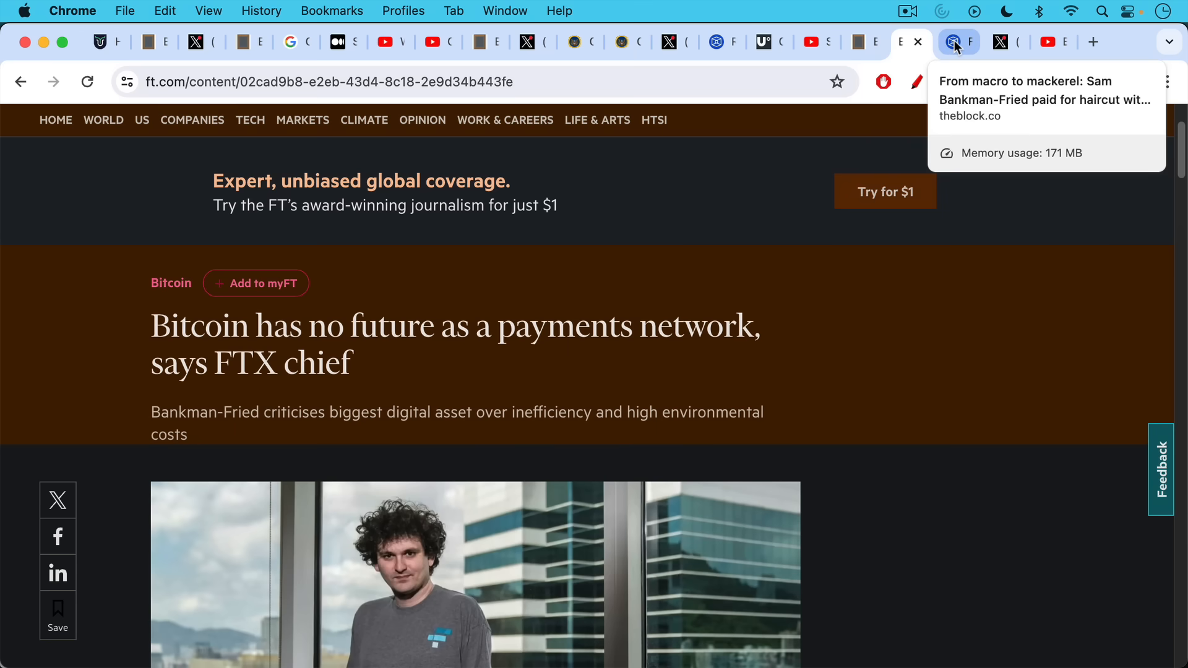
pyautogui.click(959, 42)
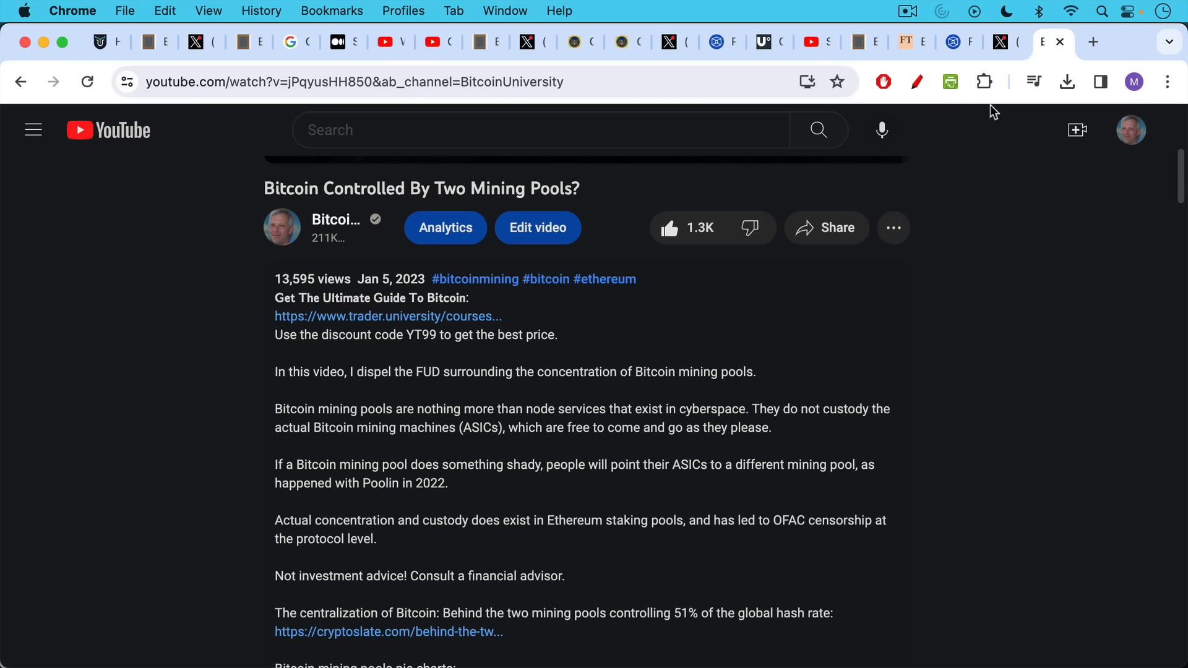
pyautogui.moveTo(776, 269)
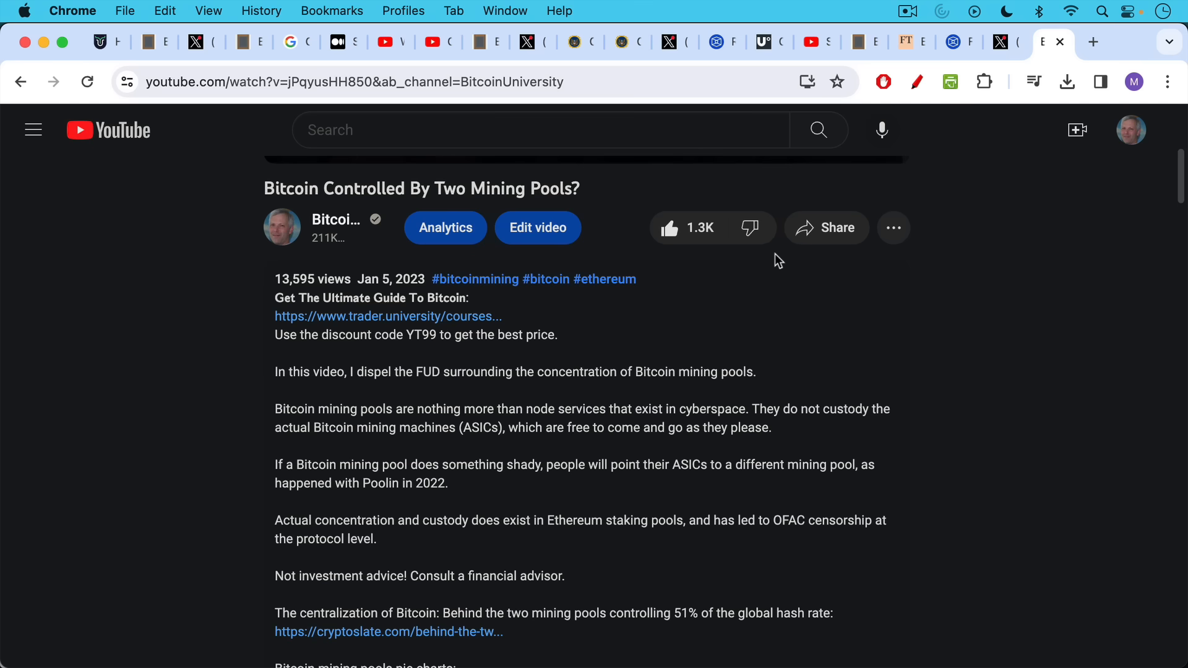
pyautogui.moveTo(748, 227)
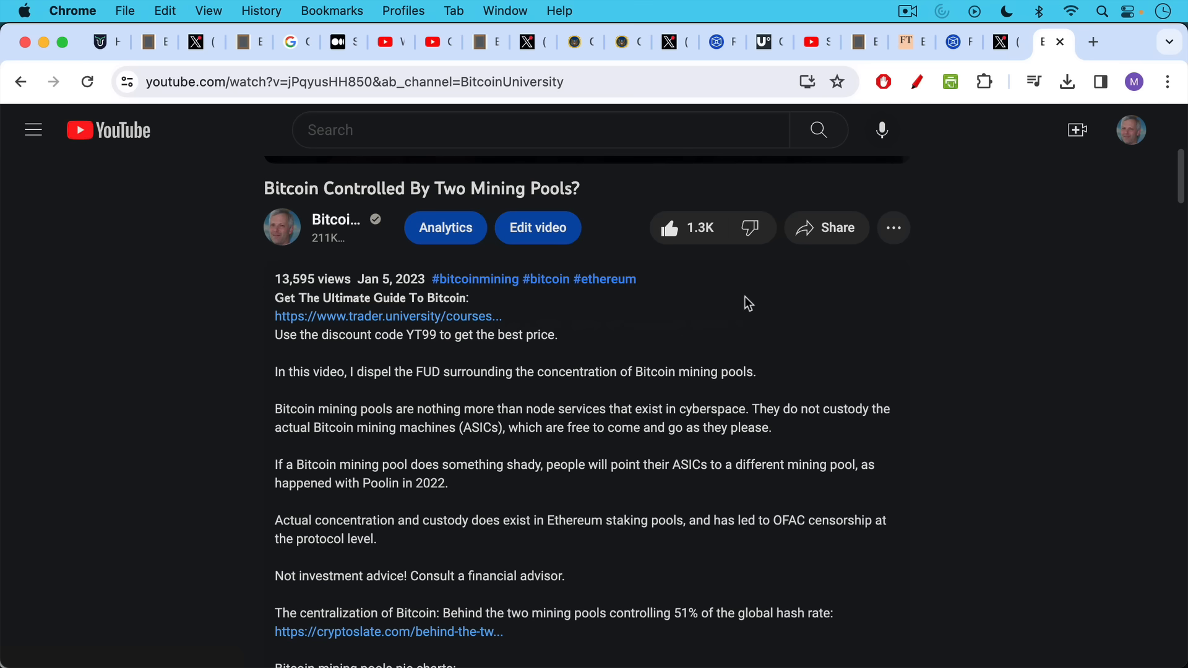
pyautogui.moveTo(748, 297)
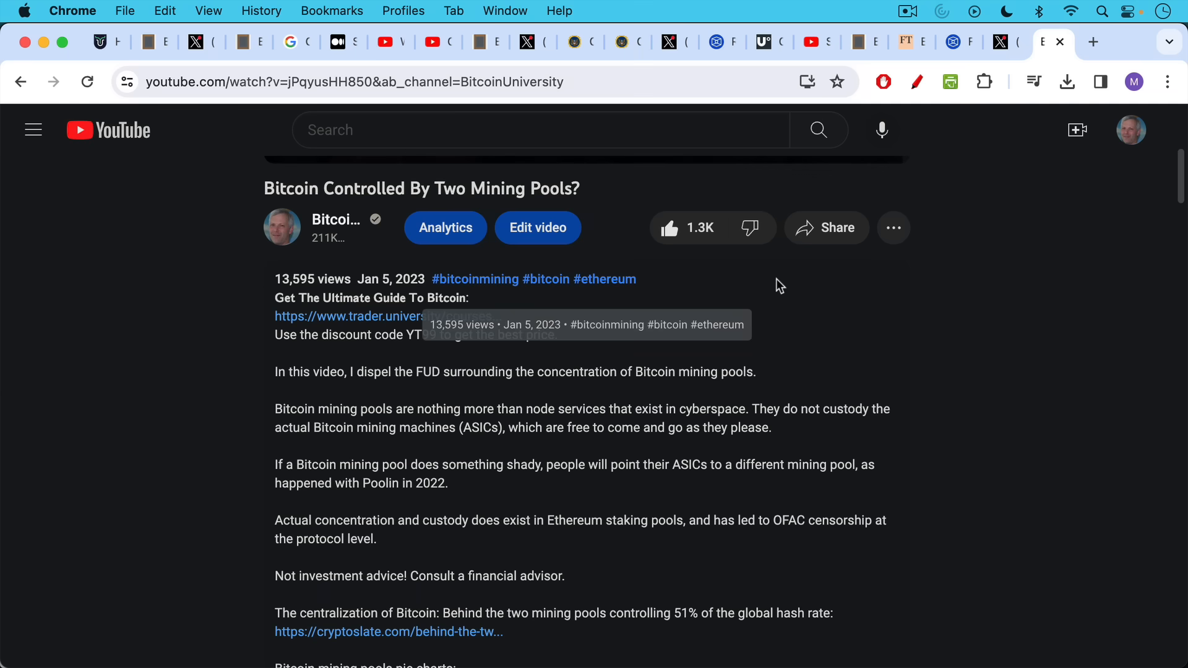
pyautogui.moveTo(828, 311)
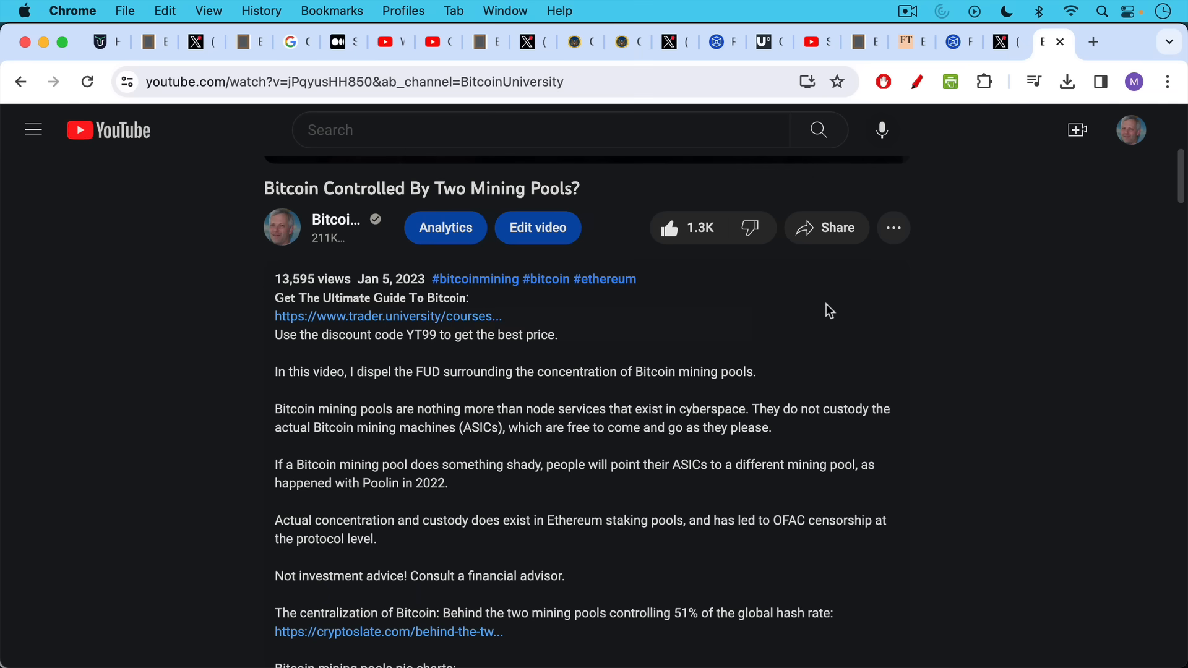
pyautogui.moveTo(833, 315)
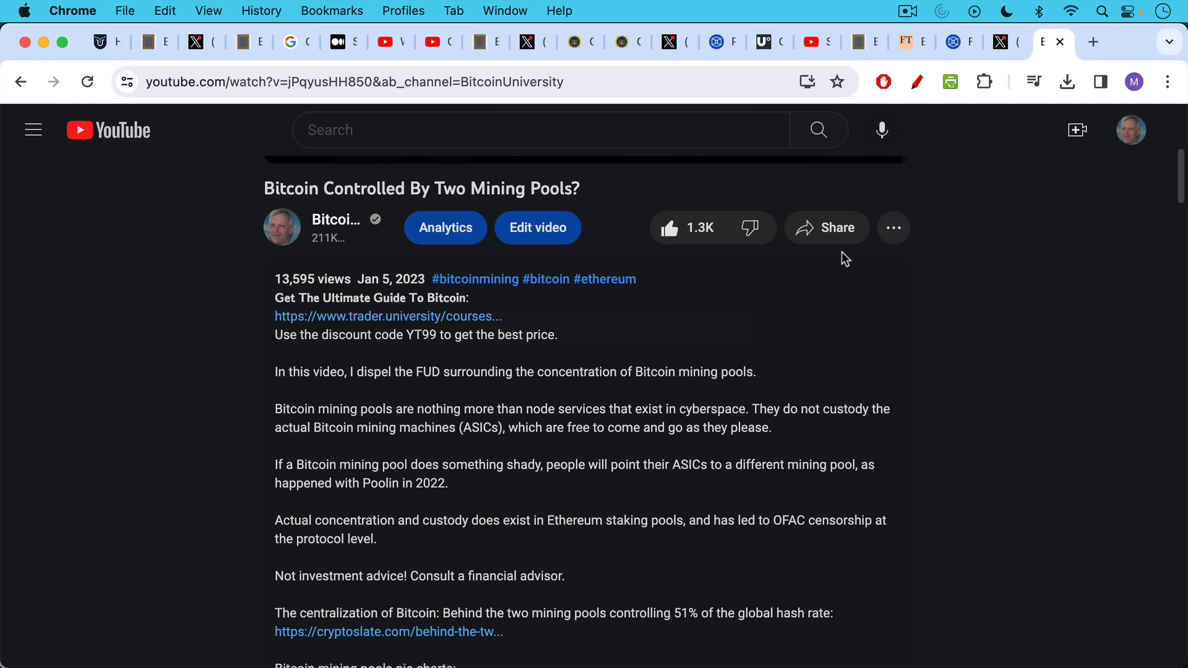
pyautogui.moveTo(803, 370)
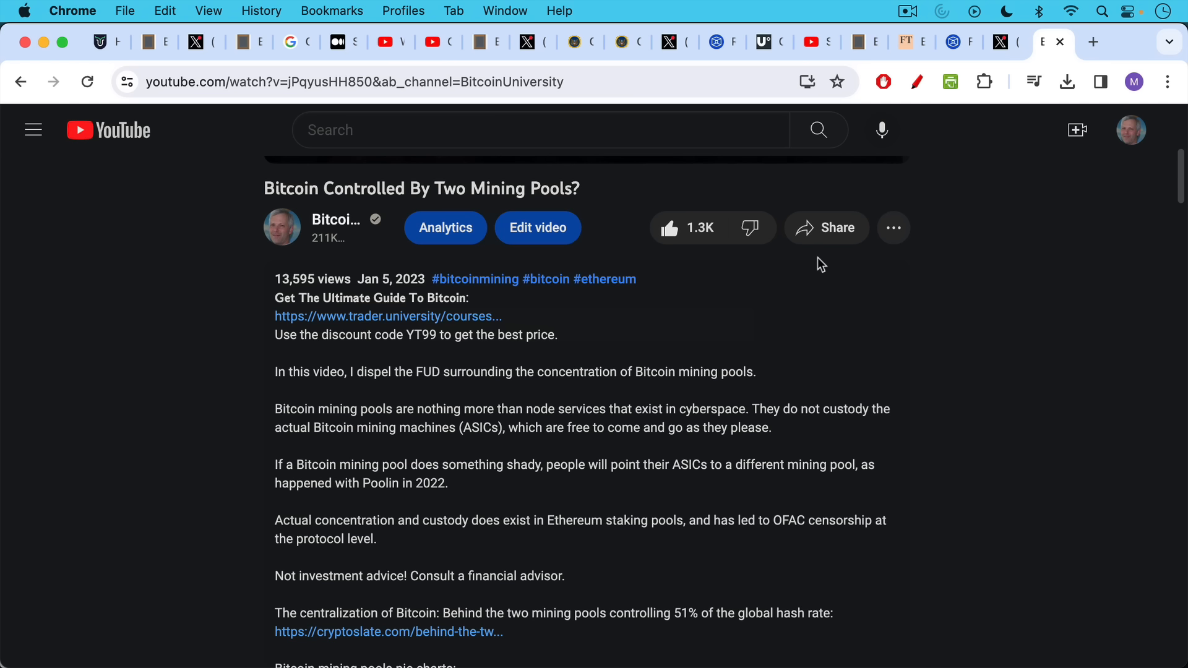
pyautogui.moveTo(795, 307)
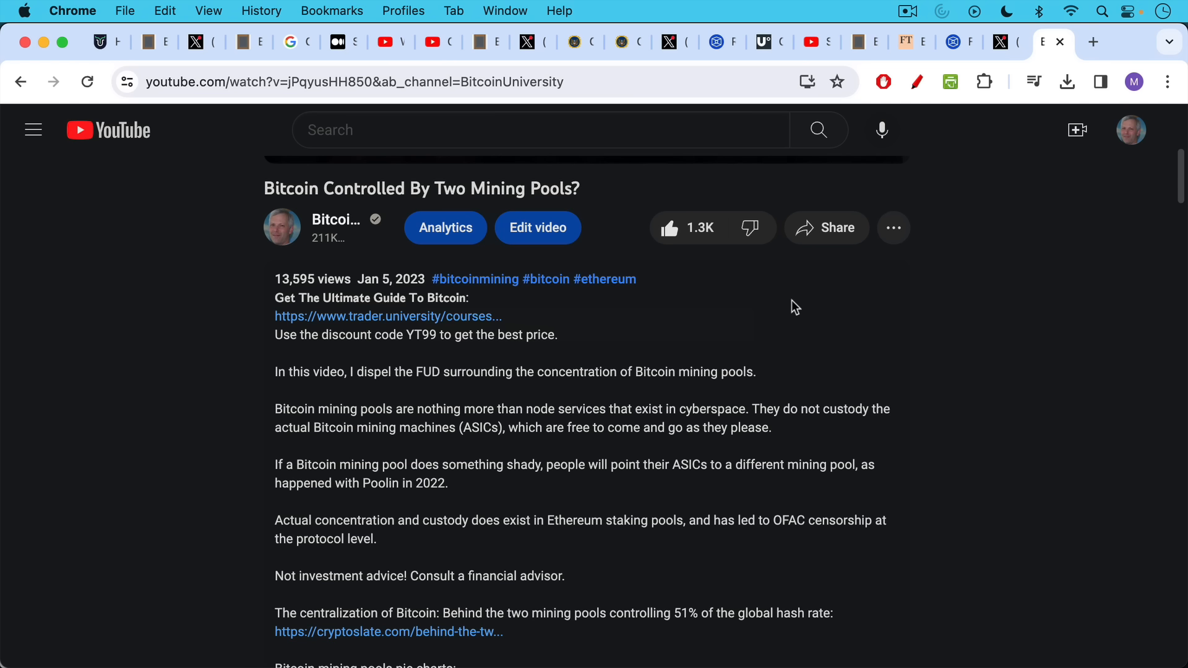
pyautogui.moveTo(800, 320)
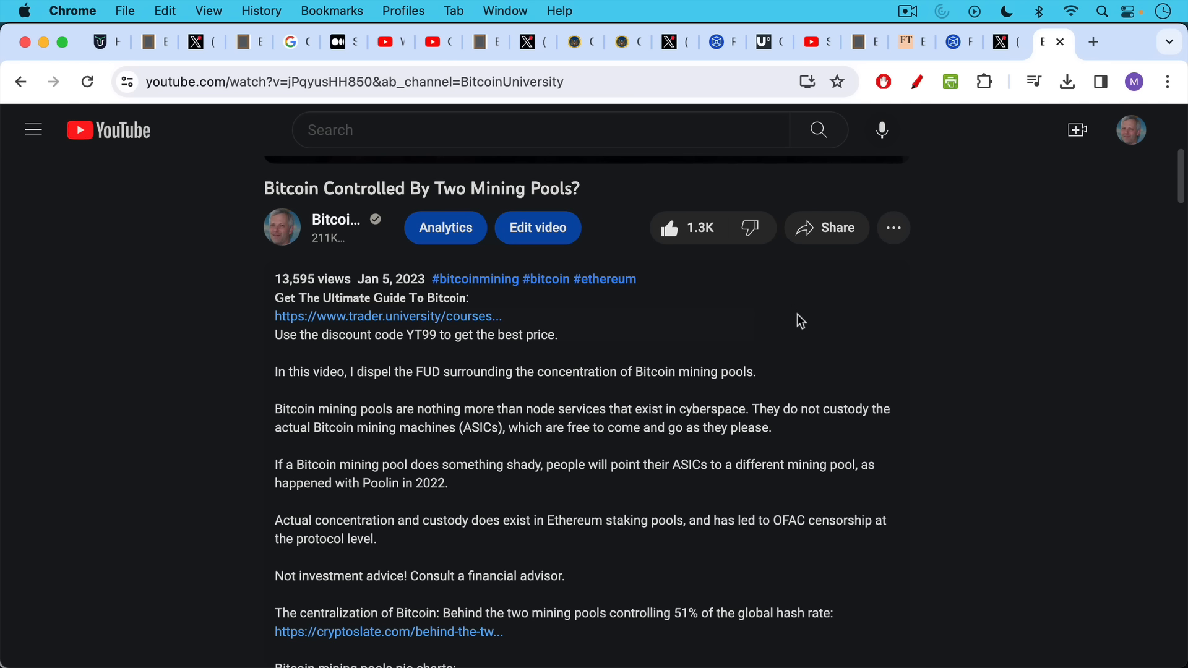
pyautogui.moveTo(799, 325)
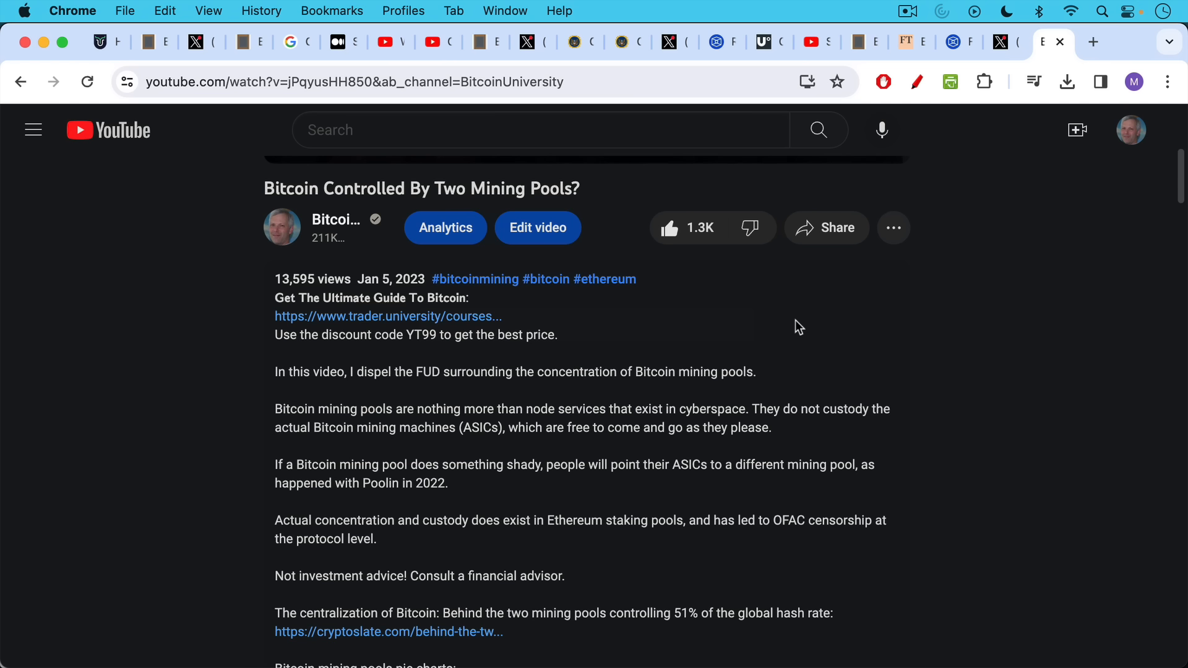